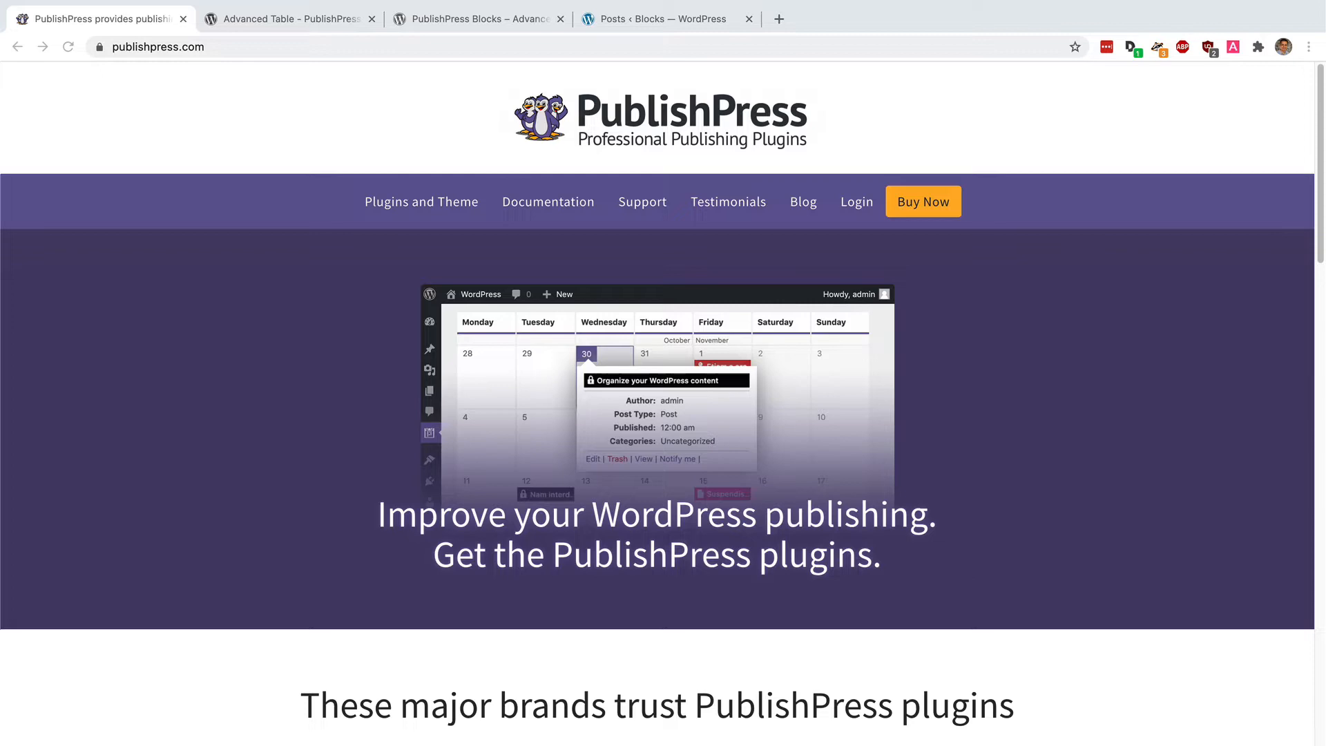
Browse the Advanced Table demo page's fruit and plugin-installs tables, then move on to the PublishPress Blocks plugin page
click(287, 18)
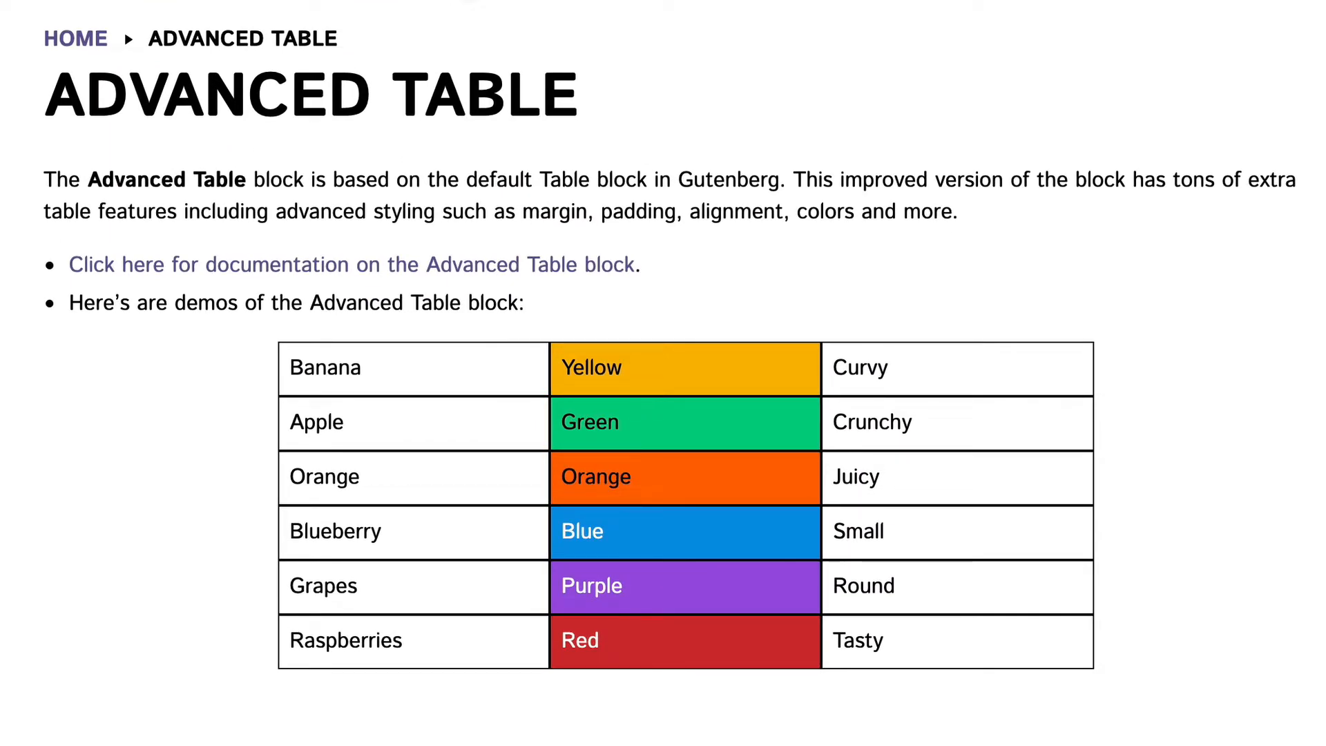
scroll(down, 3)
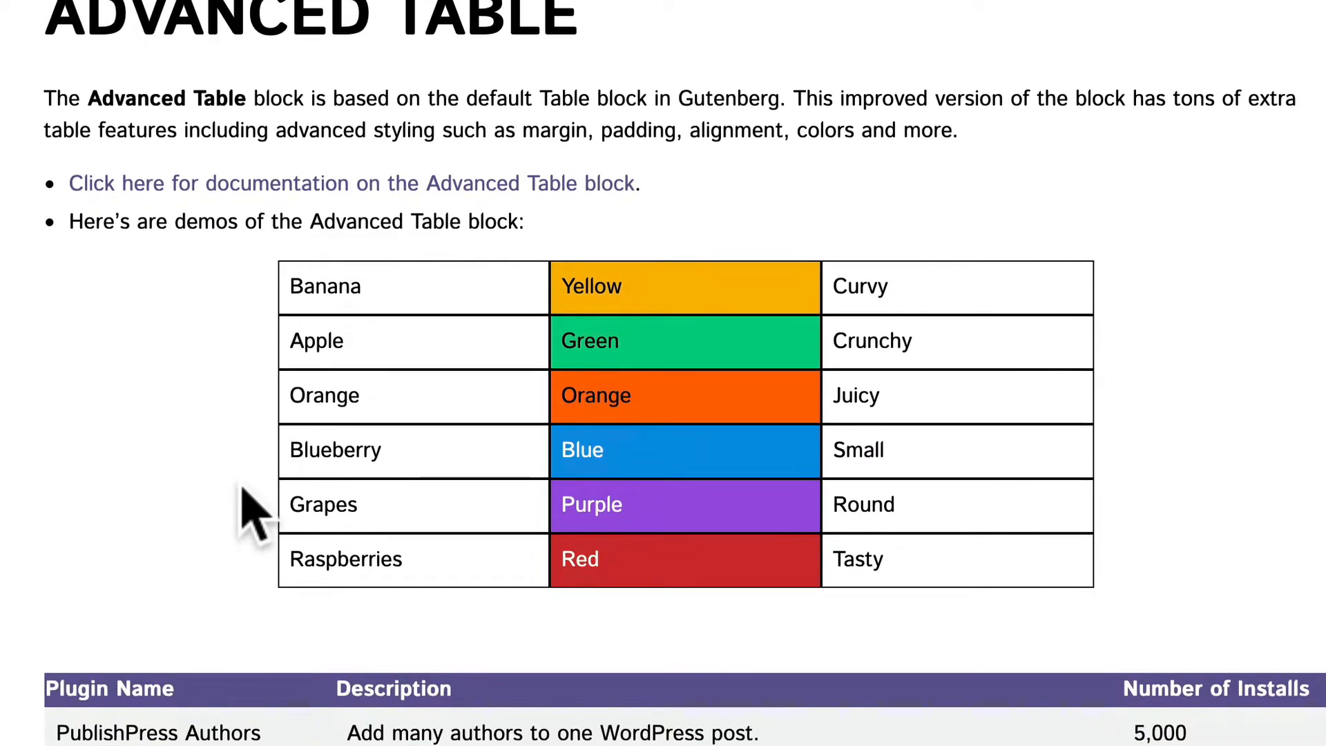
scroll(down, 3)
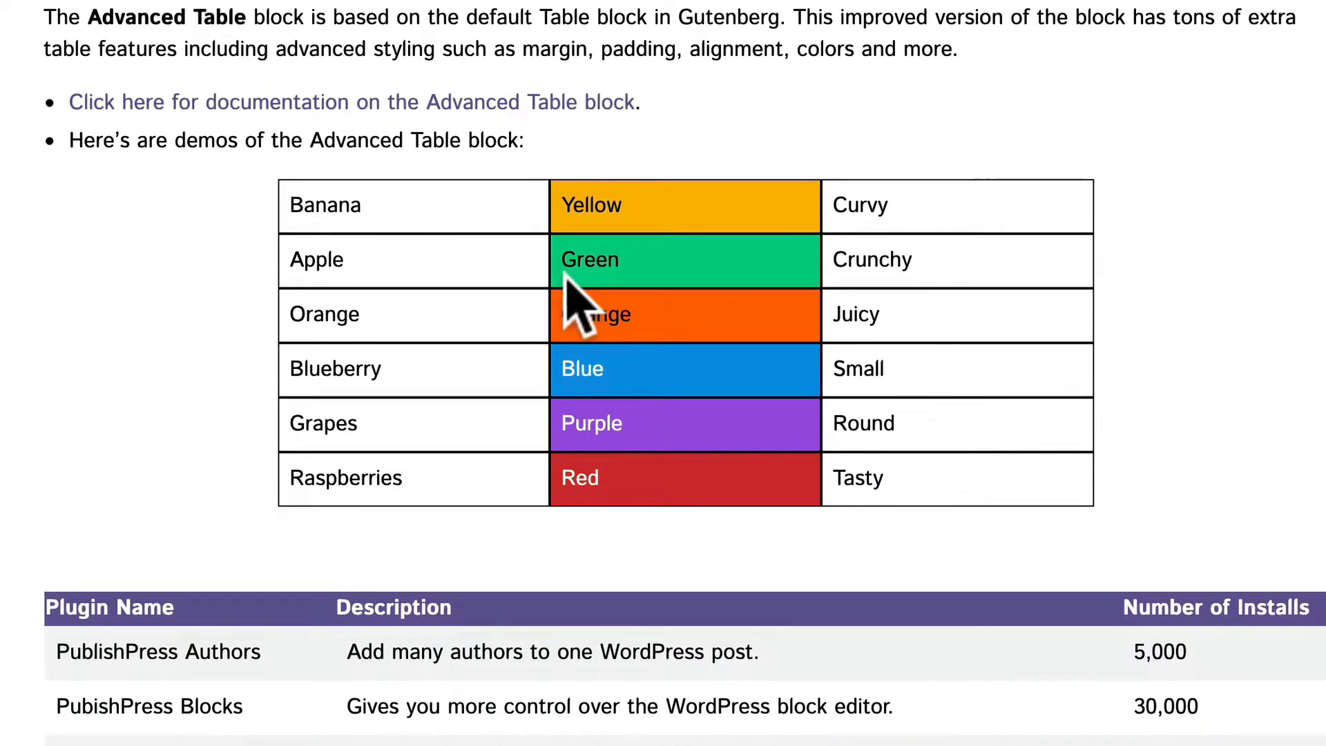
mouse_move(607, 260)
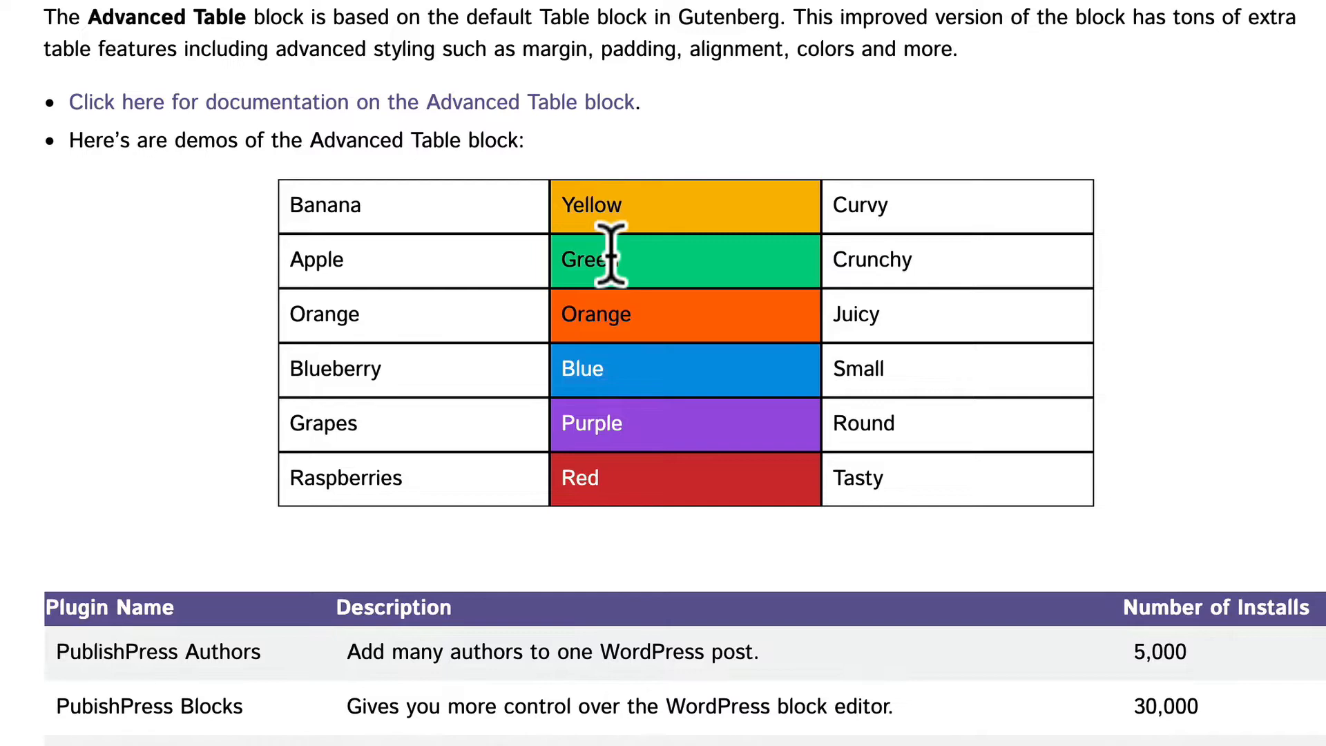
scroll(down, 3)
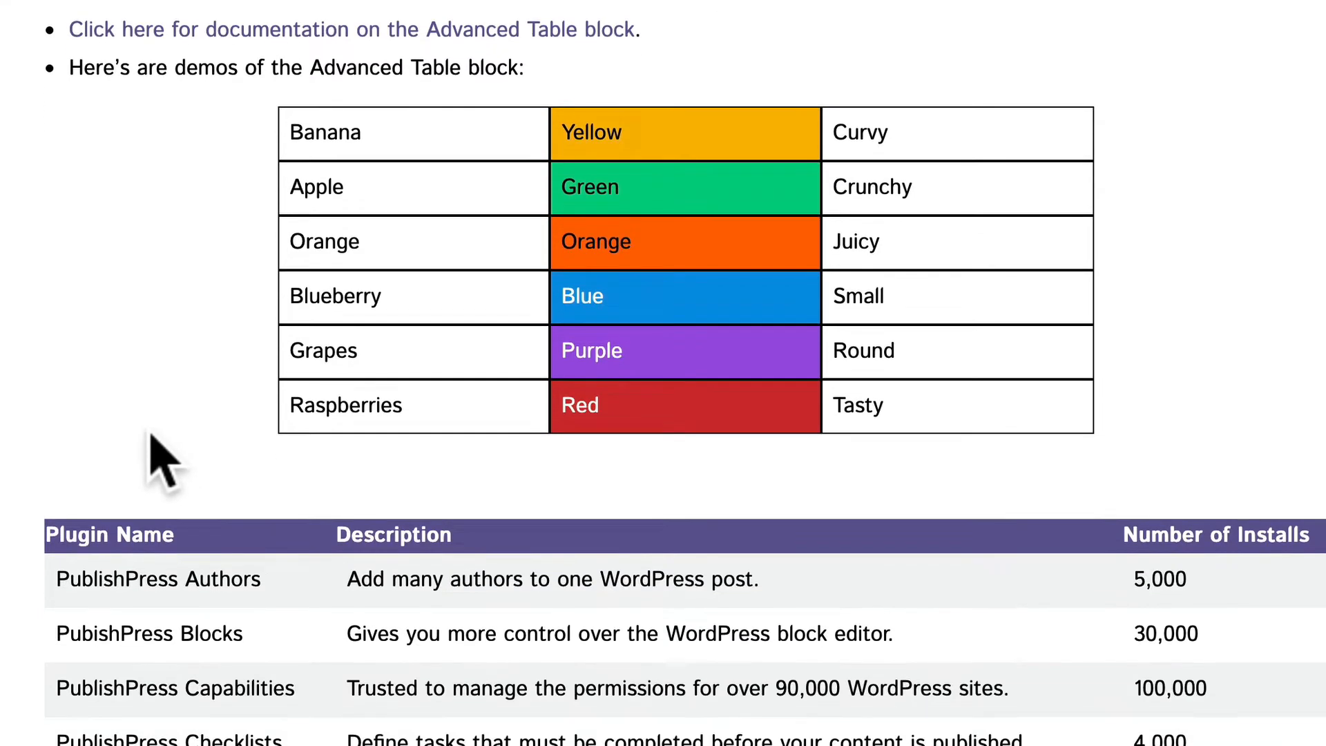
scroll(down, 3)
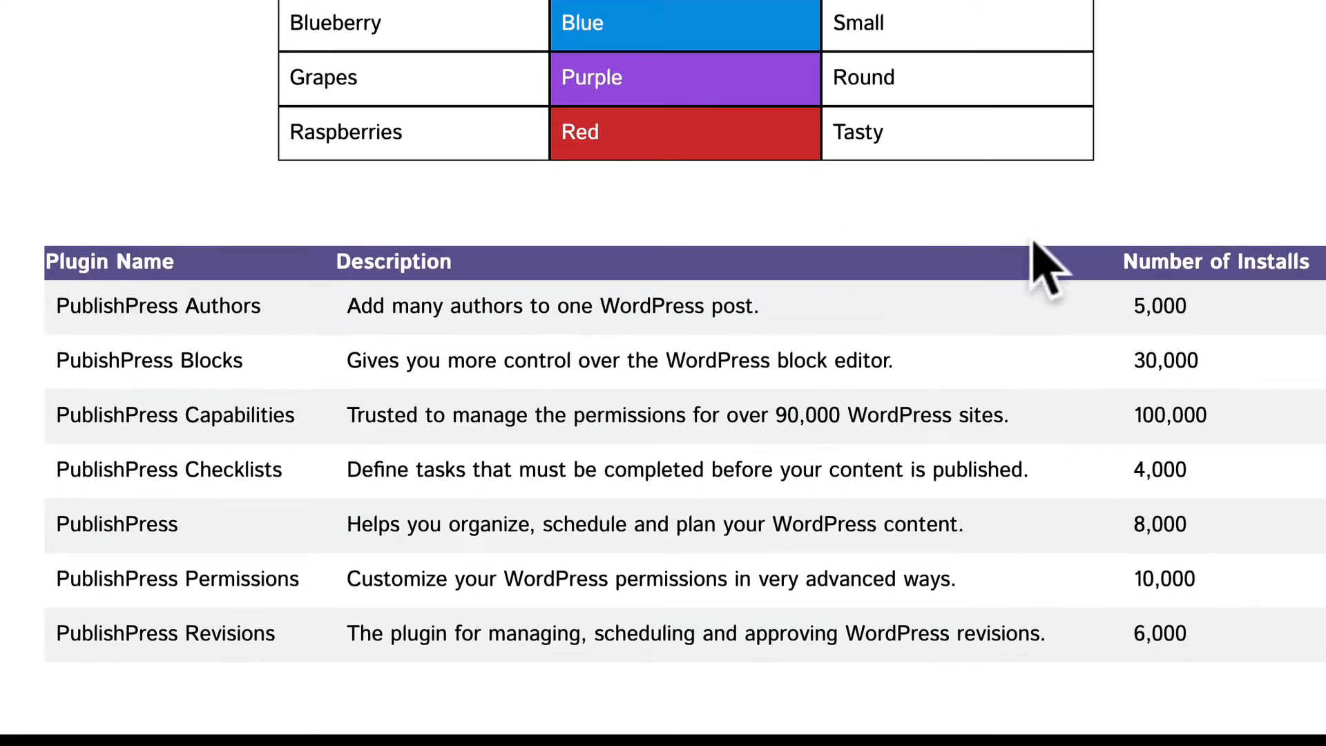
mouse_move(267, 538)
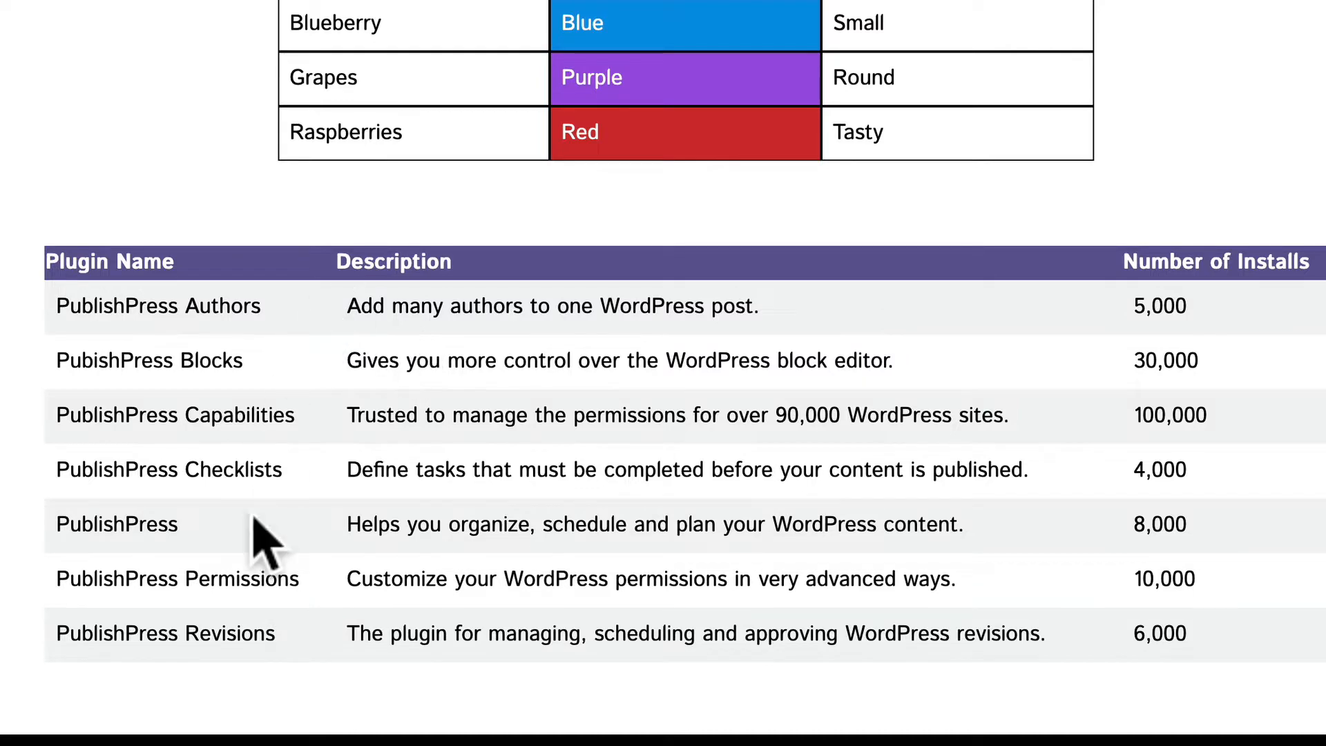
mouse_move(243, 583)
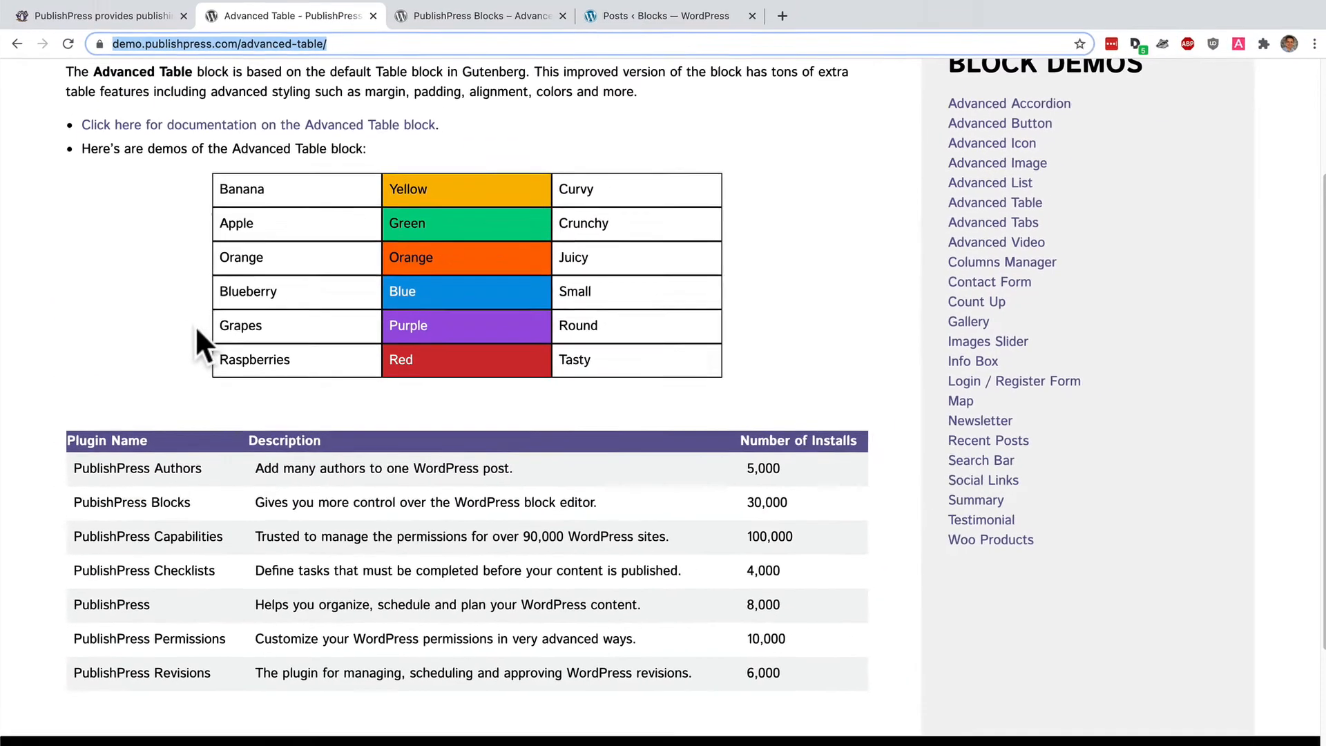
scroll(up, 3)
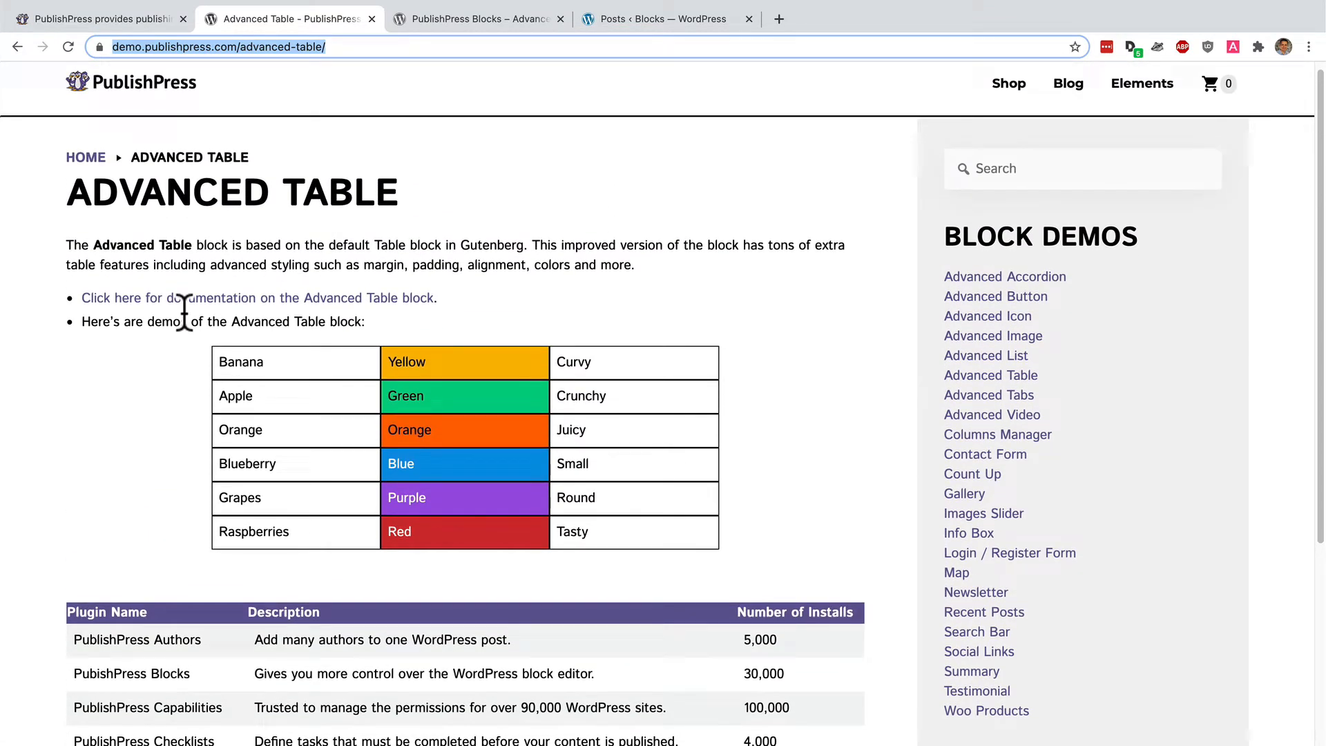
click(474, 18)
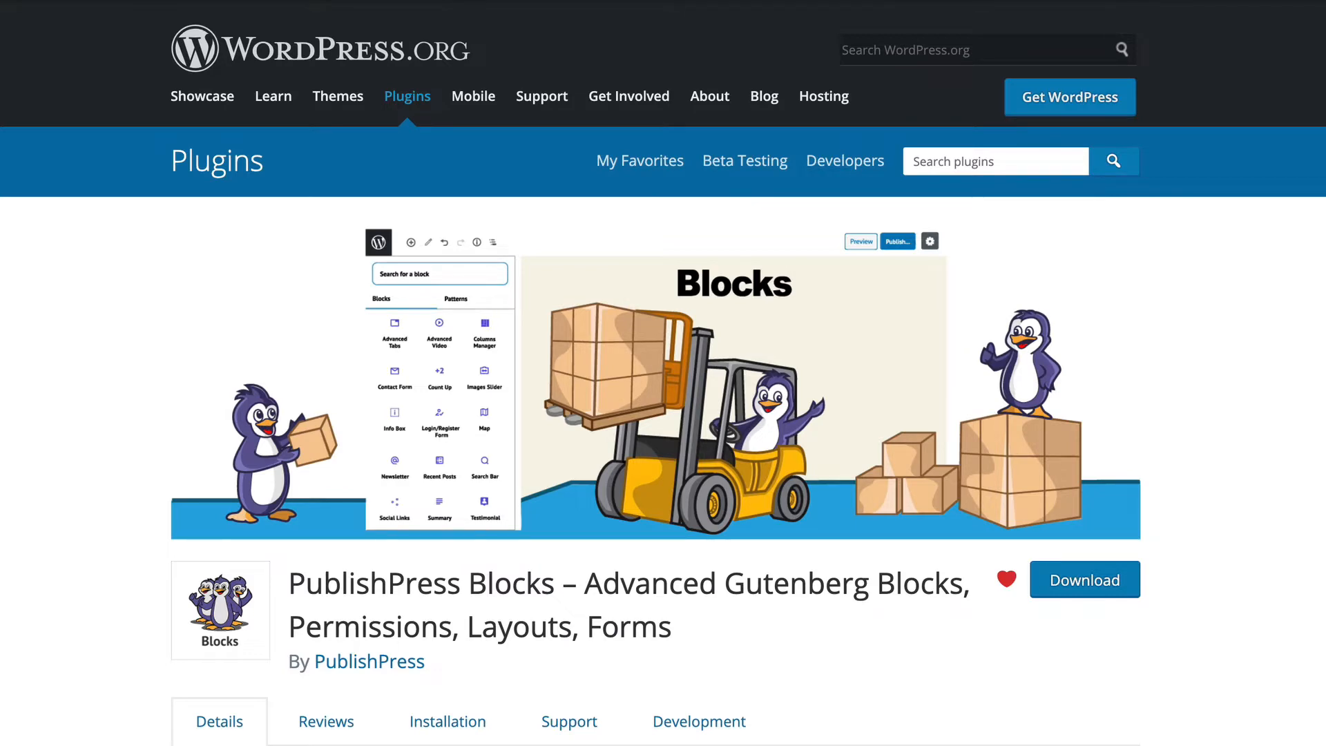
Switch from the plugin listing to the site's WordPress posts list
click(667, 18)
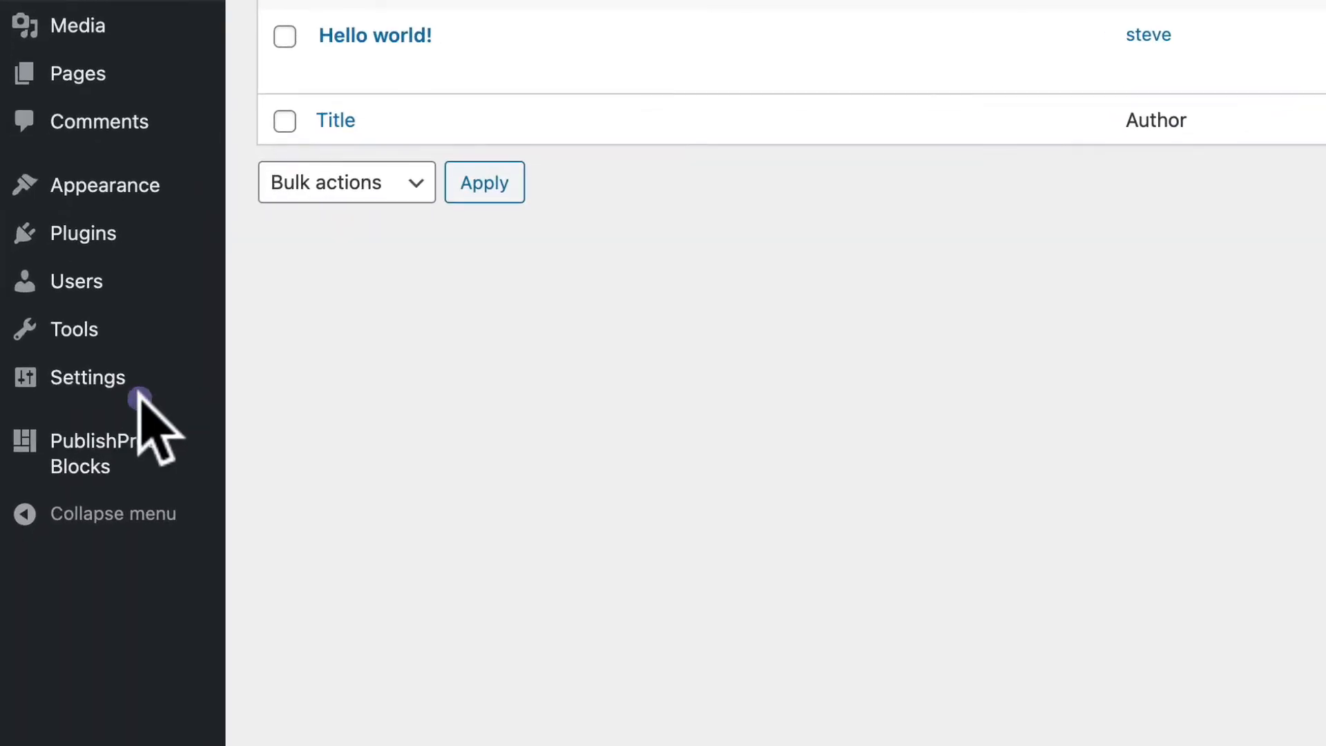
mouse_move(110, 453)
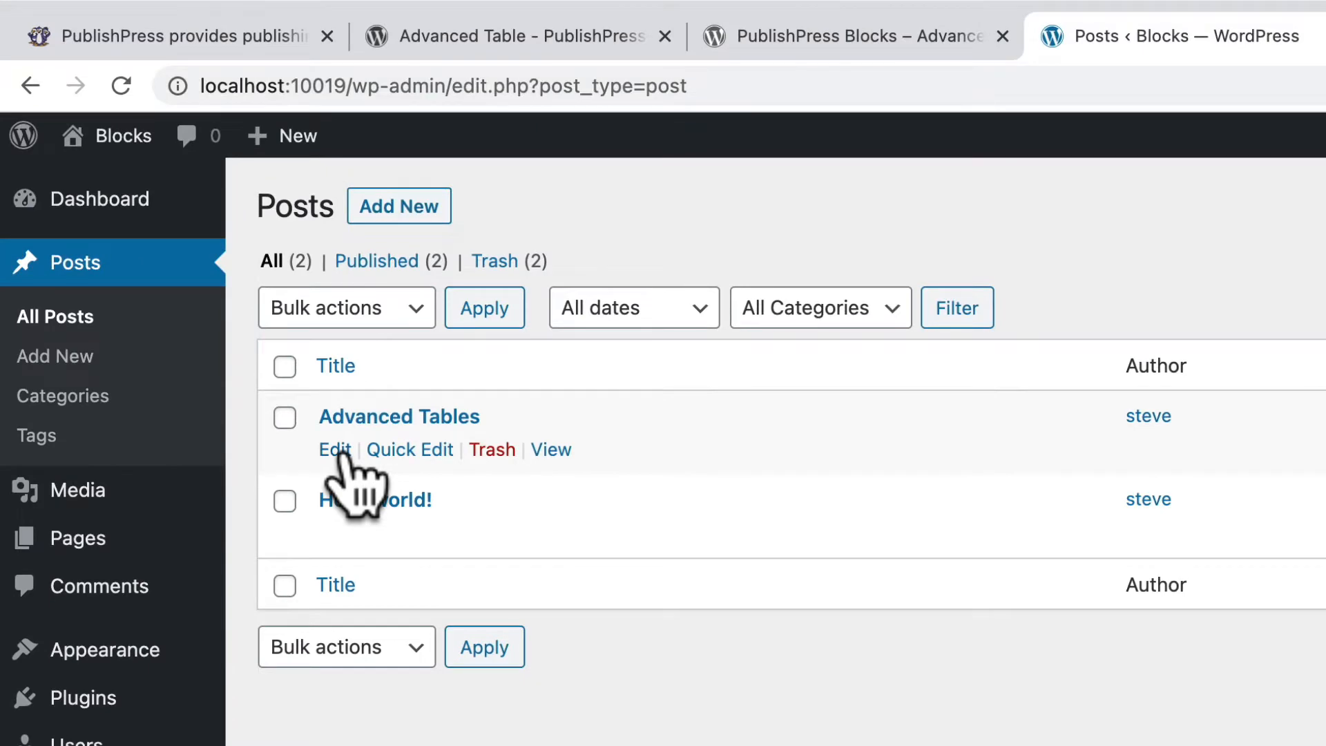
Edit the Advanced Tables post and review the fruit table's Table and Cell settings in the sidebar
click(334, 438)
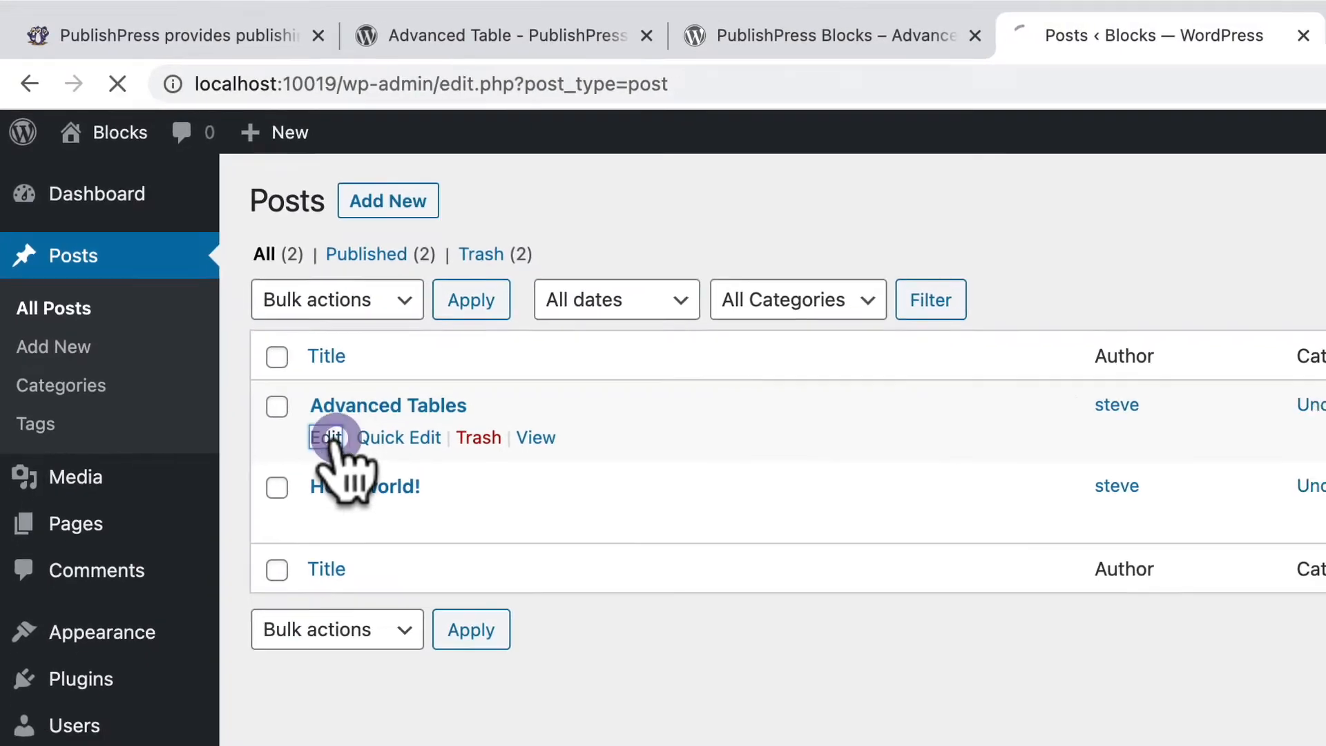
click(323, 438)
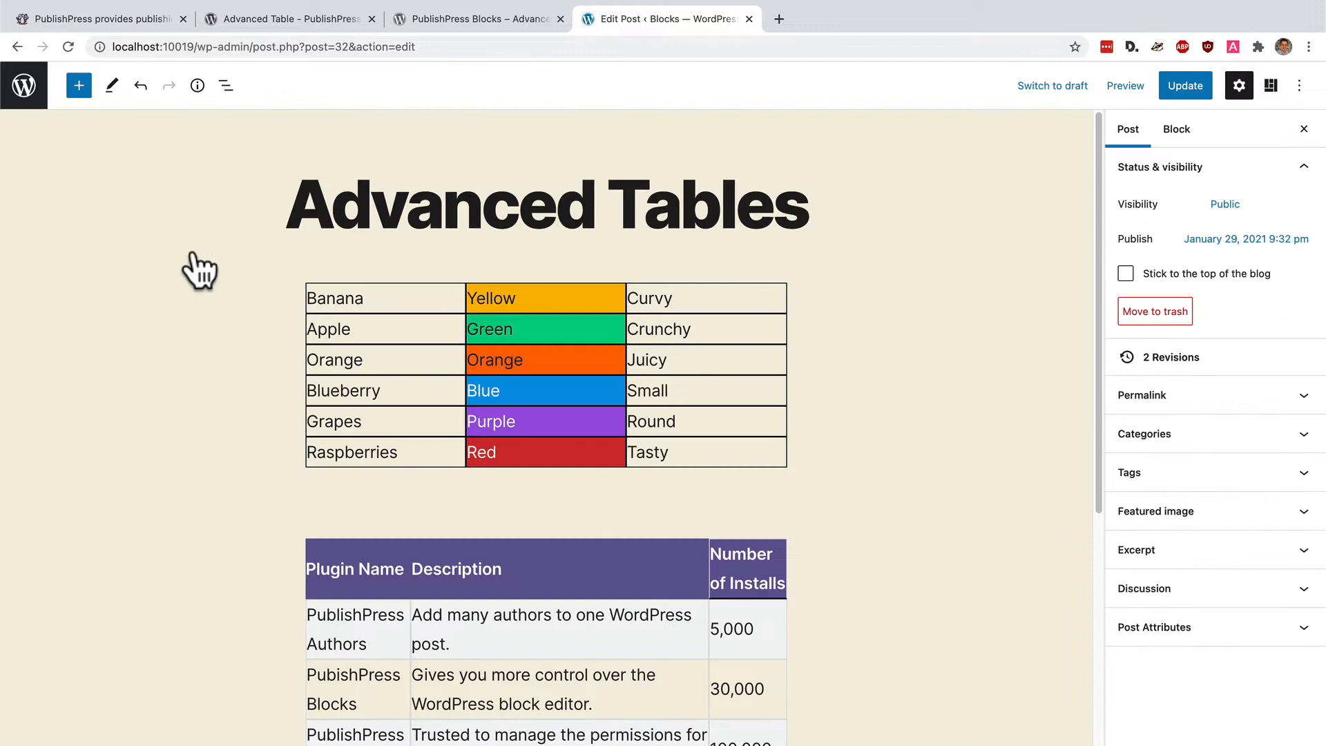
mouse_move(201, 267)
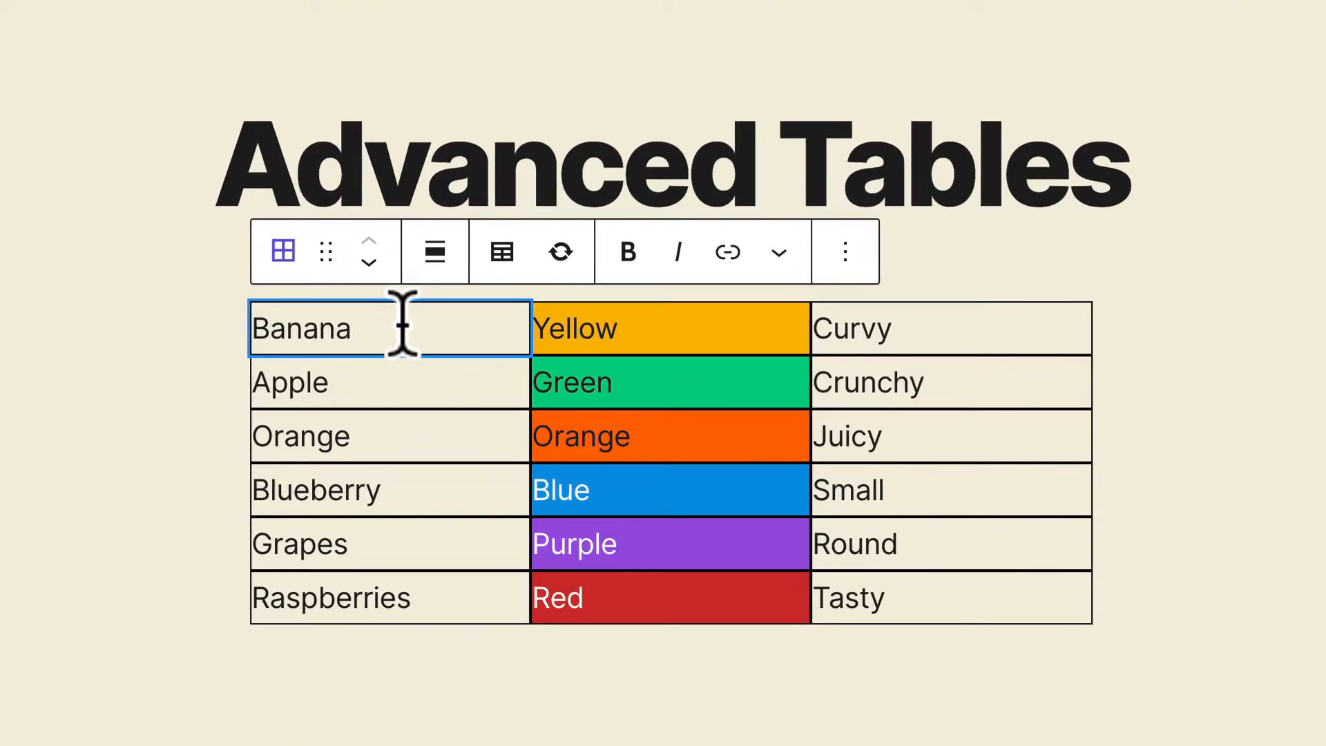
mouse_move(710, 355)
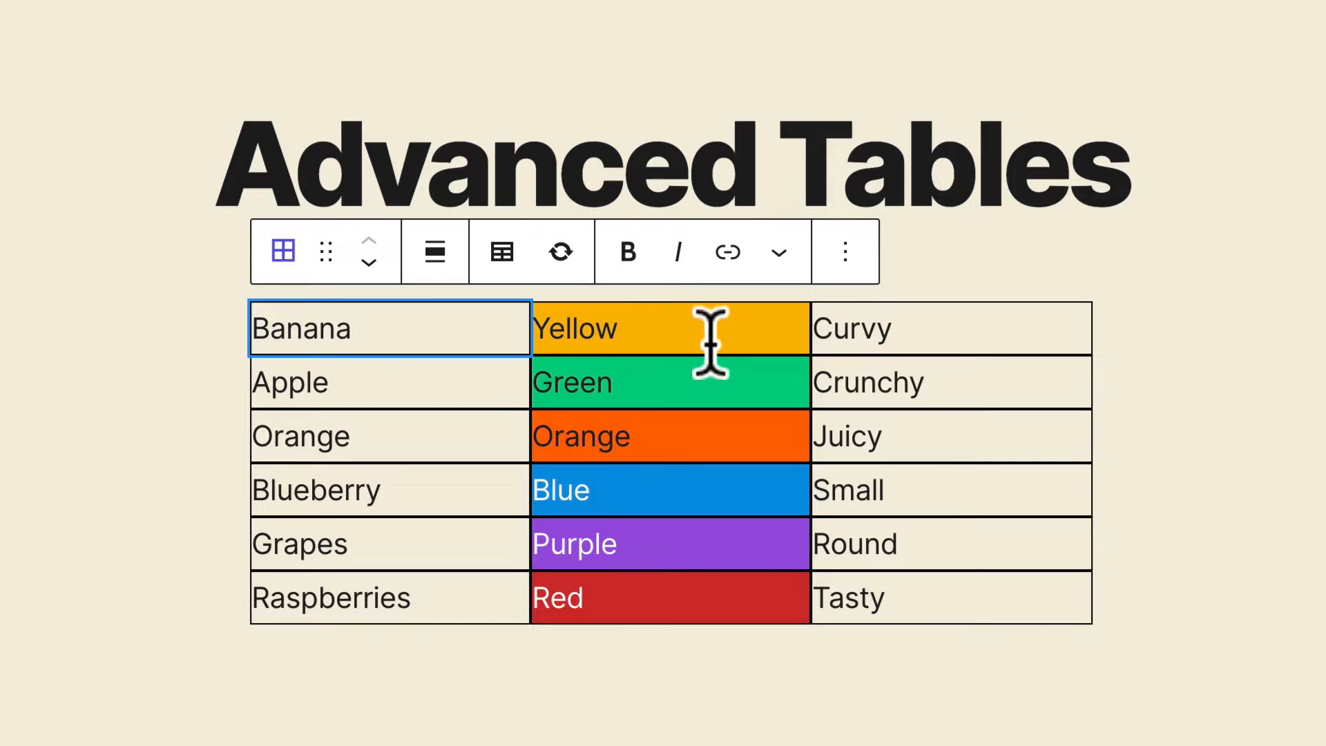
click(669, 381)
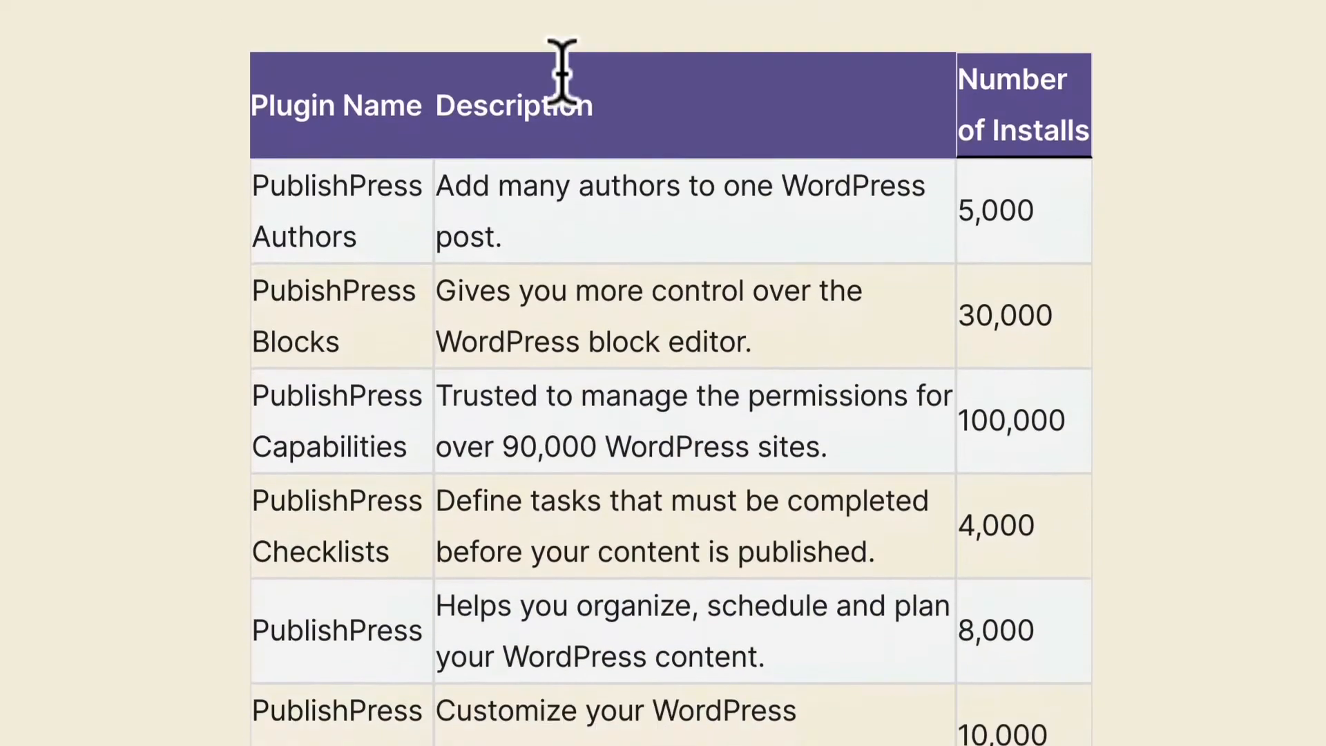
scroll(up, 3)
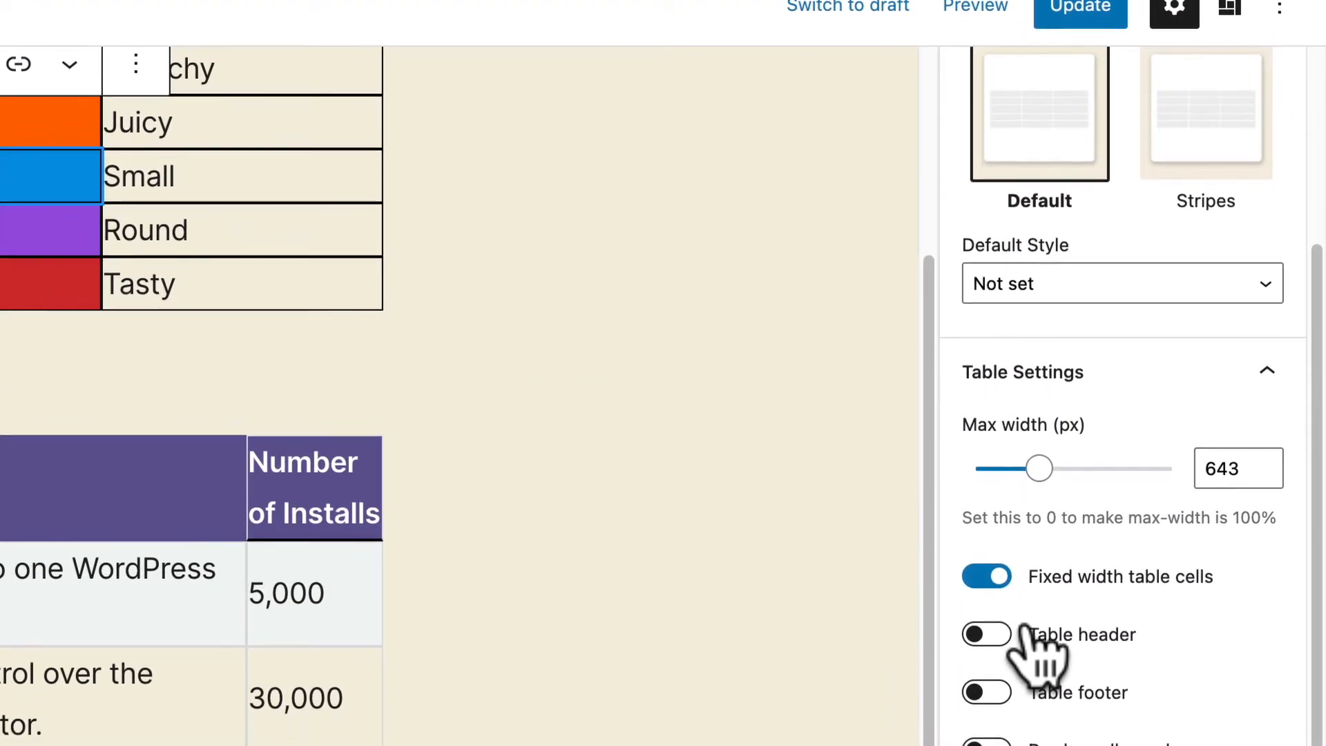
scroll(down, 3)
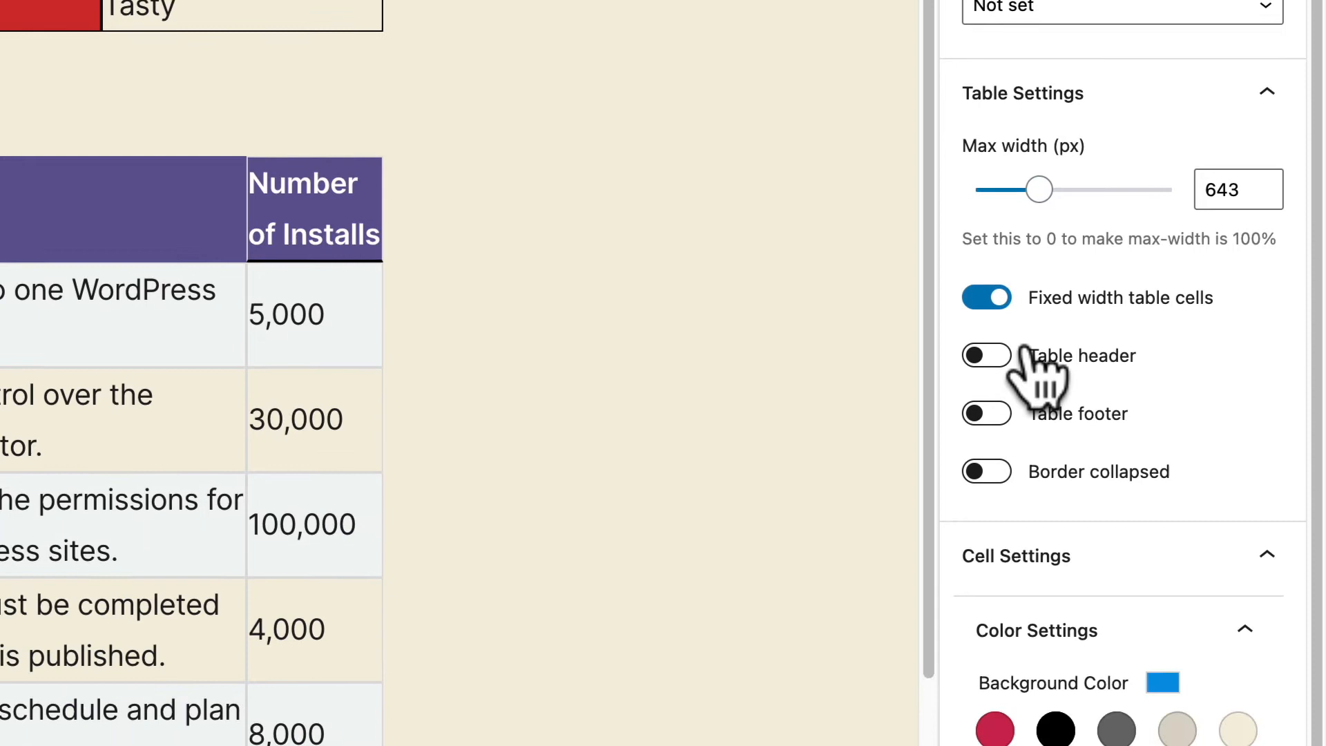
scroll(down, 3)
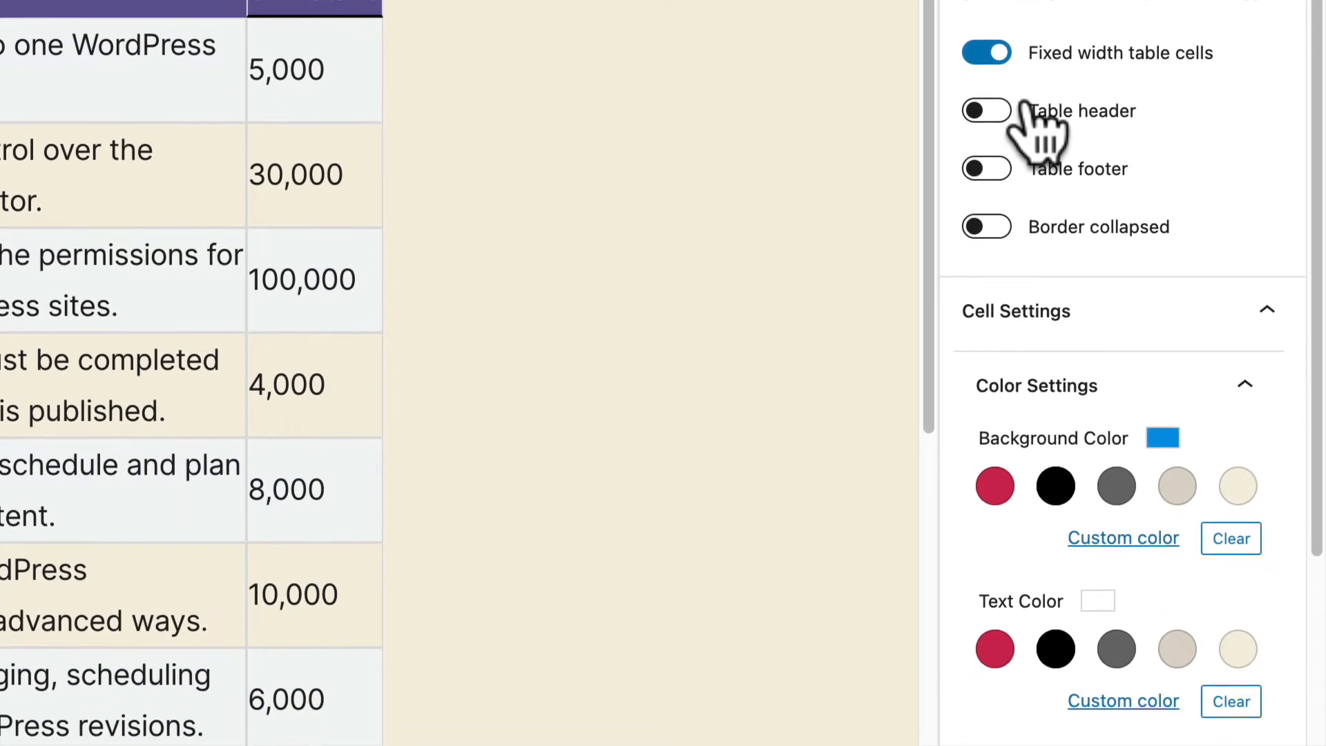
scroll(up, 3)
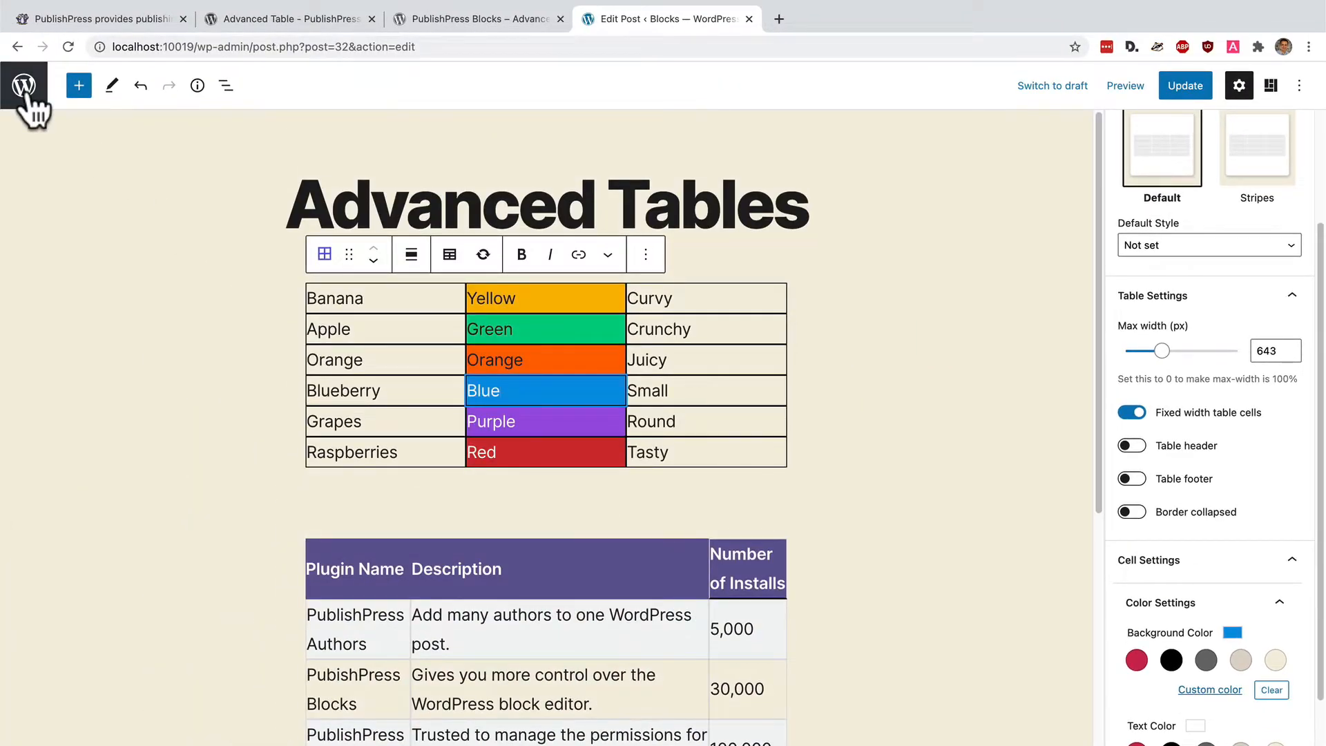
Leave the editor unsaved and start a new post titled 'My Post With a New Table'
click(24, 84)
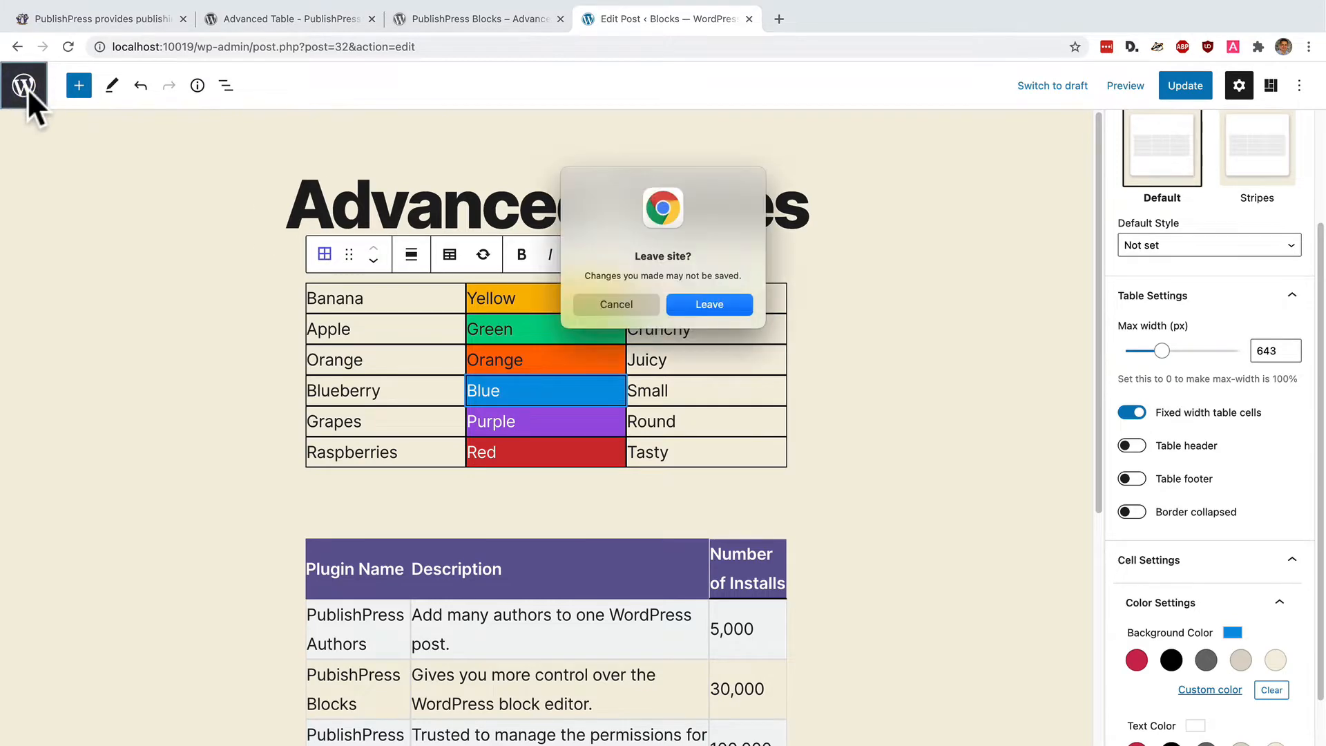
click(710, 304)
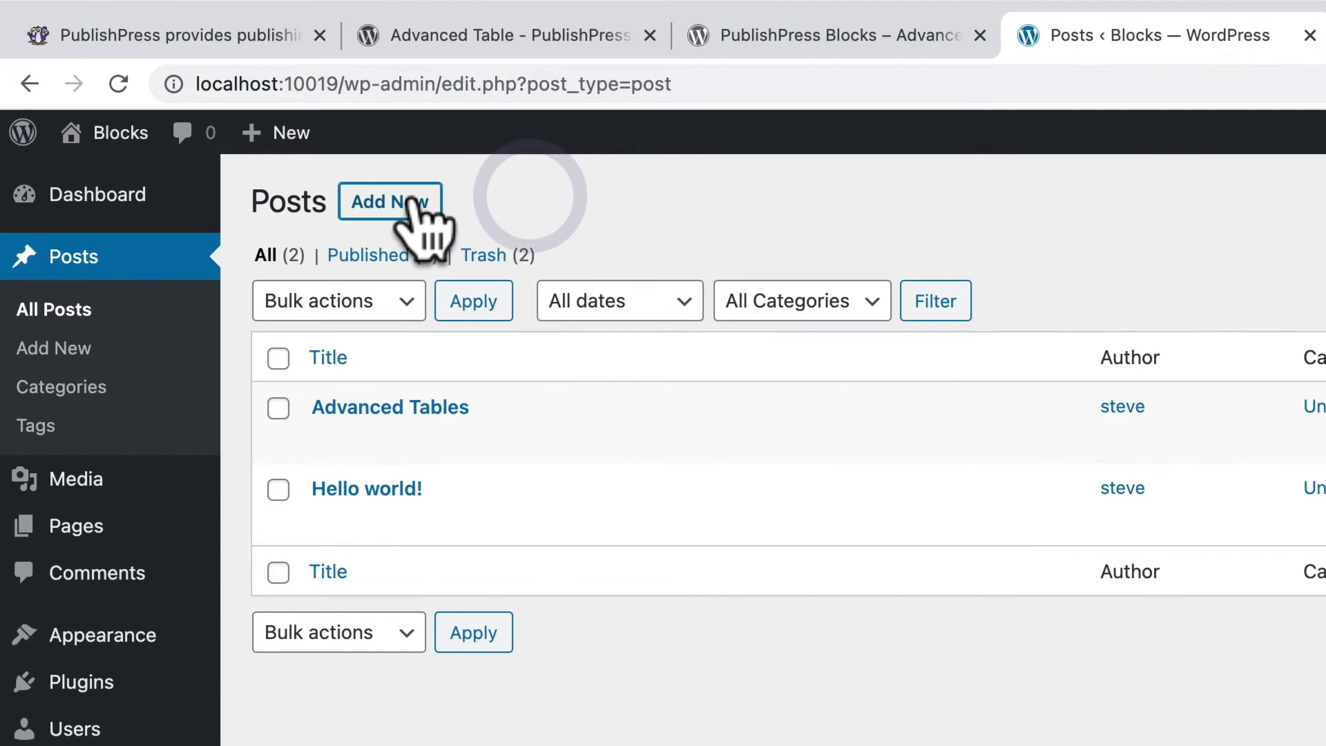
click(390, 202)
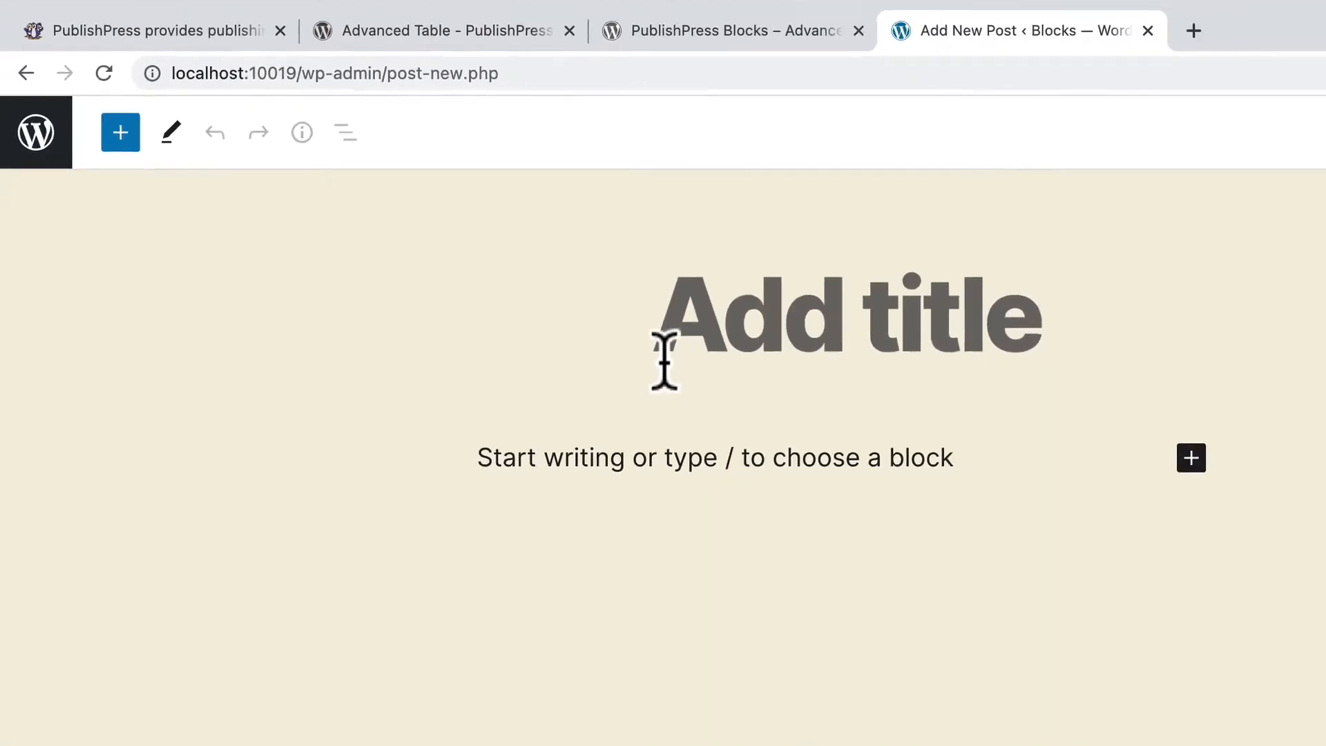
text(My)
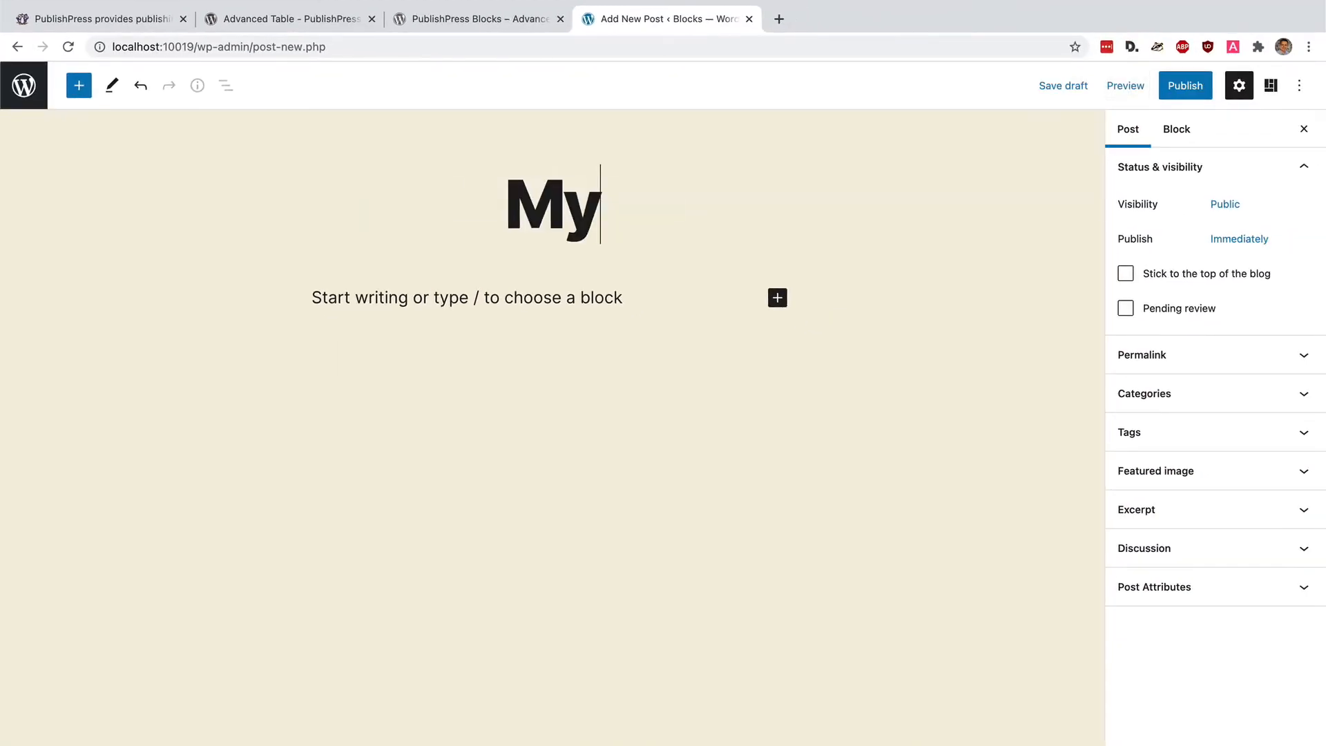
text(Post With)
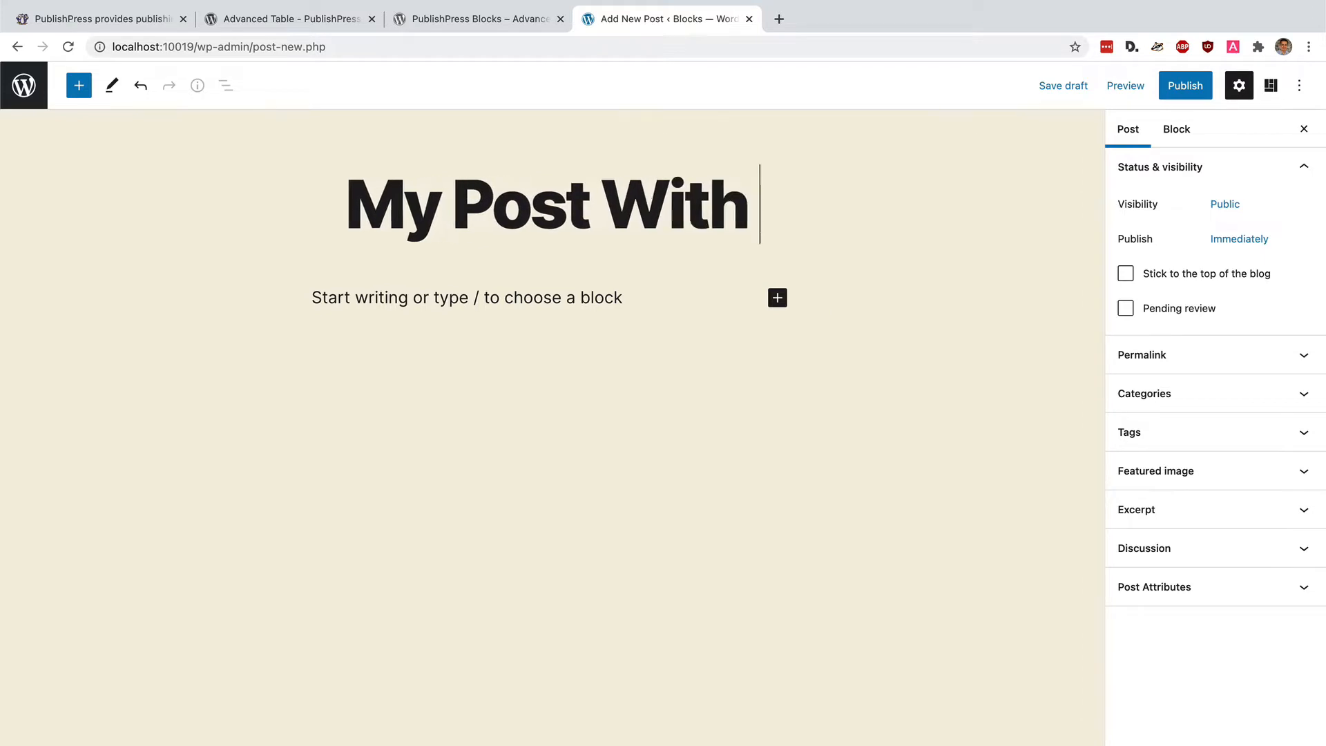
text(a New)
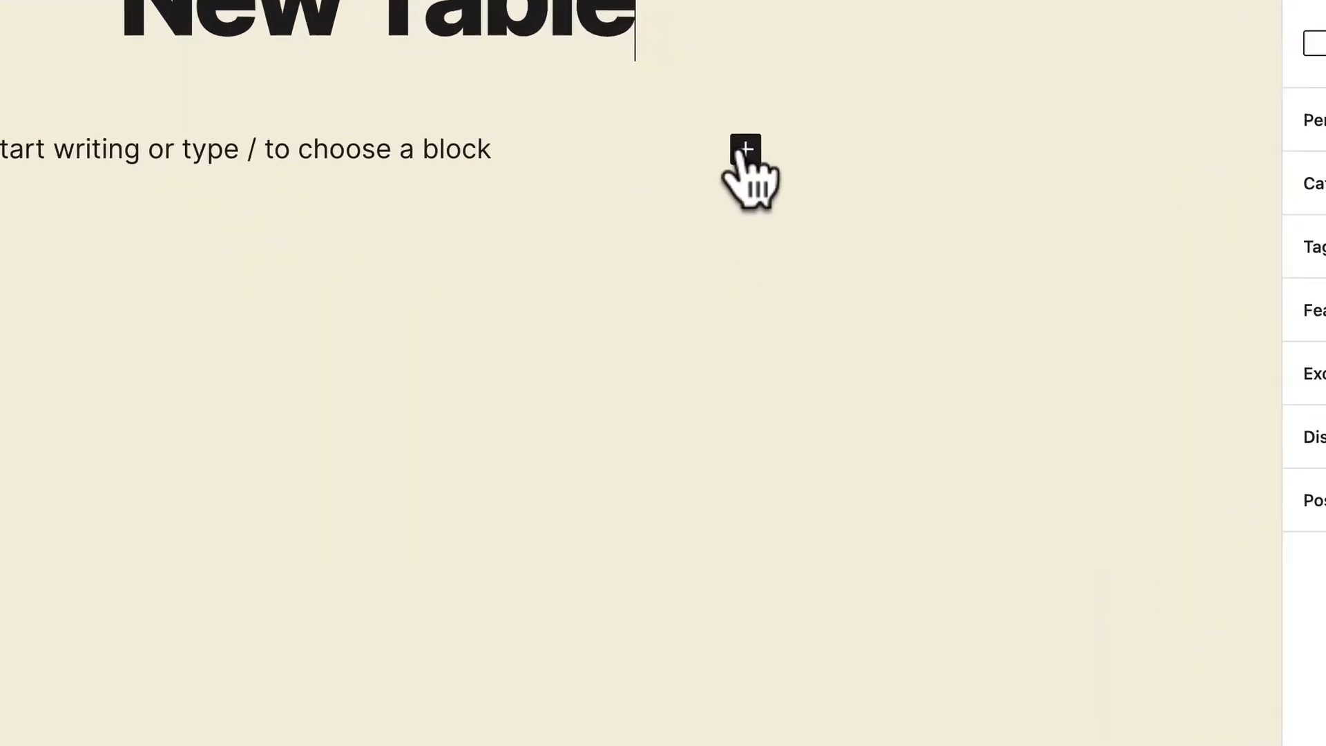
Insert an Advanced Table block found by searching 'adva' in the block inserter
click(744, 148)
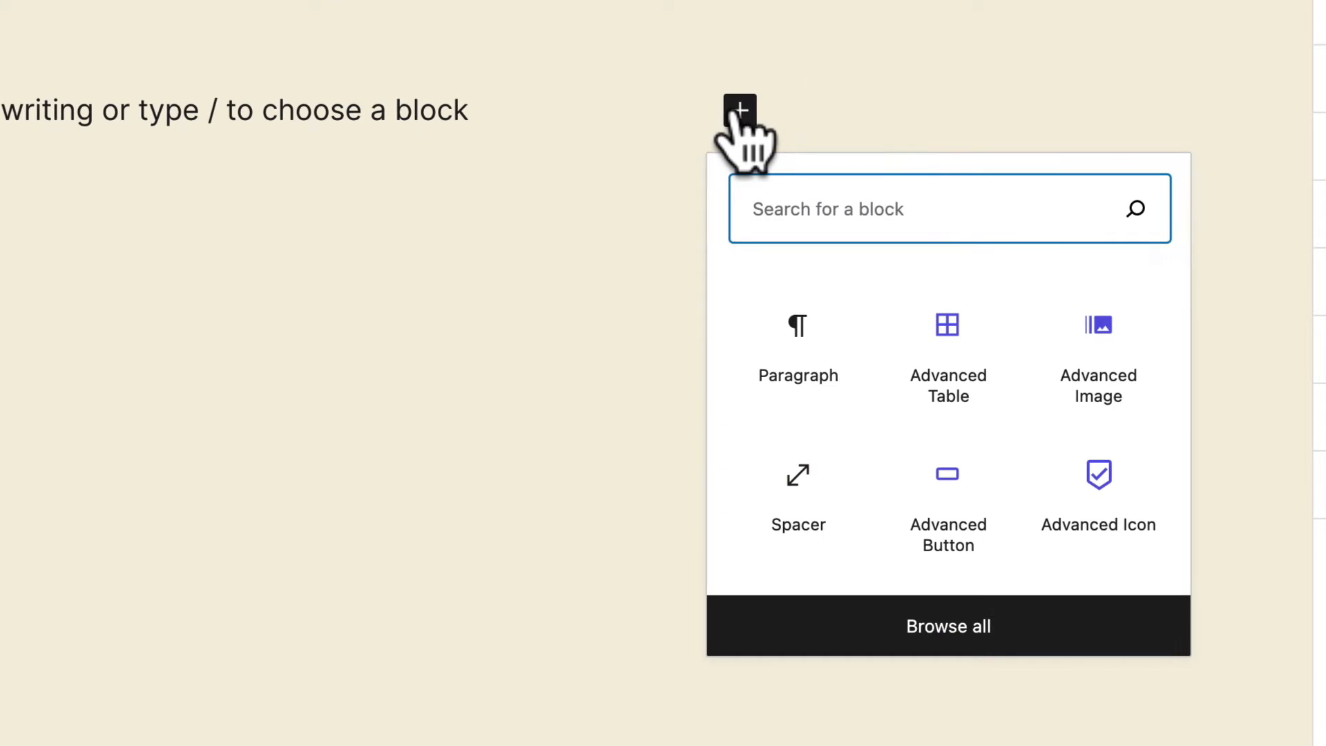
mouse_move(948, 375)
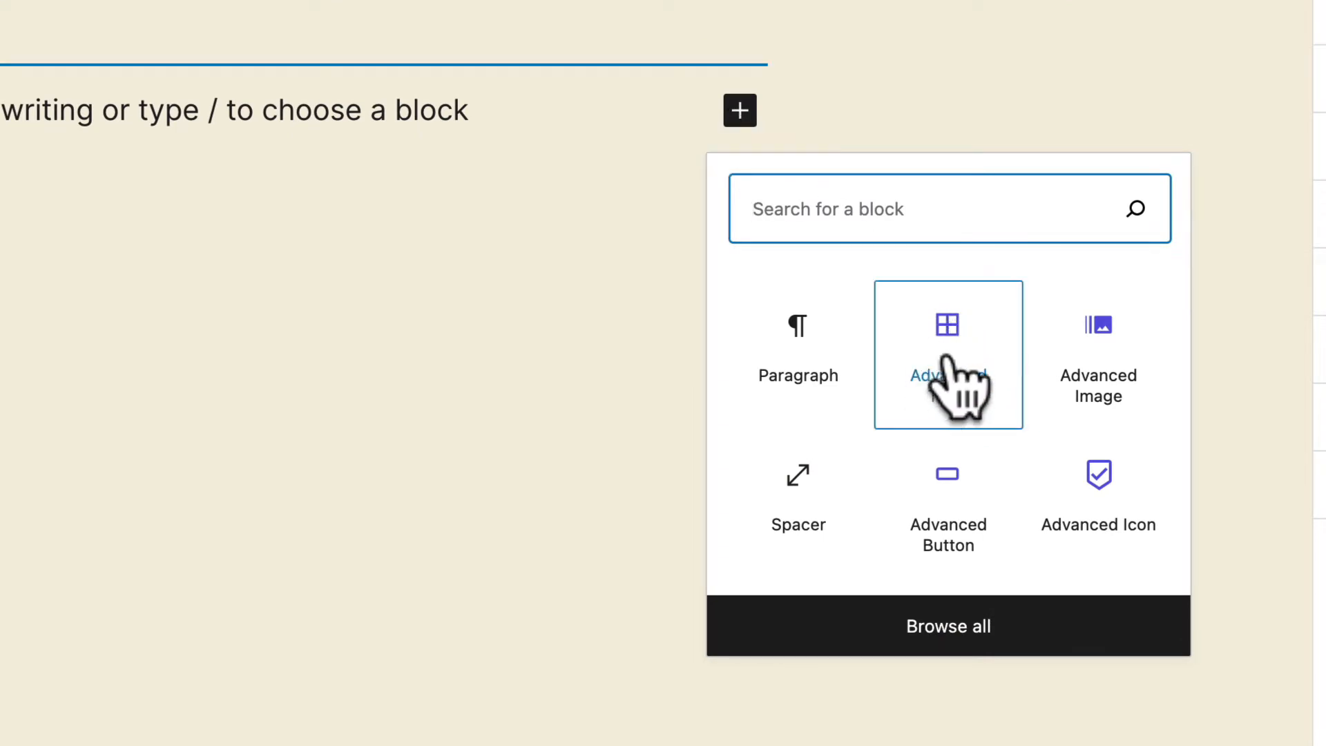
text(ad)
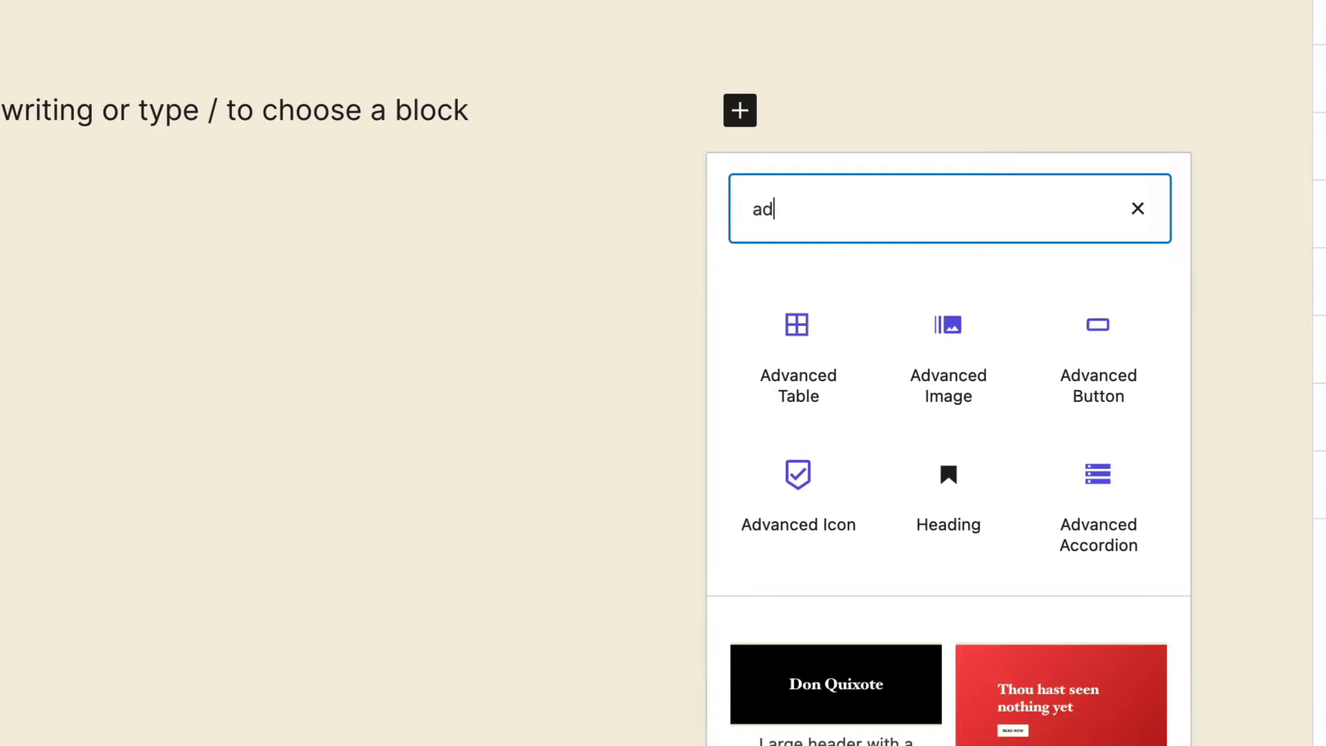
text(va)
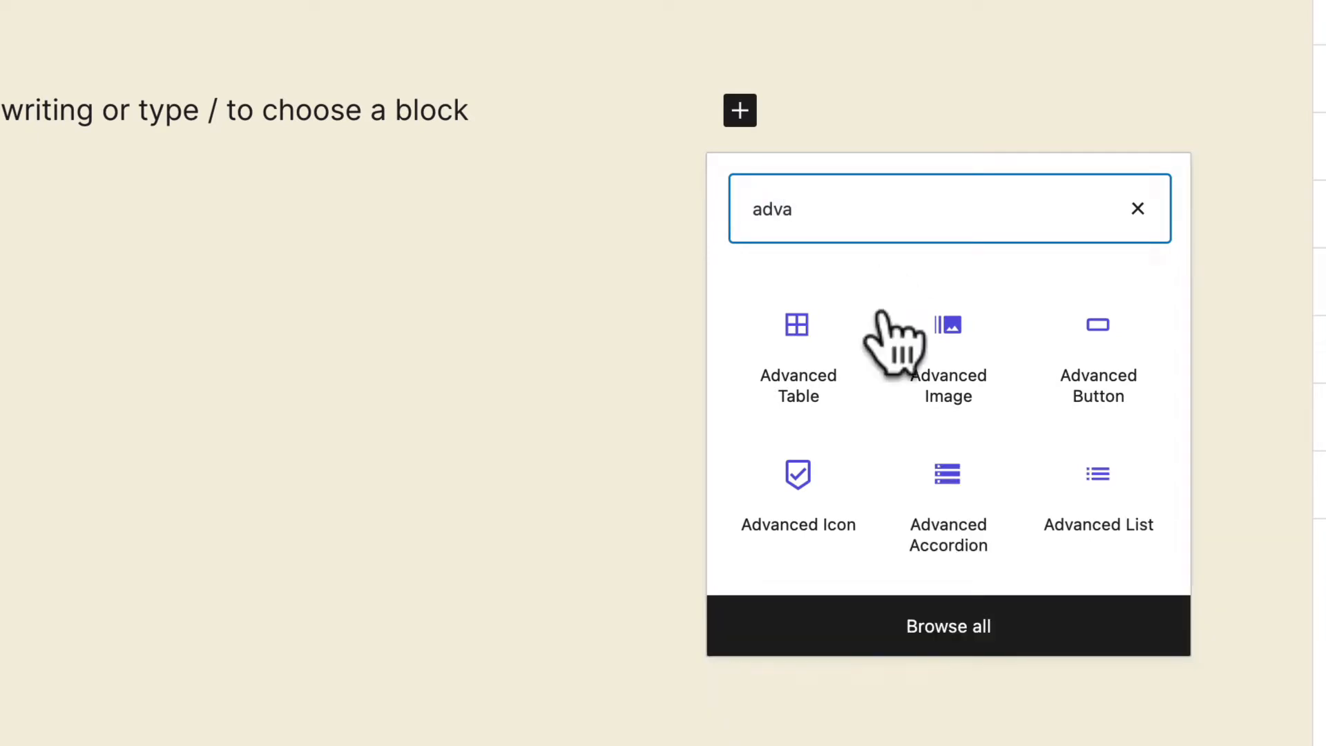
click(795, 357)
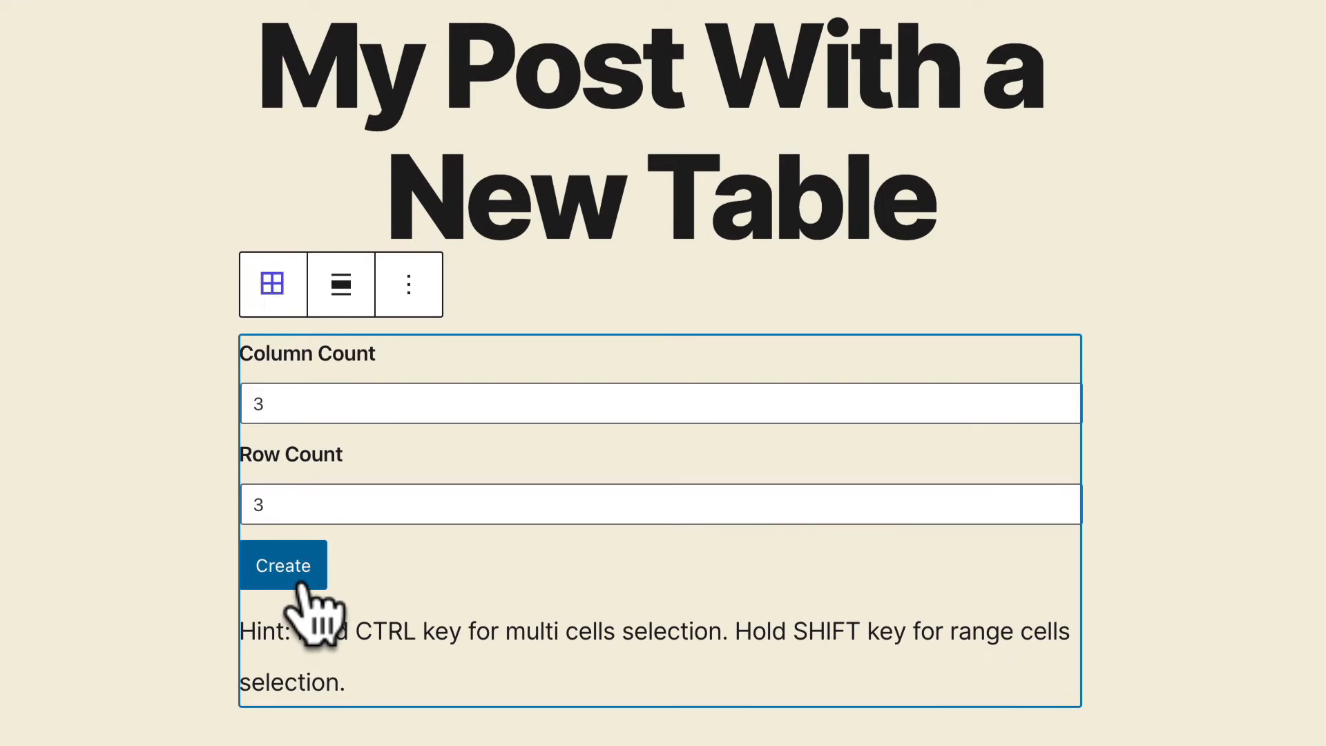
Create a 3-by-3 table, apply the Stripes style and start editing its first cell
click(282, 565)
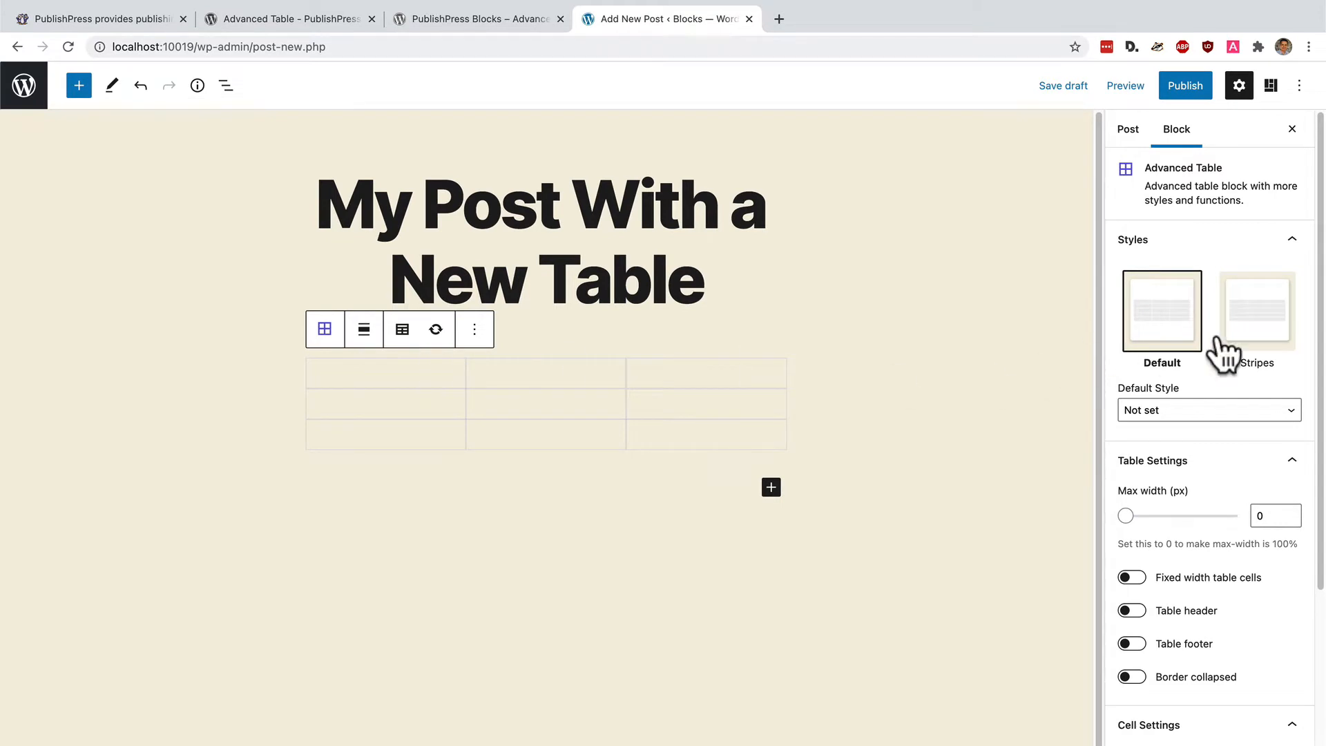
click(1255, 311)
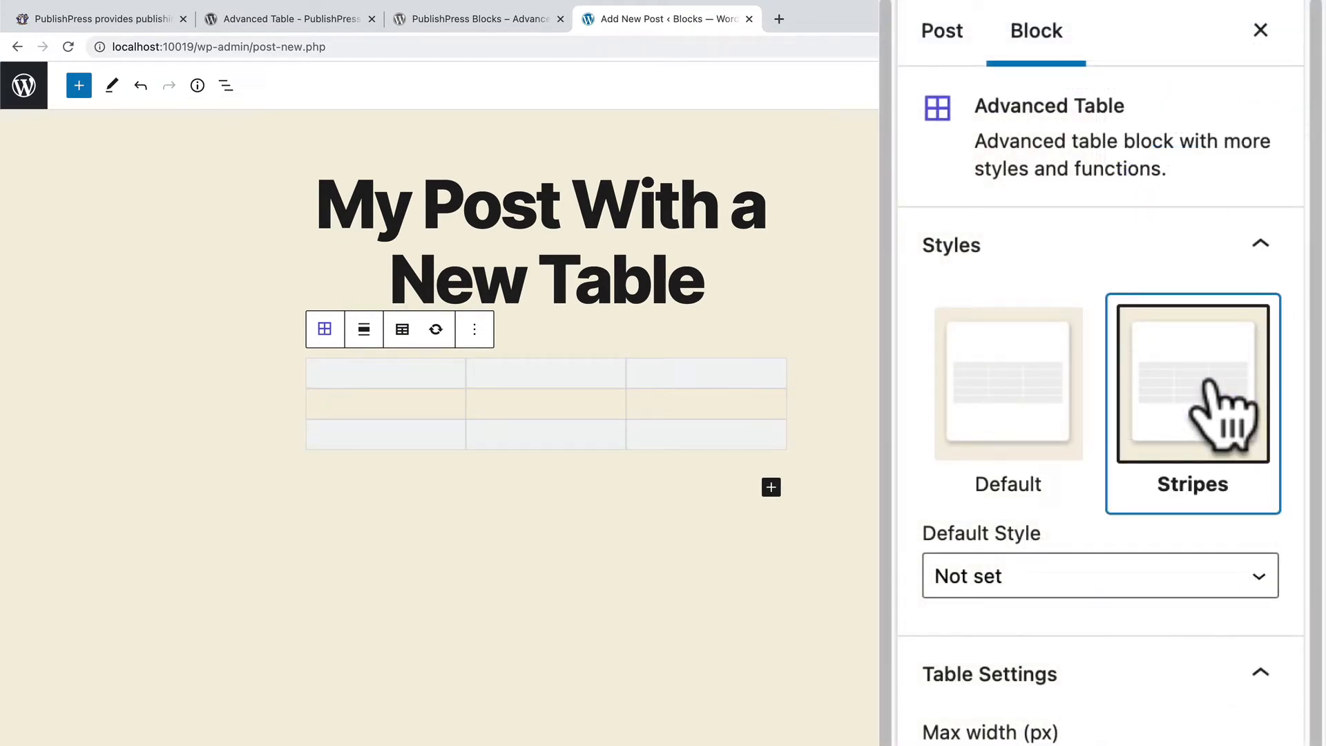
click(385, 373)
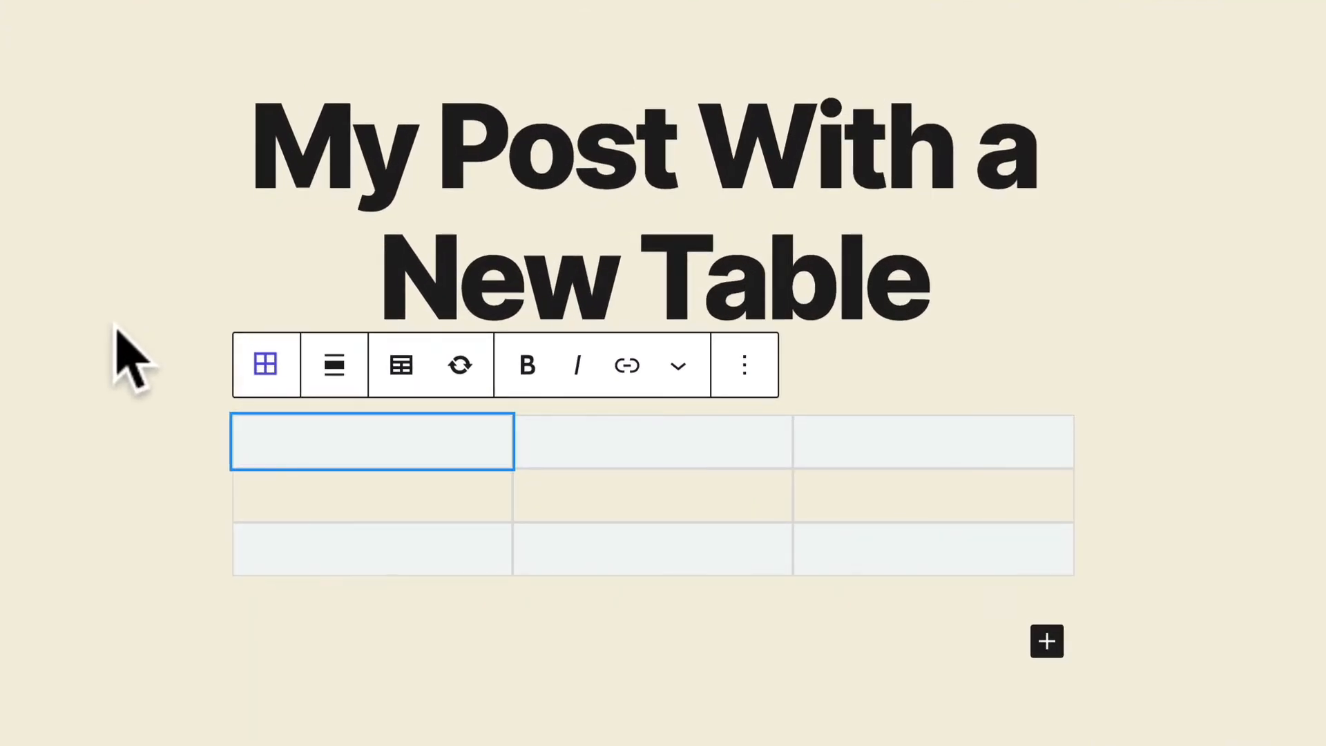
mouse_move(566, 462)
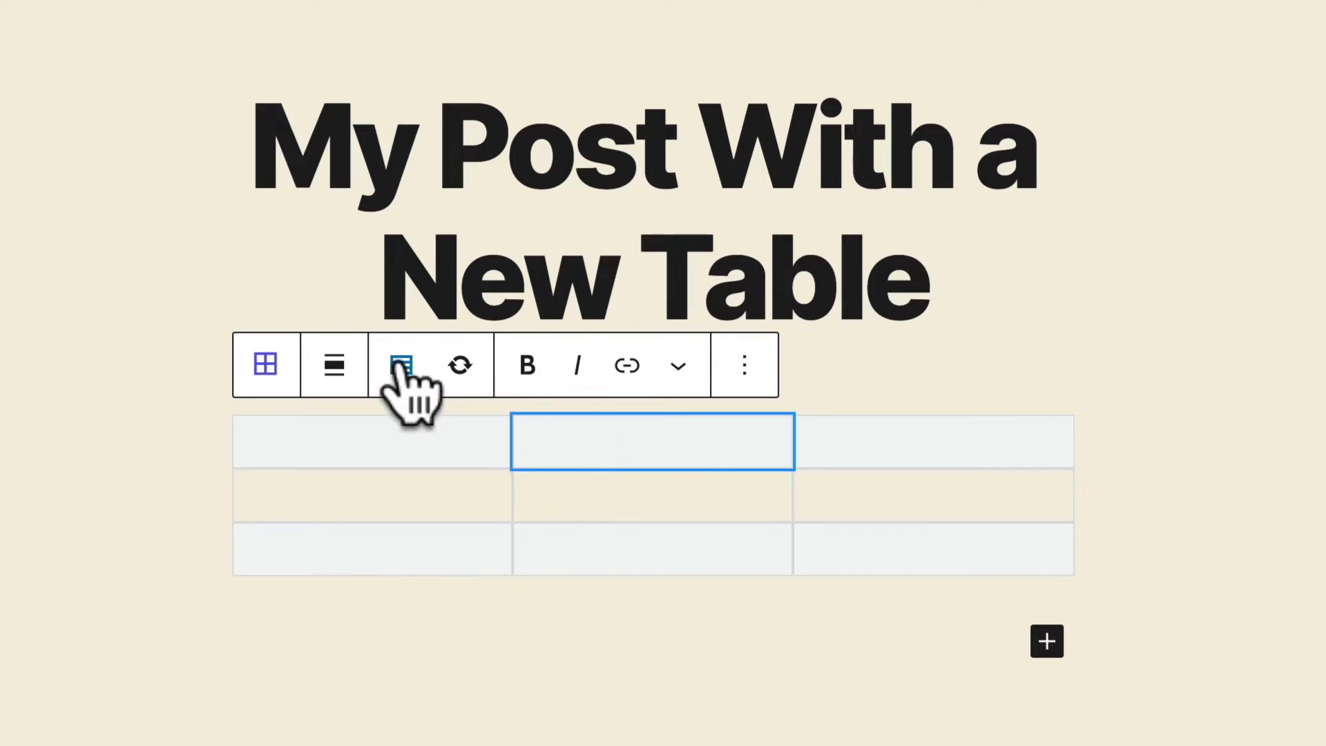
mouse_move(404, 364)
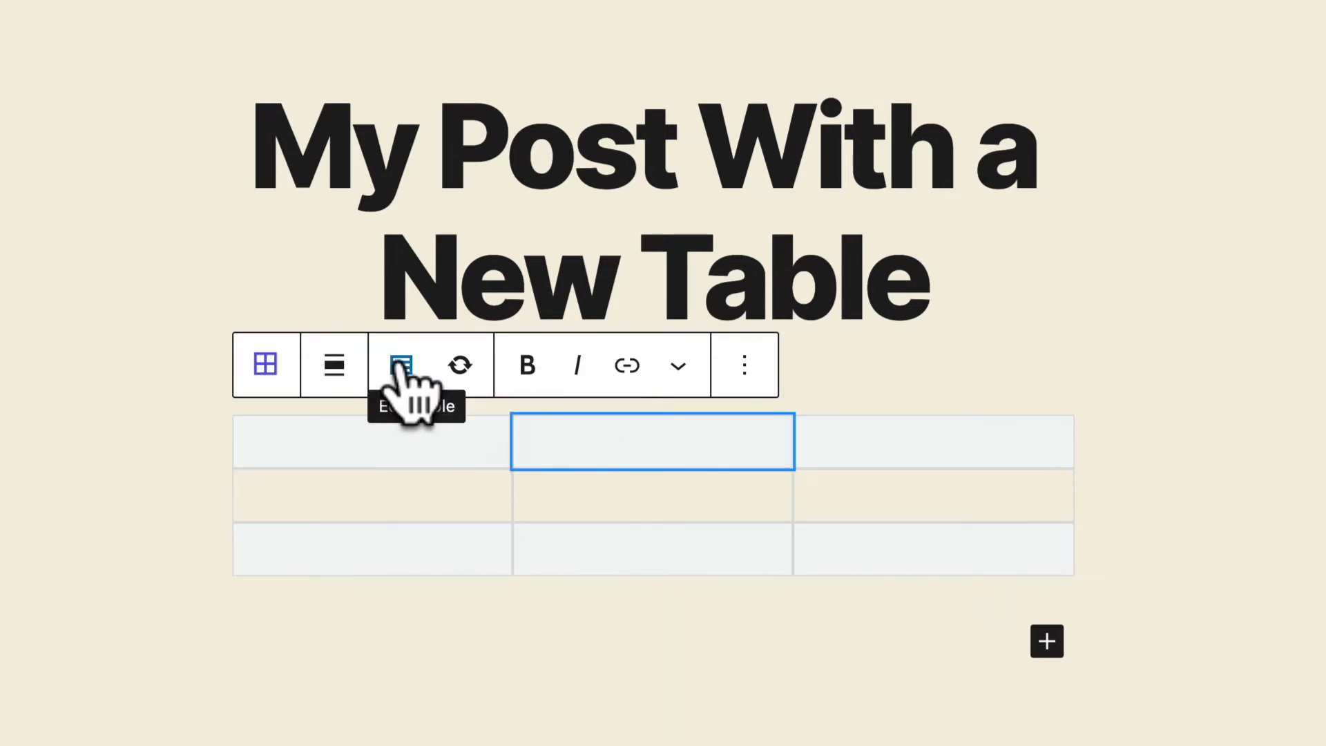
Insert extra rows through the Edit table options to lengthen the striped table
click(402, 364)
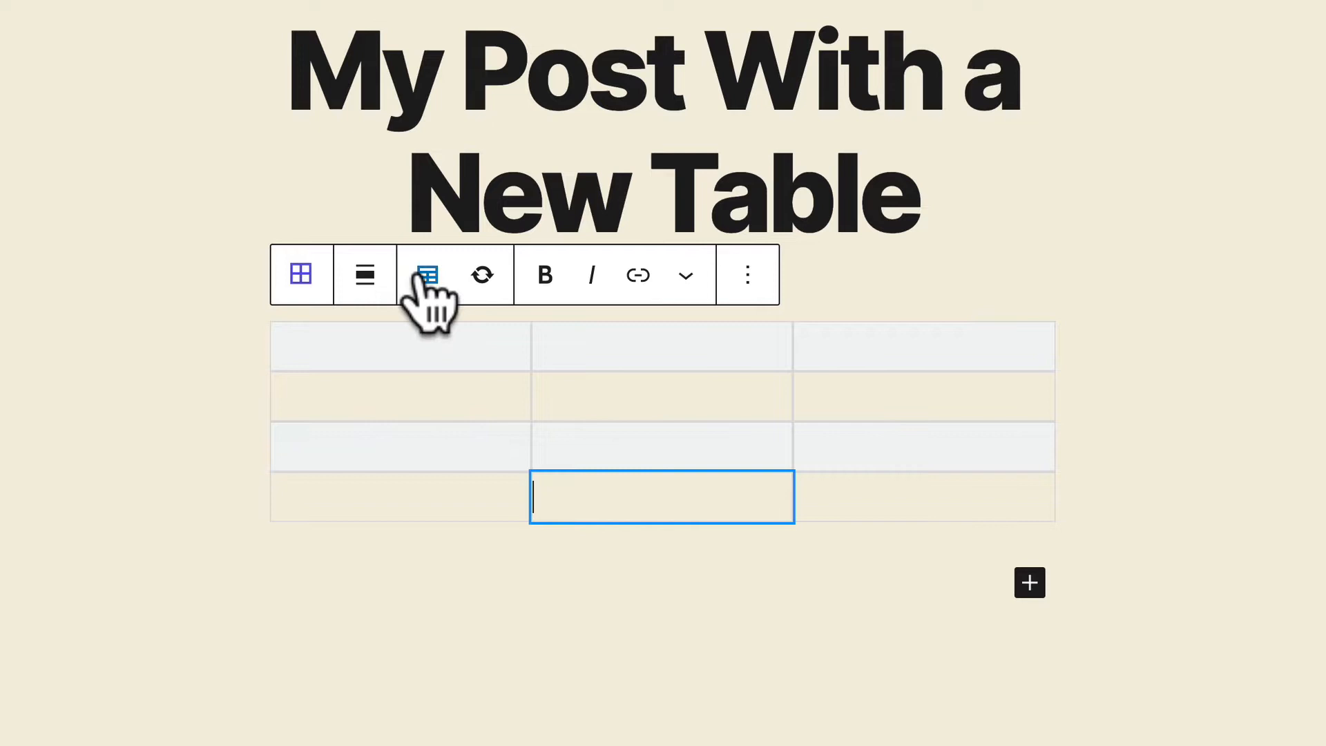
click(428, 274)
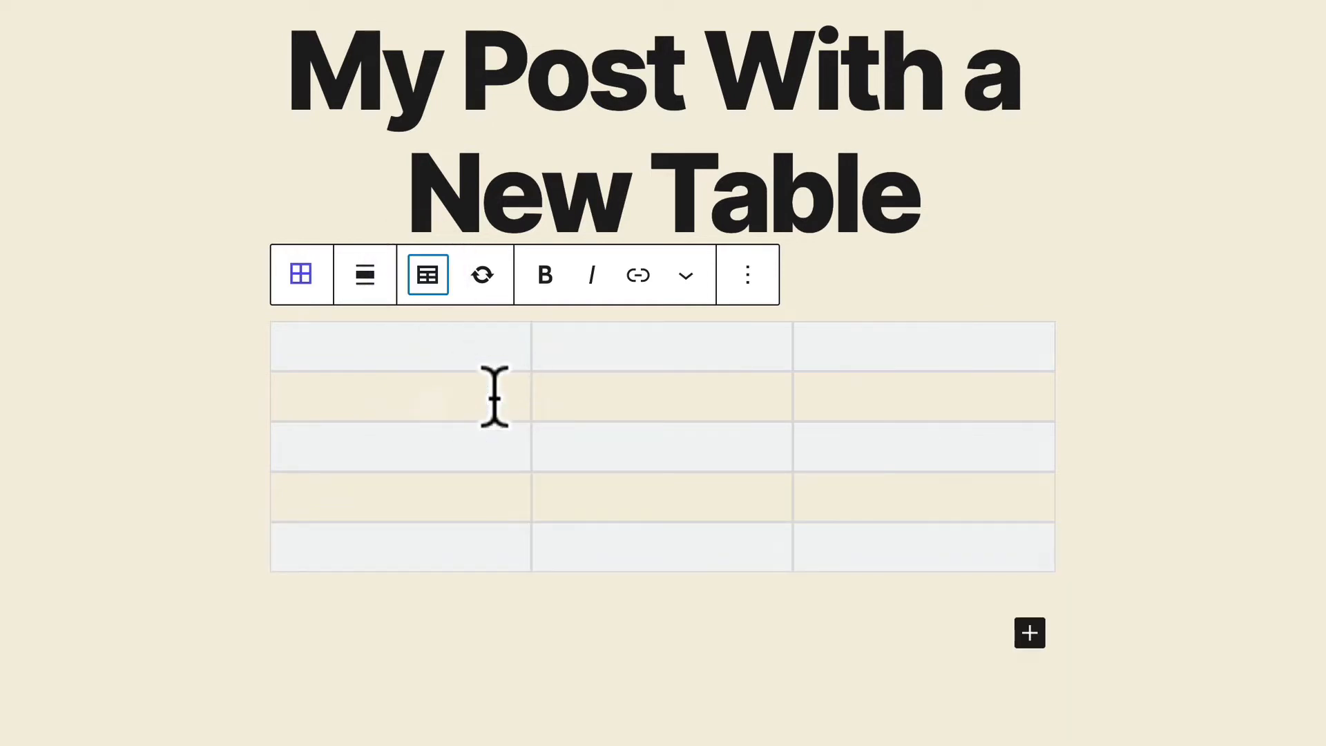
click(427, 274)
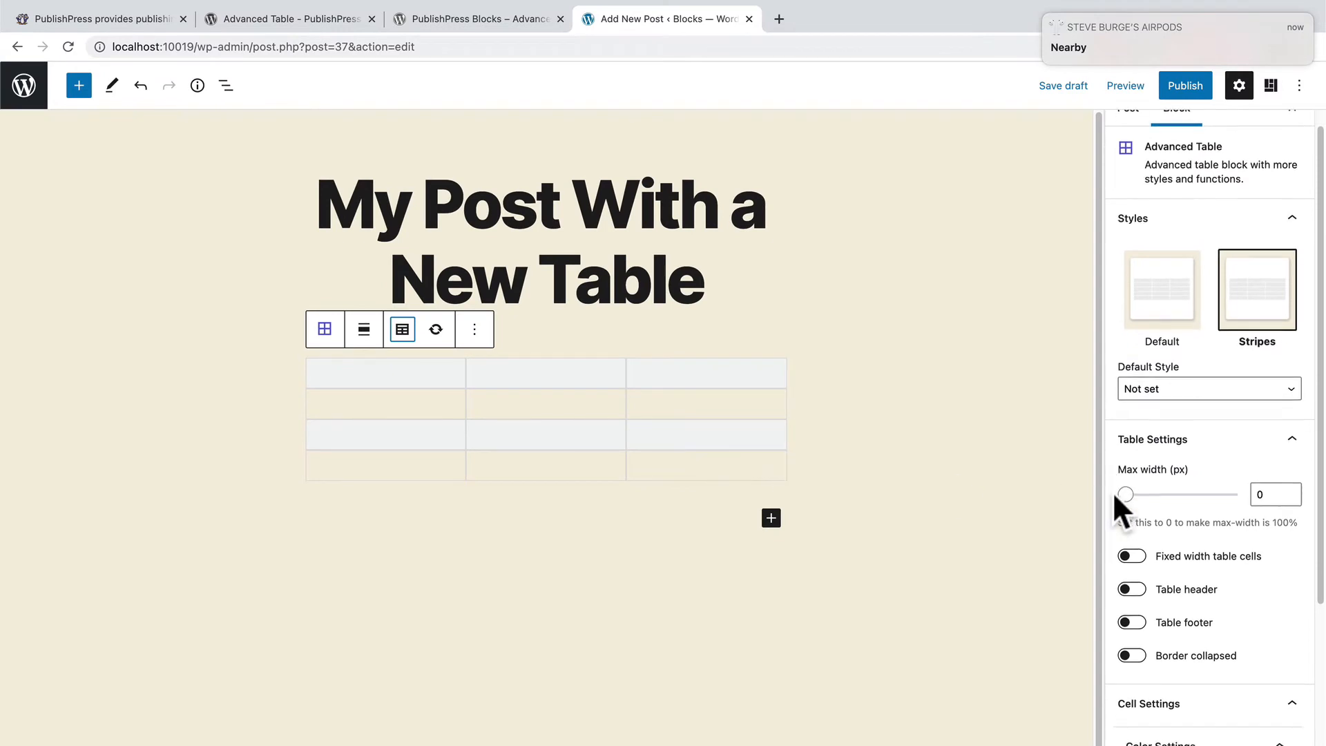
Switch on the Table header and Table footer sections in Table Settings
scroll(down, 3)
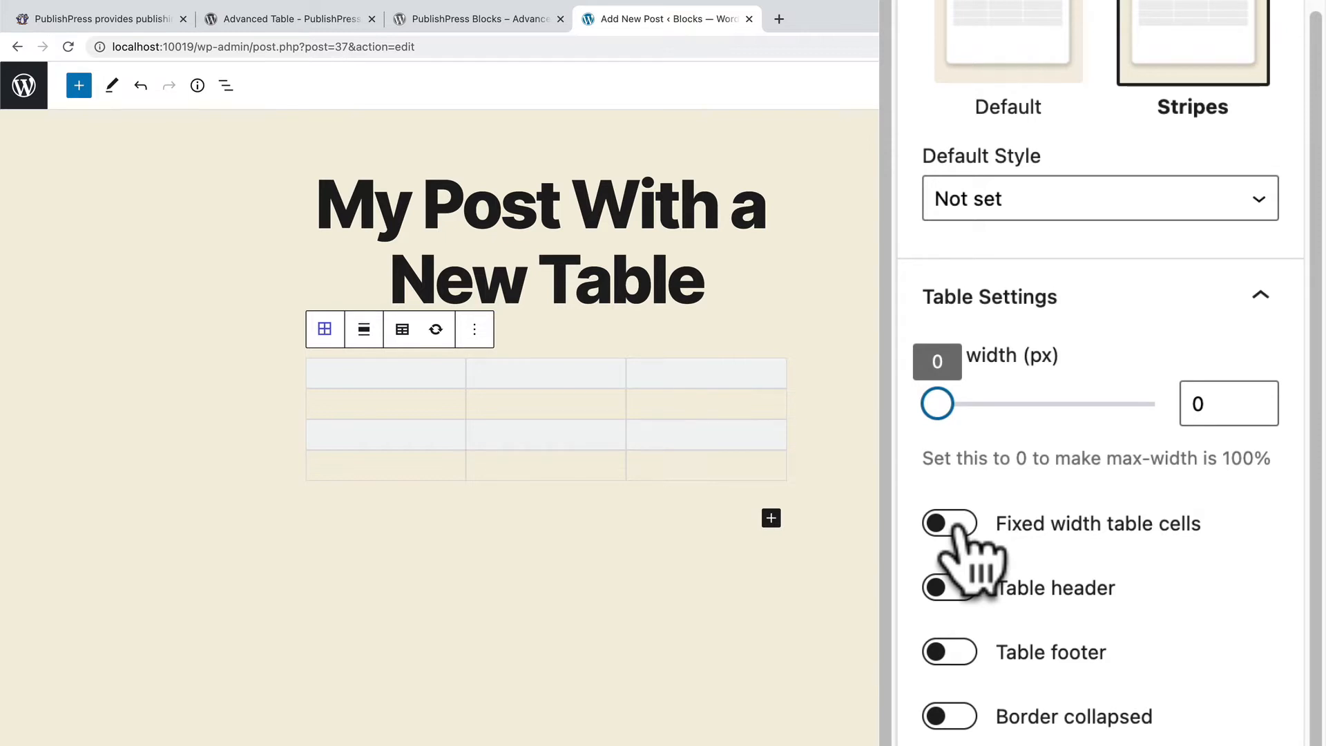
mouse_move(695, 506)
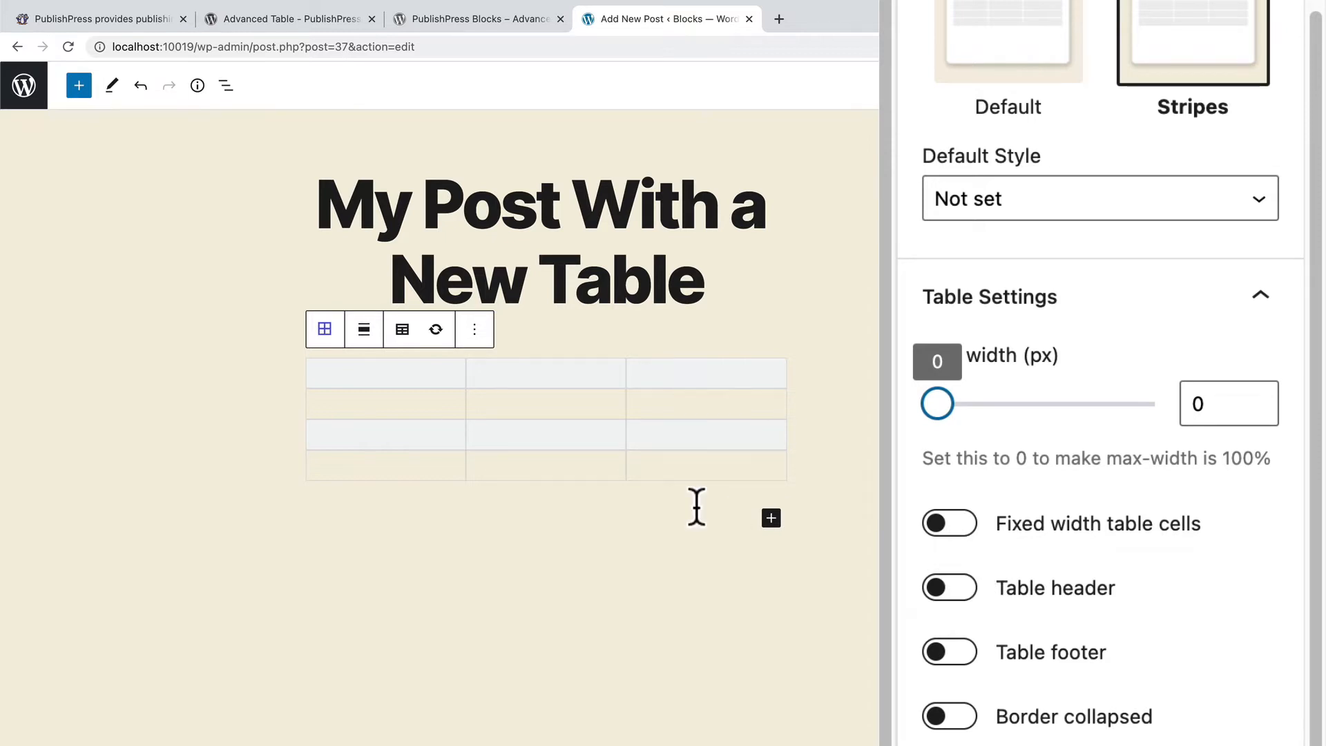
click(948, 588)
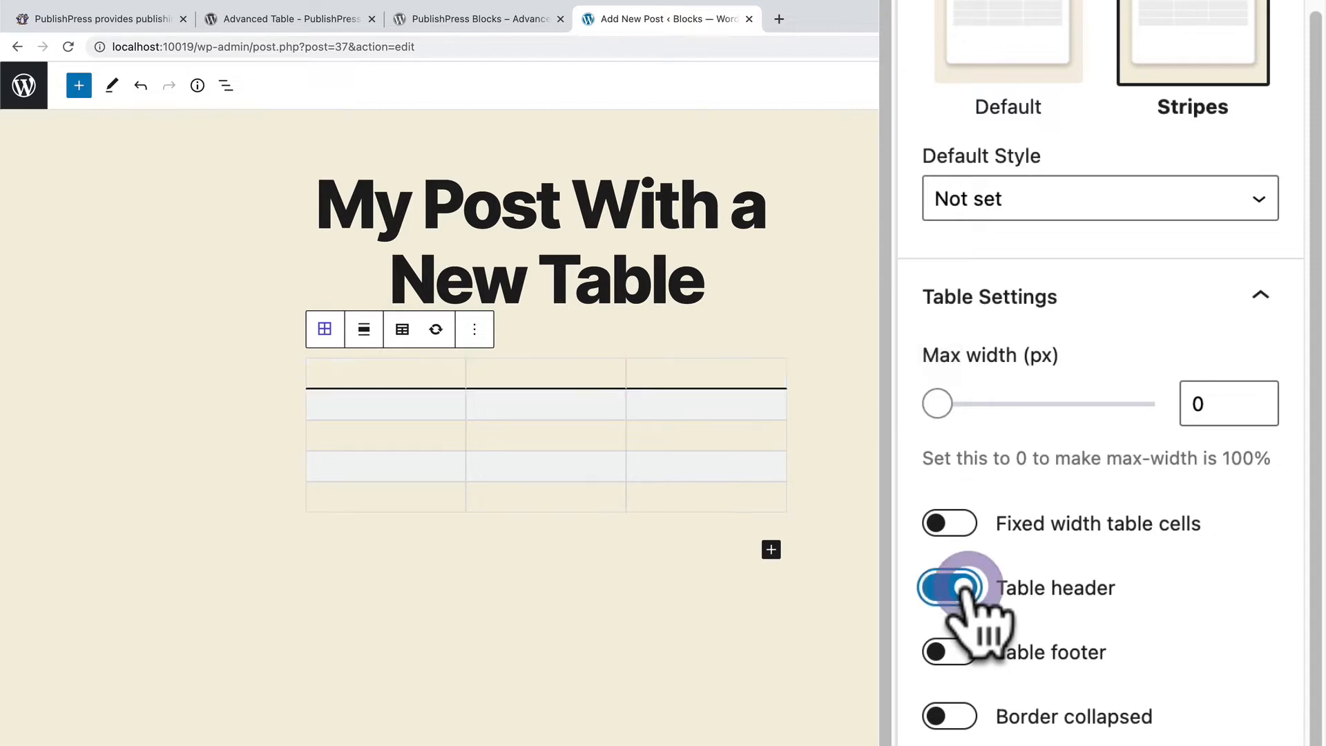
click(947, 589)
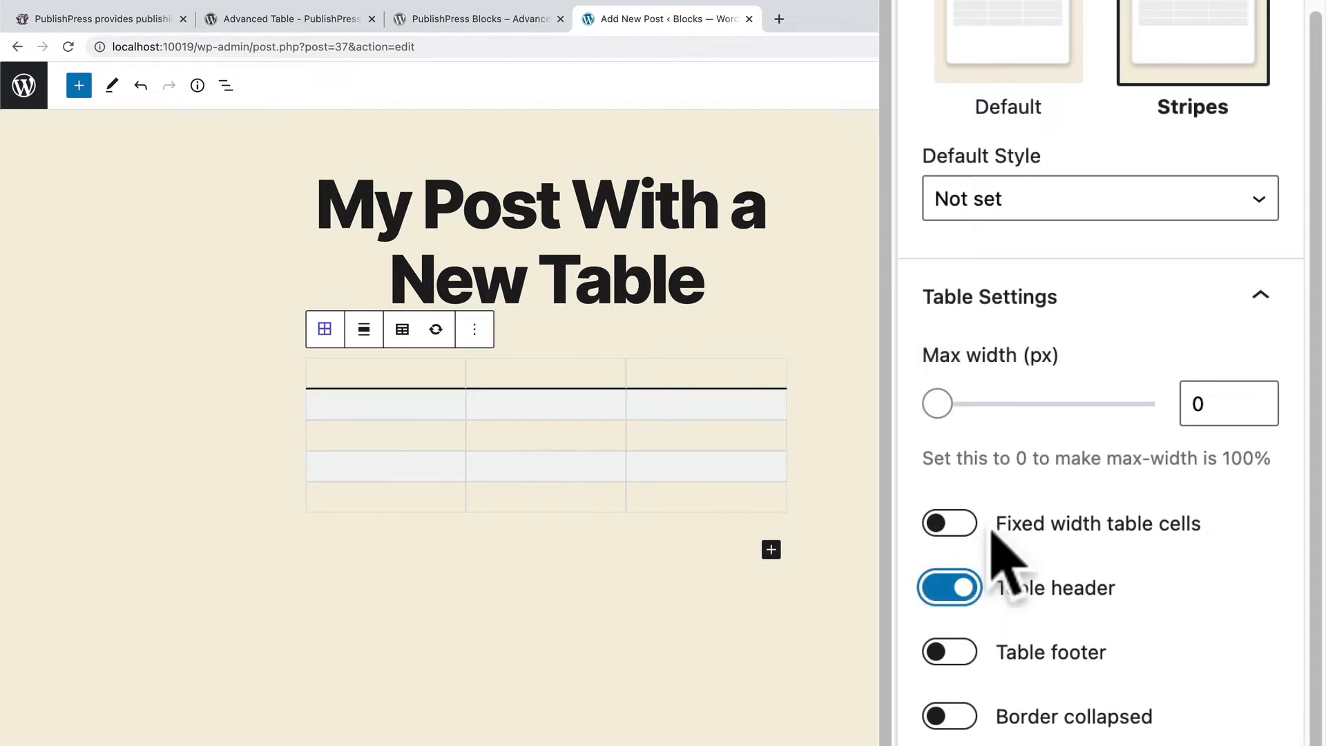
click(947, 651)
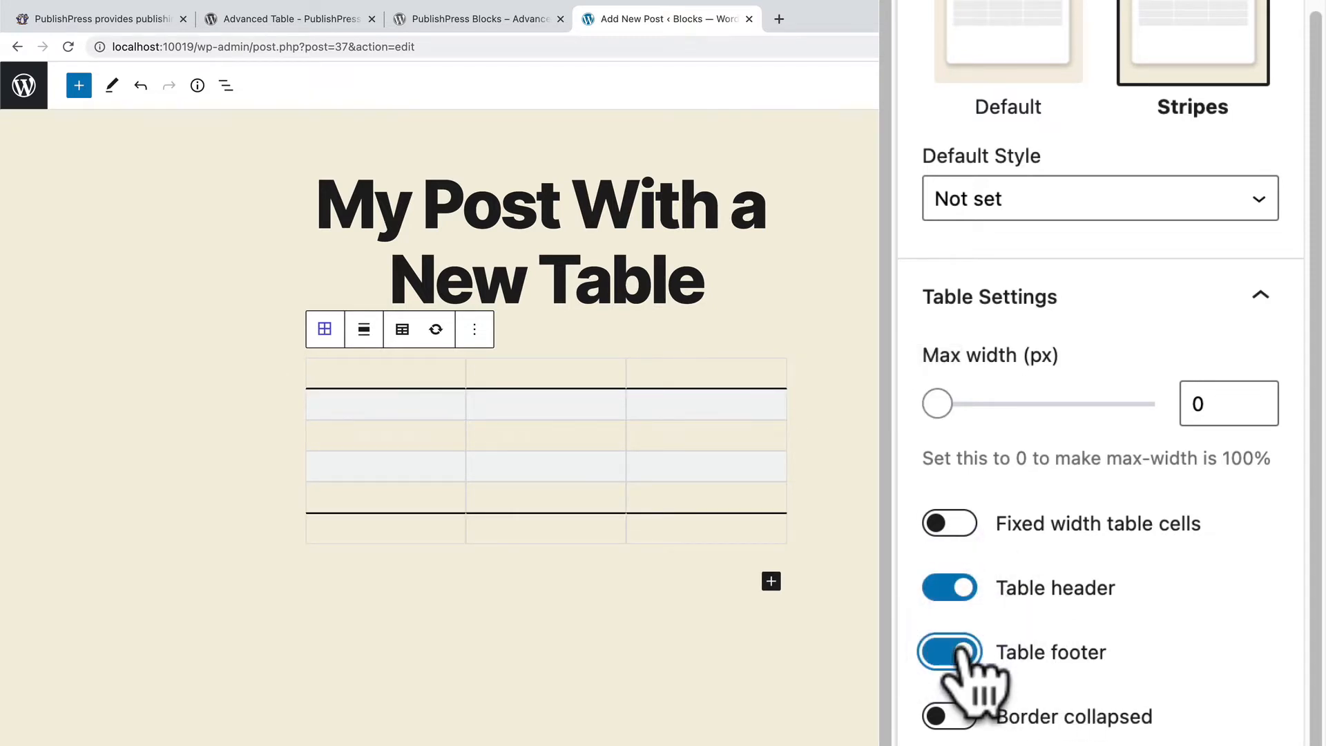
scroll(down, 3)
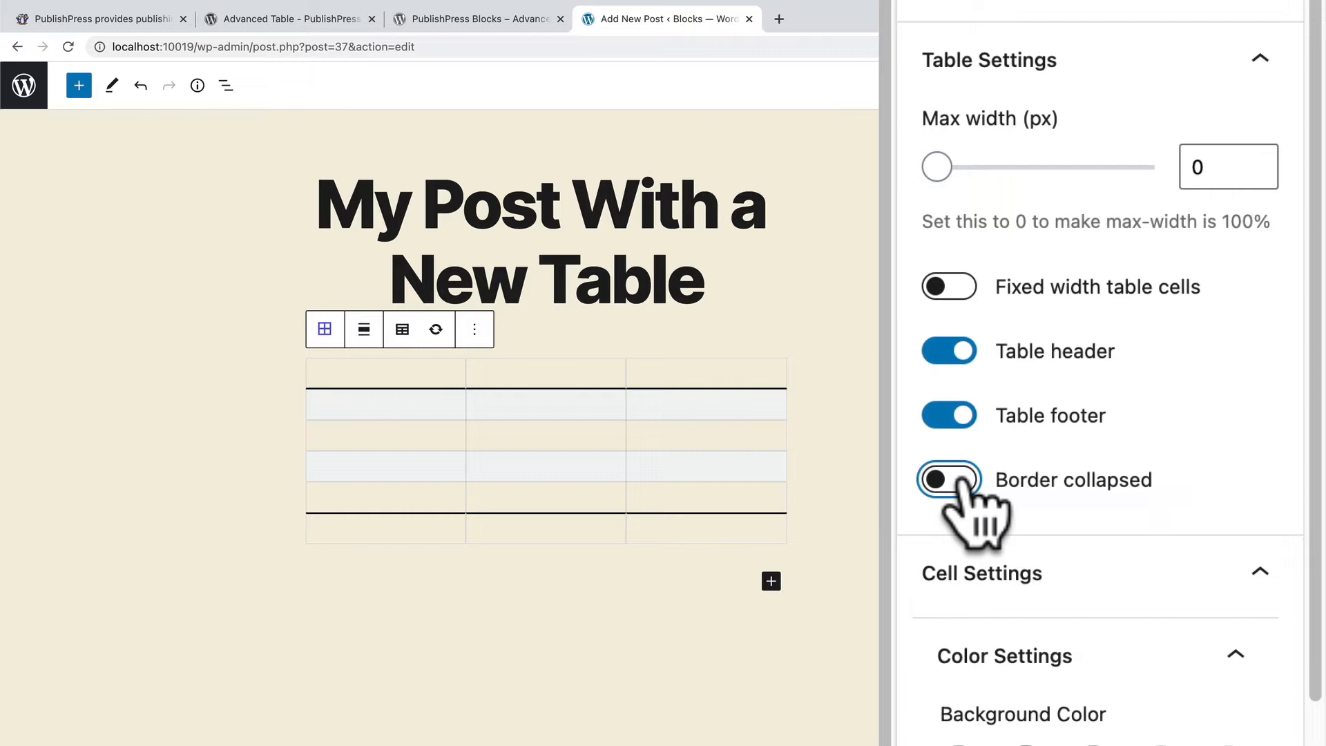
click(1237, 85)
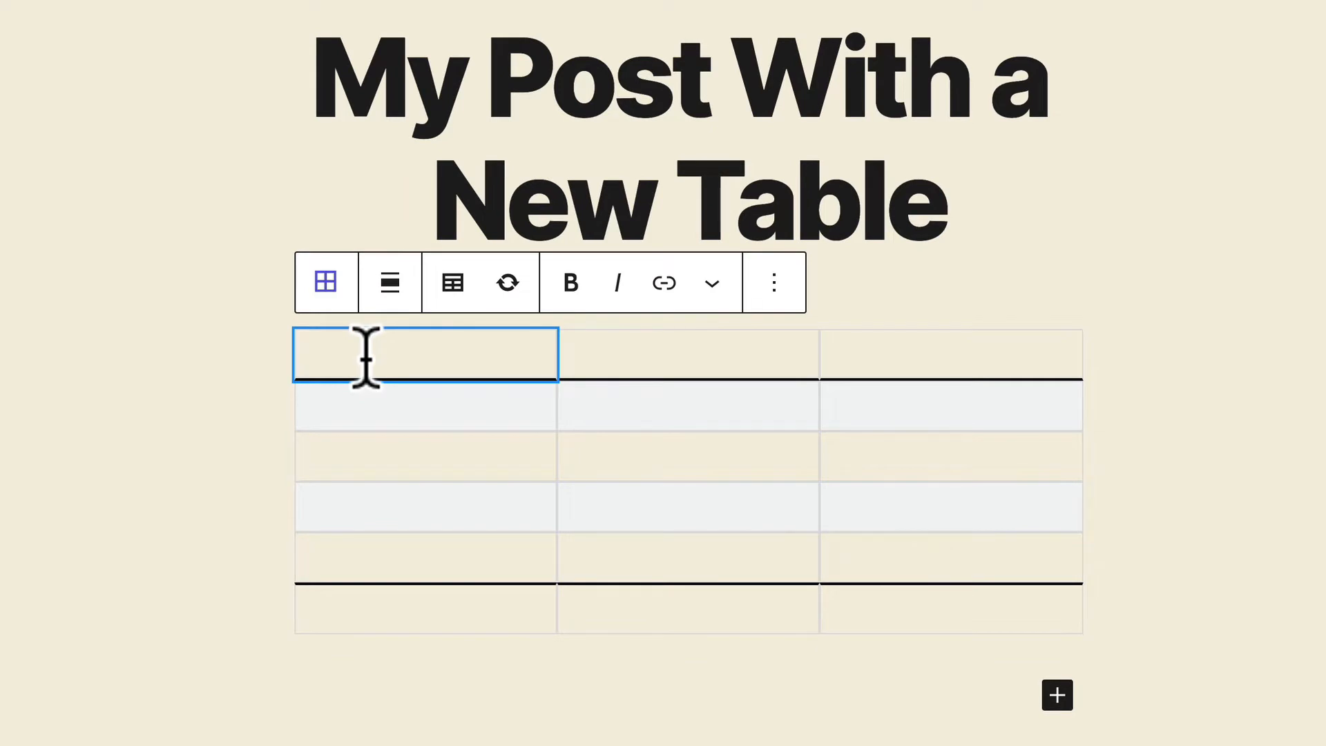
Fill the header with Movie Title, Genre and Release Year and enter the movie titles including Toy Story
text(Movie Title)
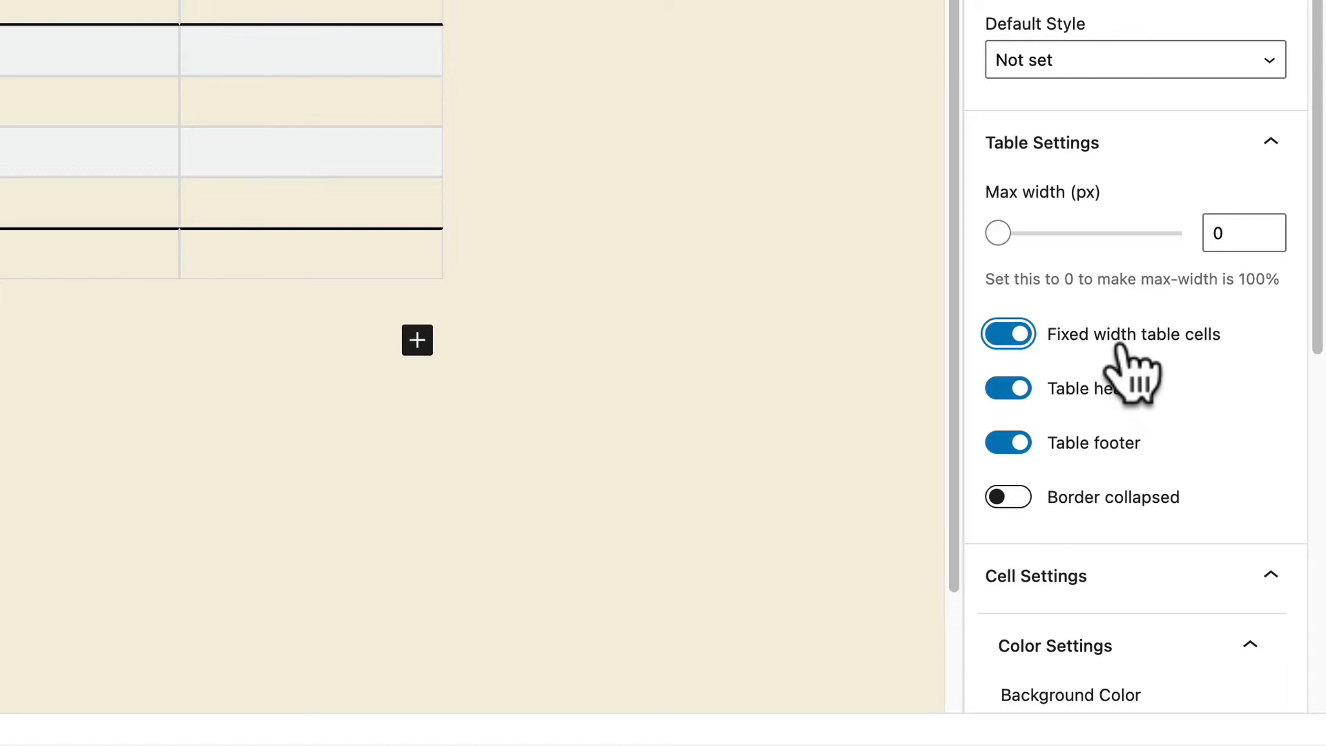
mouse_move(701, 318)
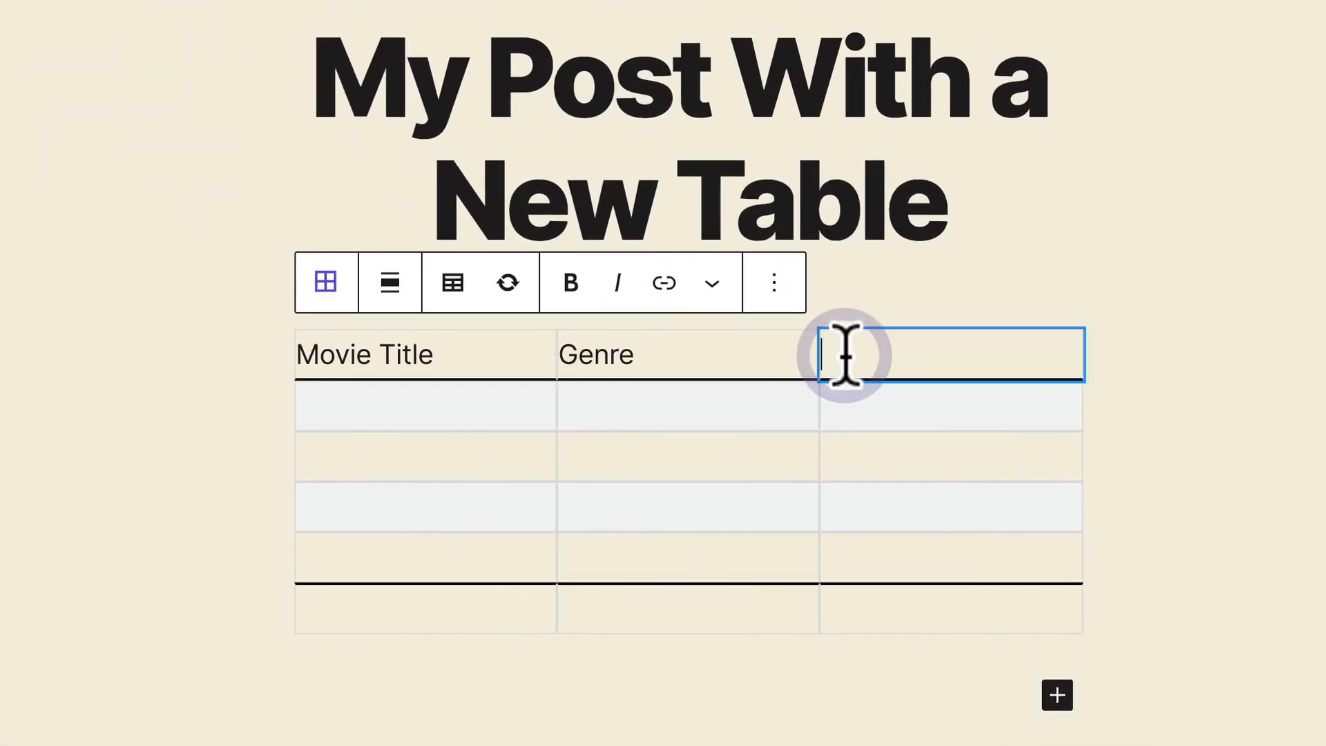
text(Release Year)
click(425, 405)
text(Titanic)
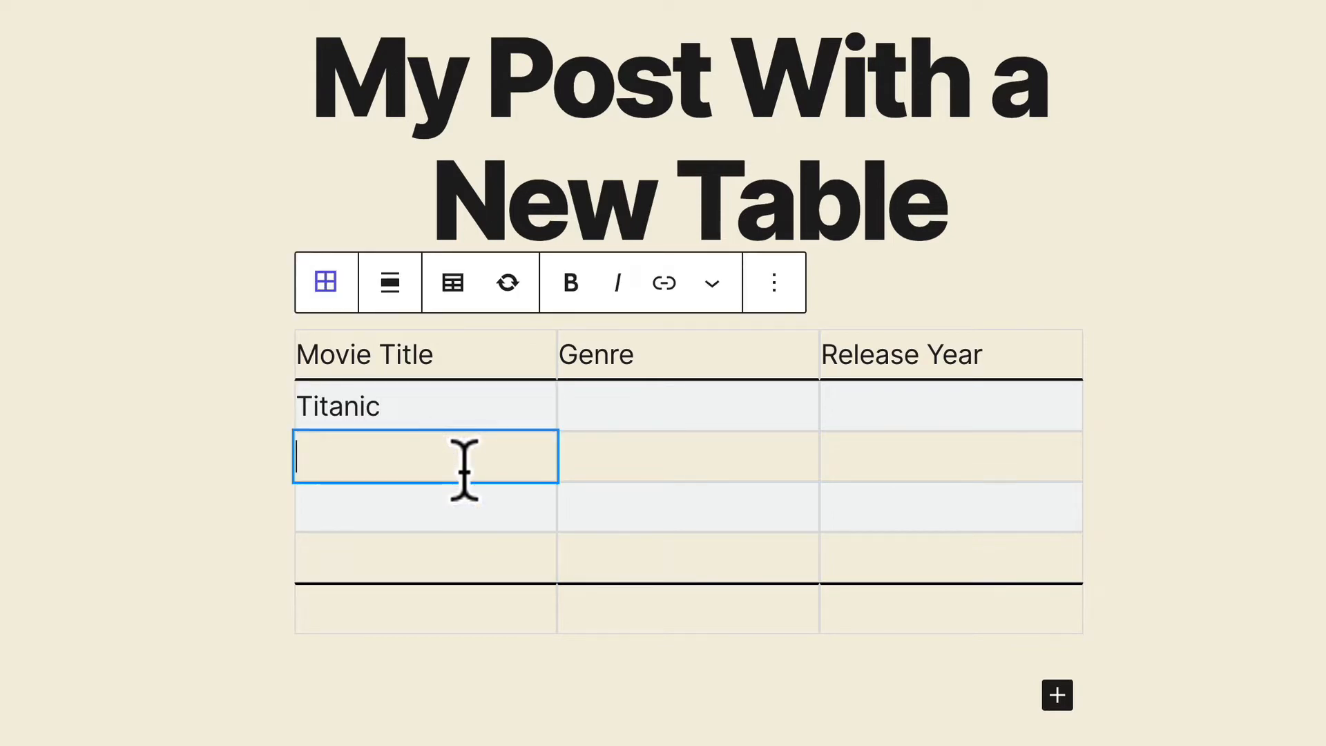
text(Toy Story)
click(425, 558)
text(Caddyshack)
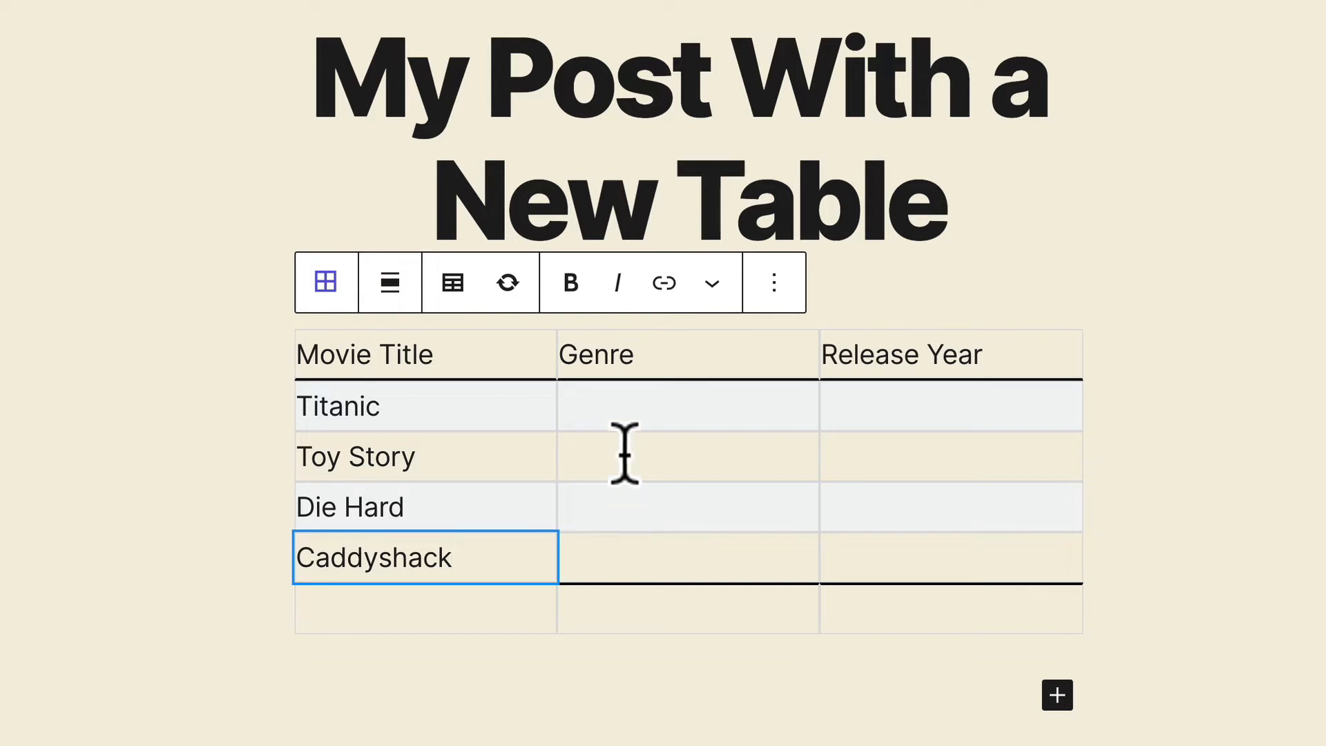
click(684, 507)
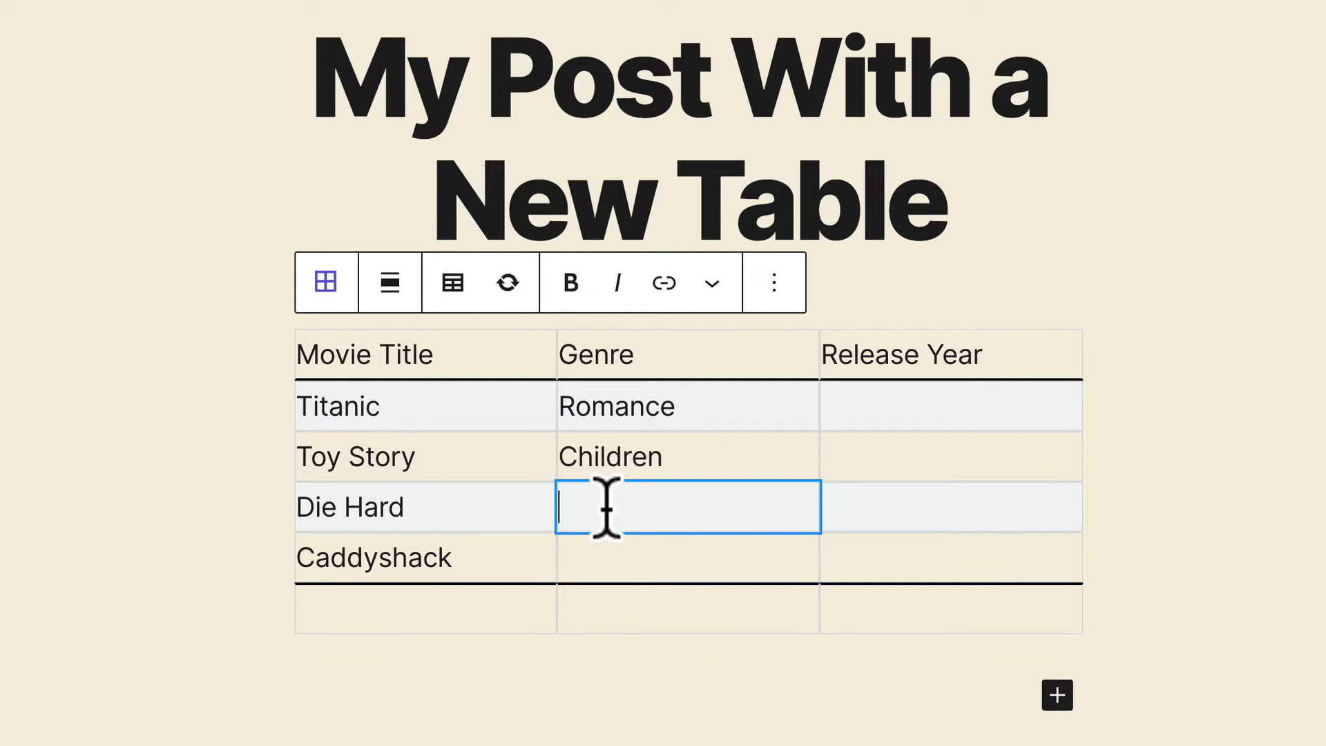
Enter the remaining genres such as Action and the release years 1997, 1995, 1988 and 1980, then select the table
text(Action)
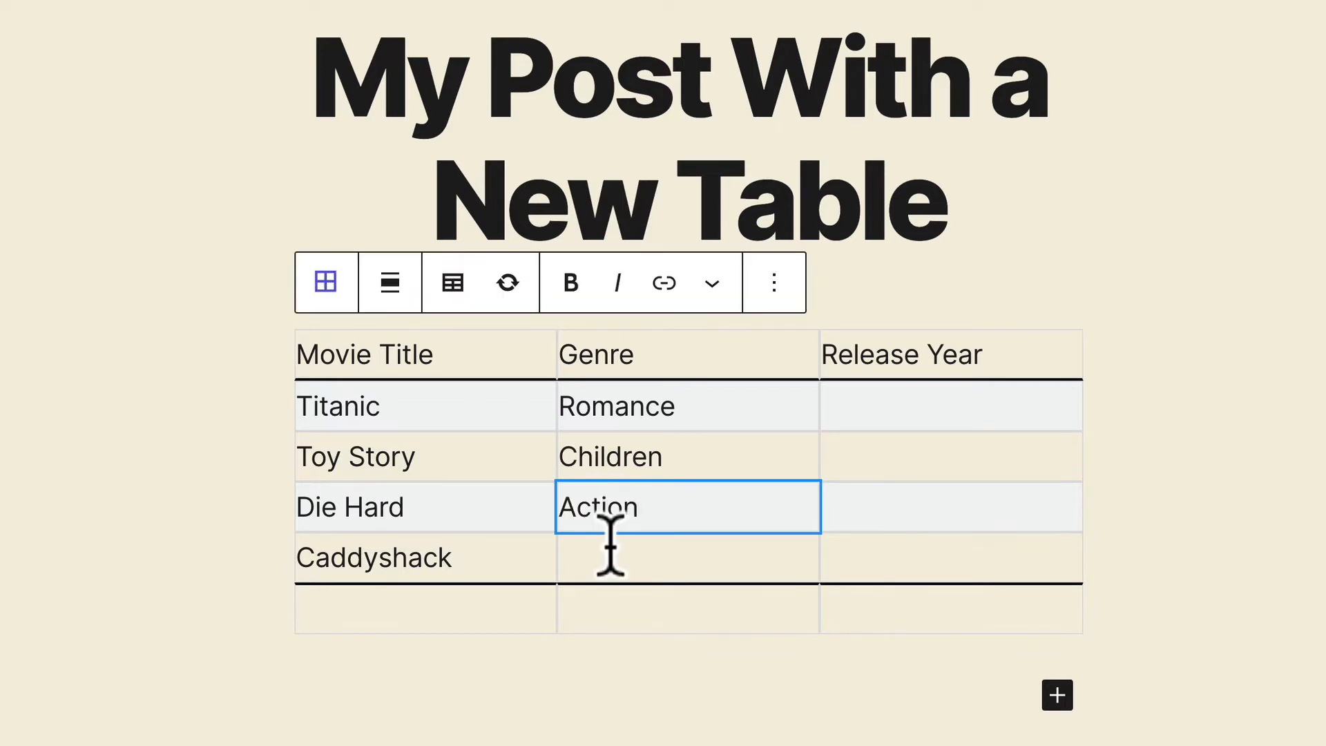
click(950, 404)
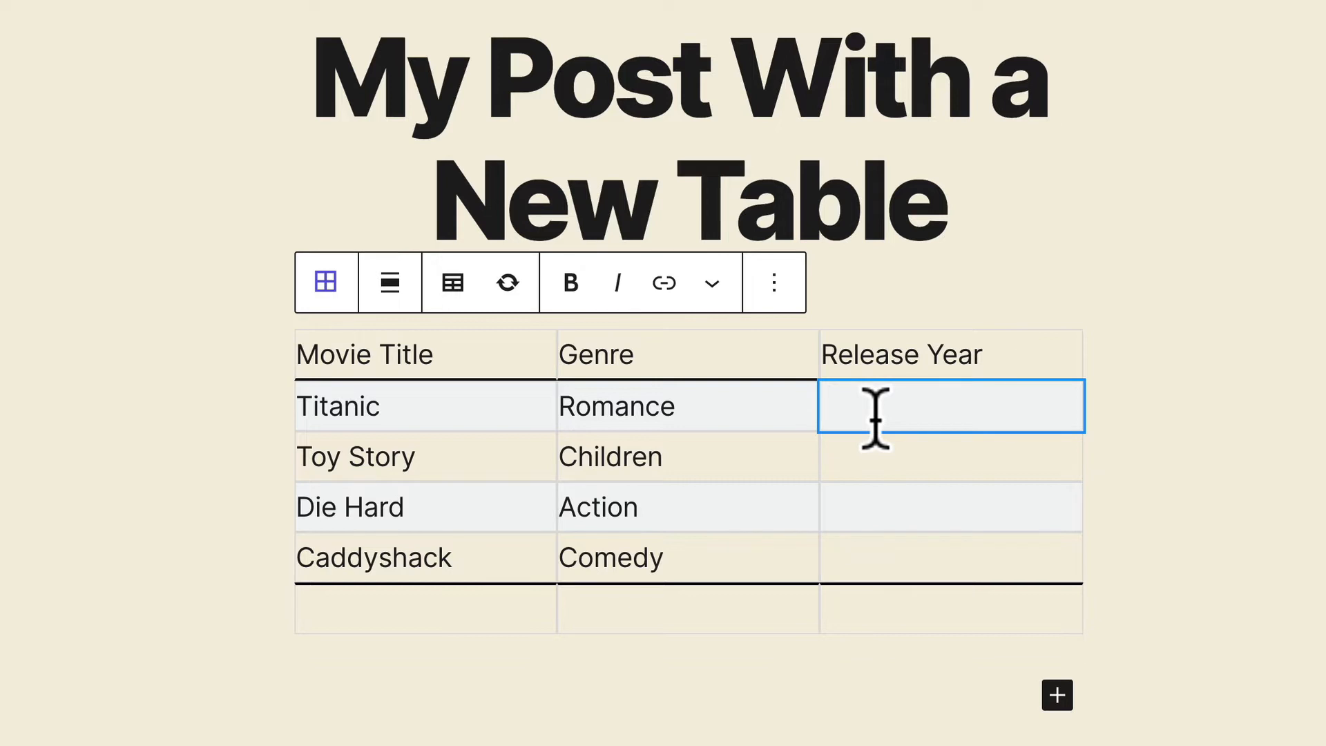
mouse_move(896, 182)
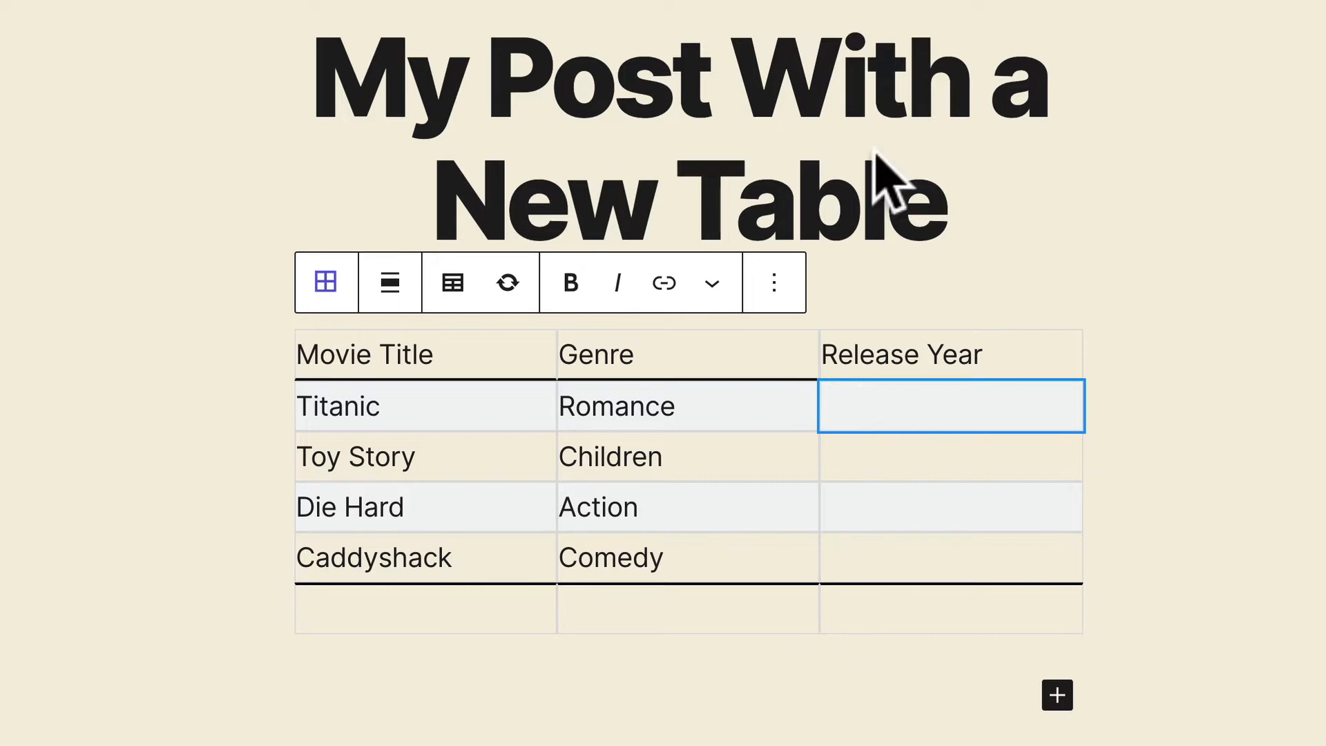
text(1997)
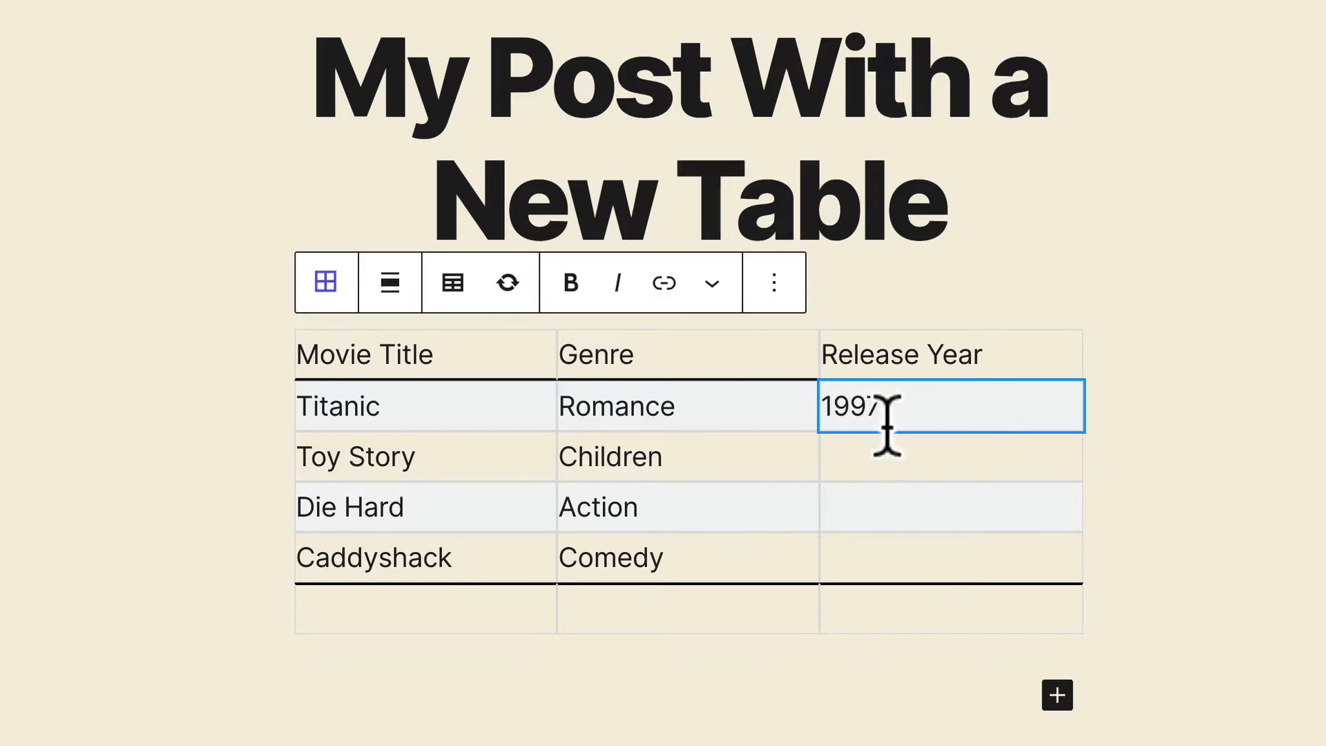
click(947, 456)
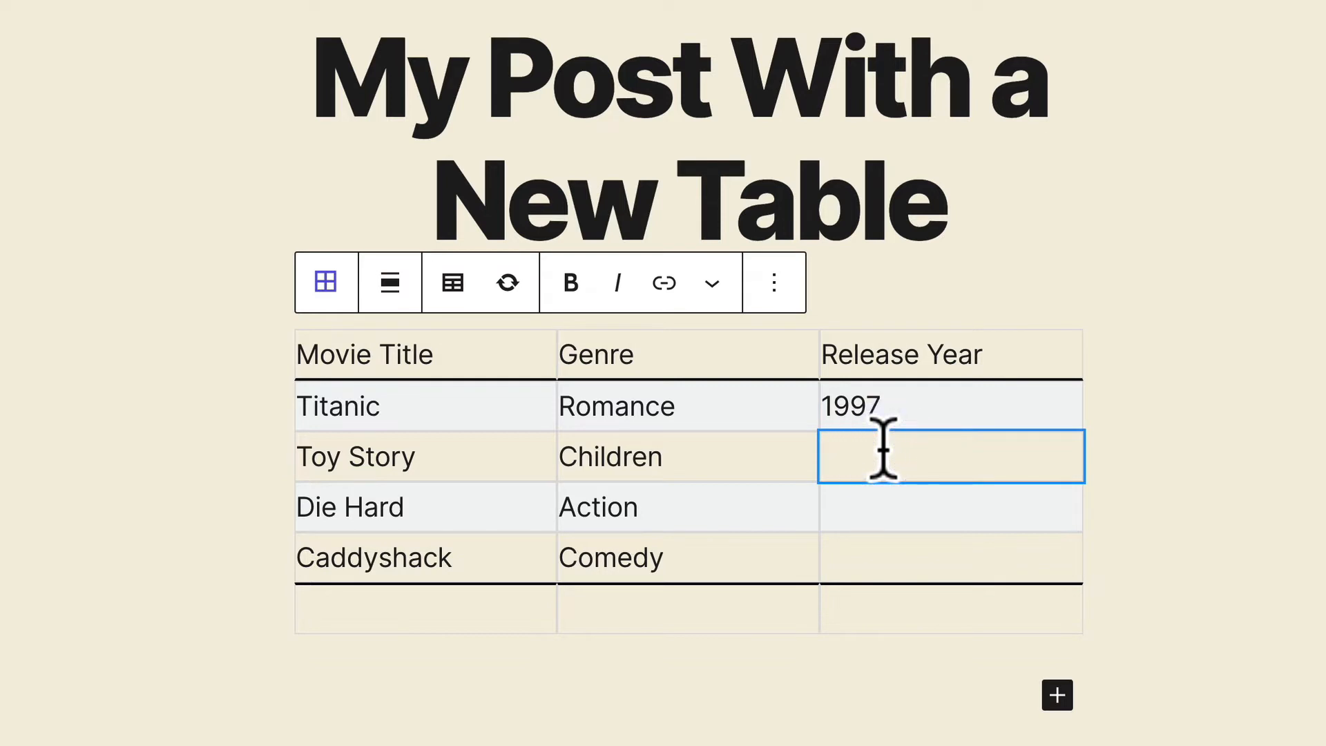
text(1995)
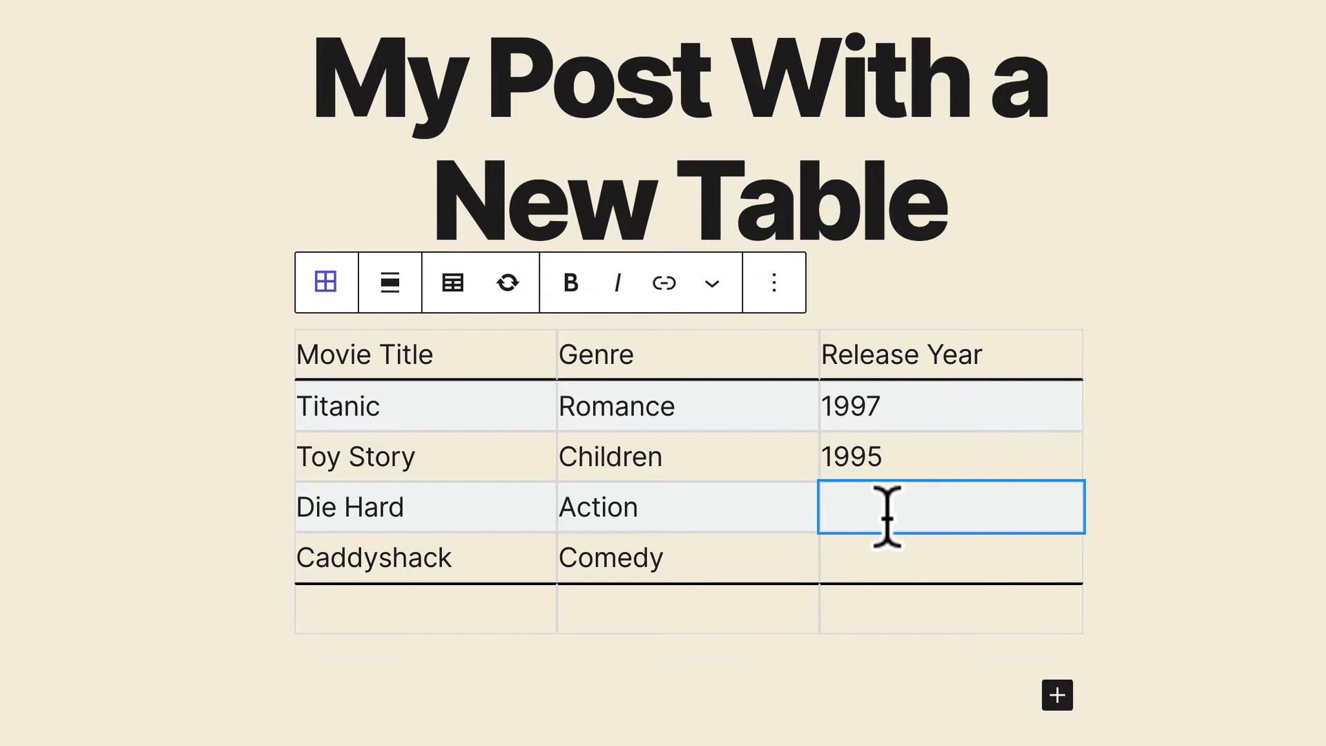
text(1988)
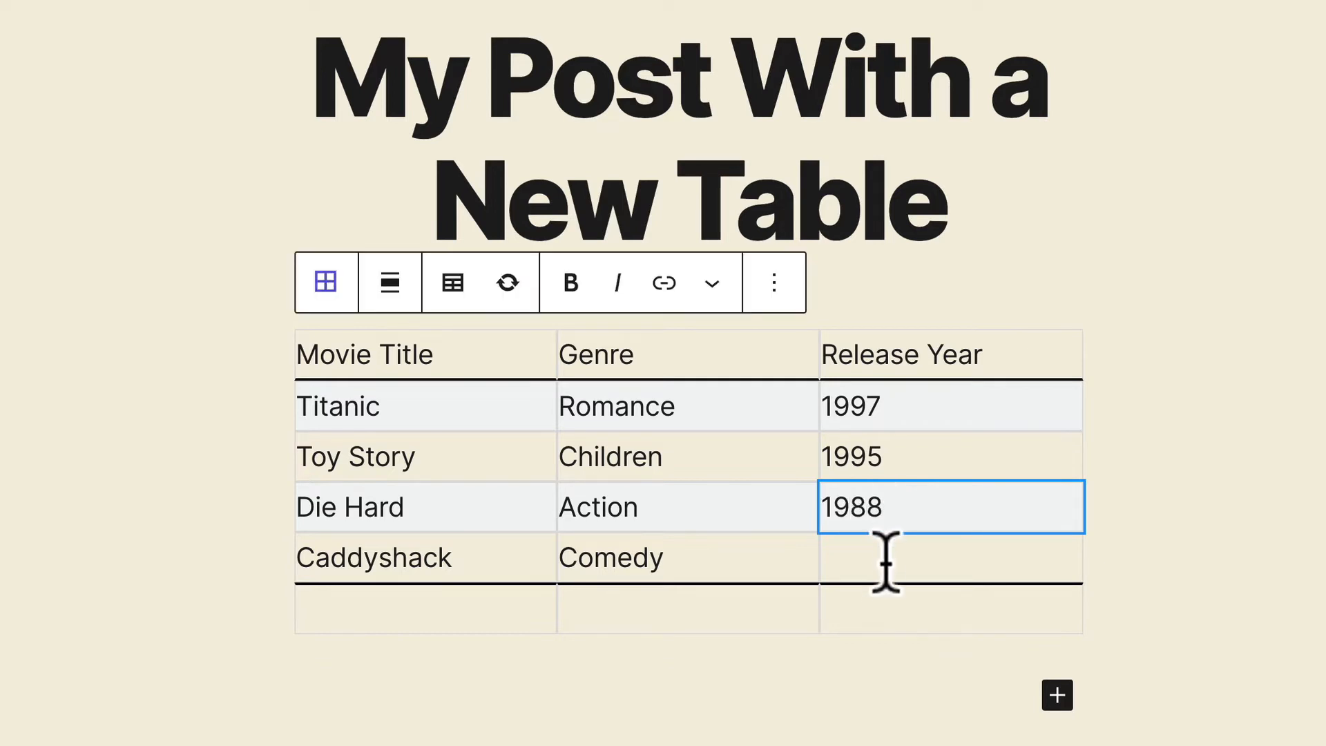
text(1980)
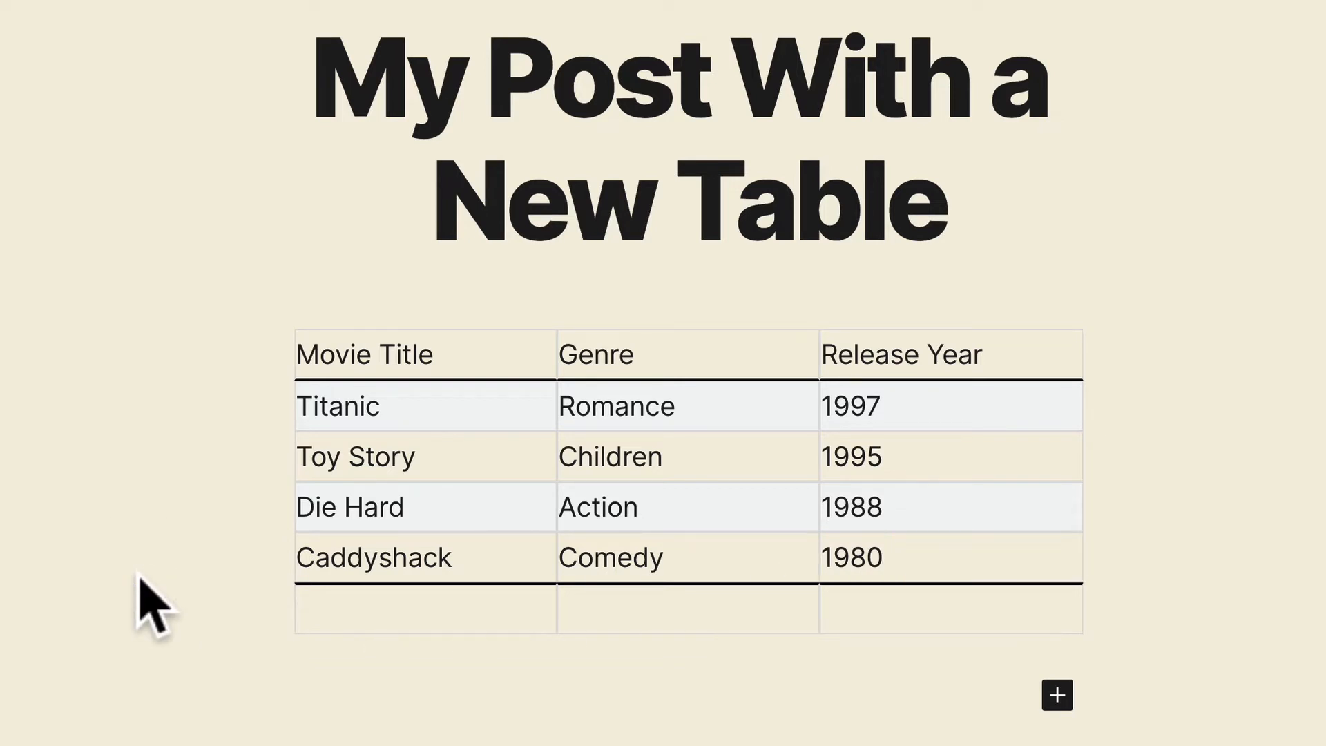
mouse_move(478, 355)
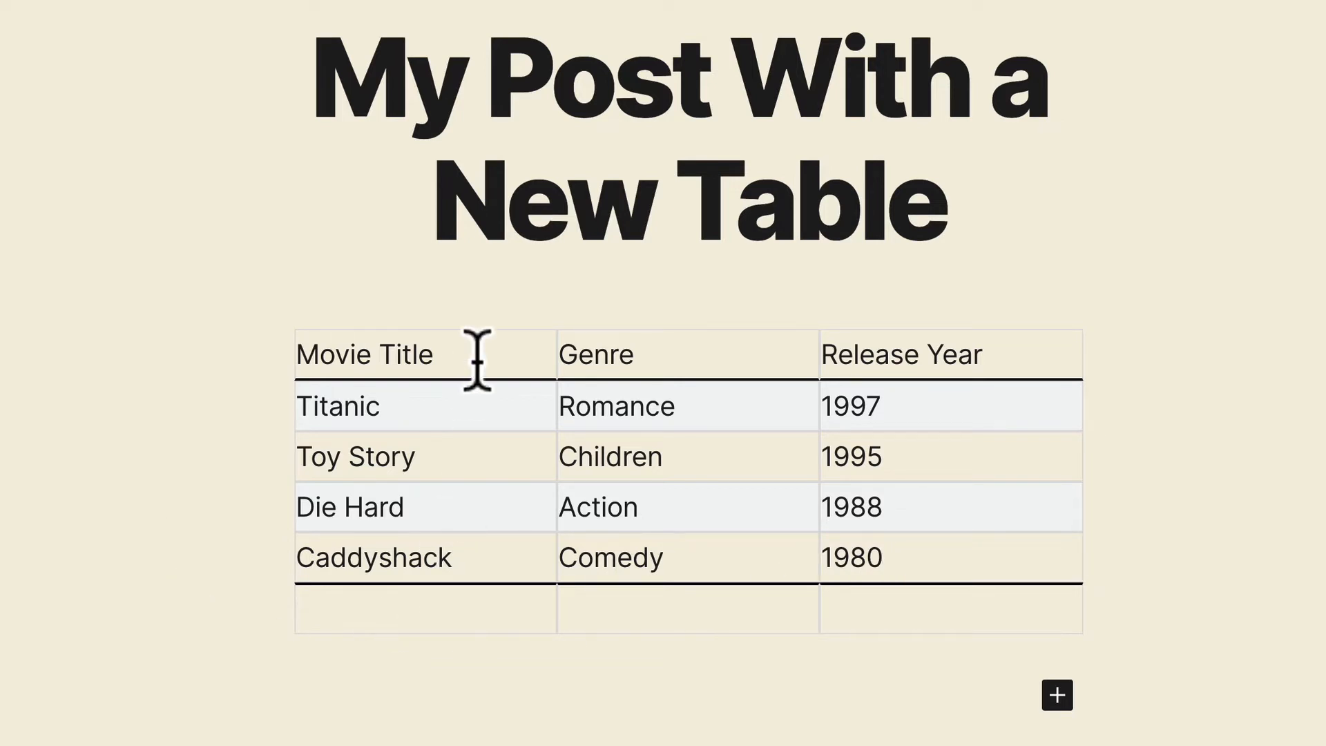
click(364, 355)
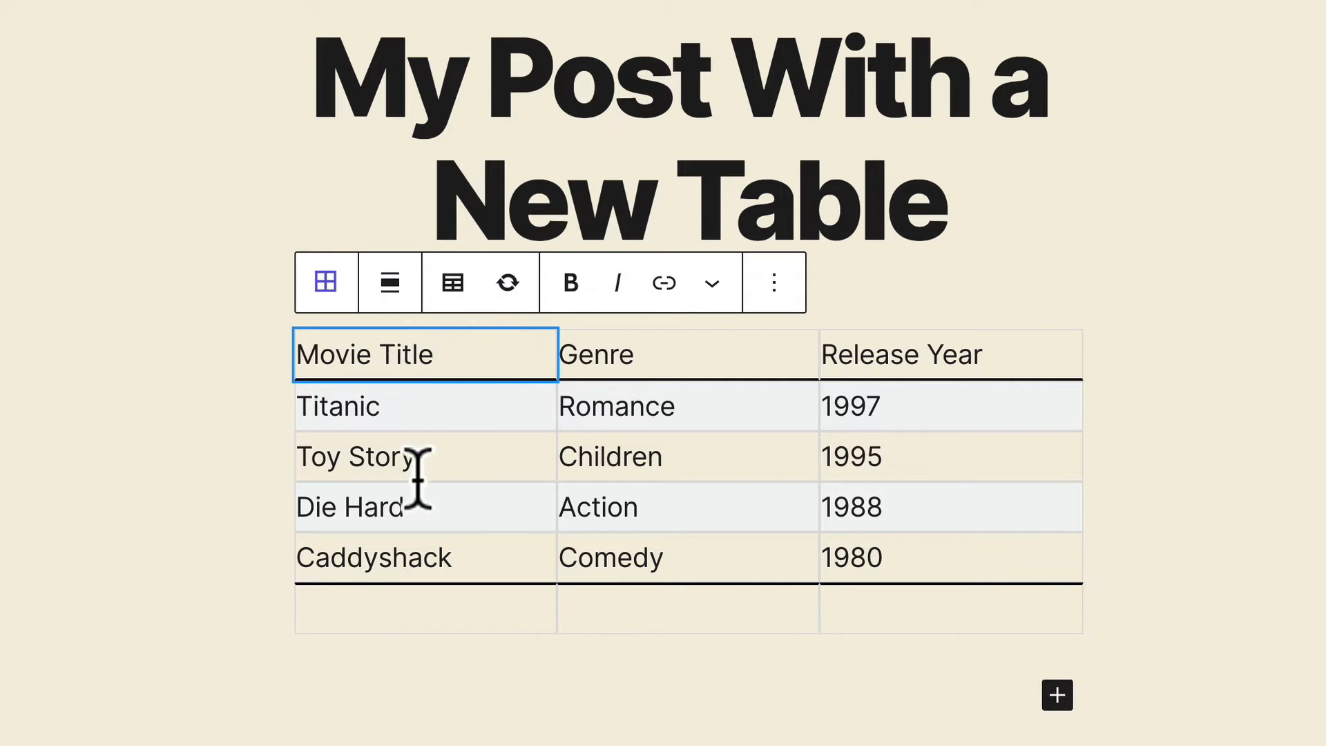
mouse_move(829, 525)
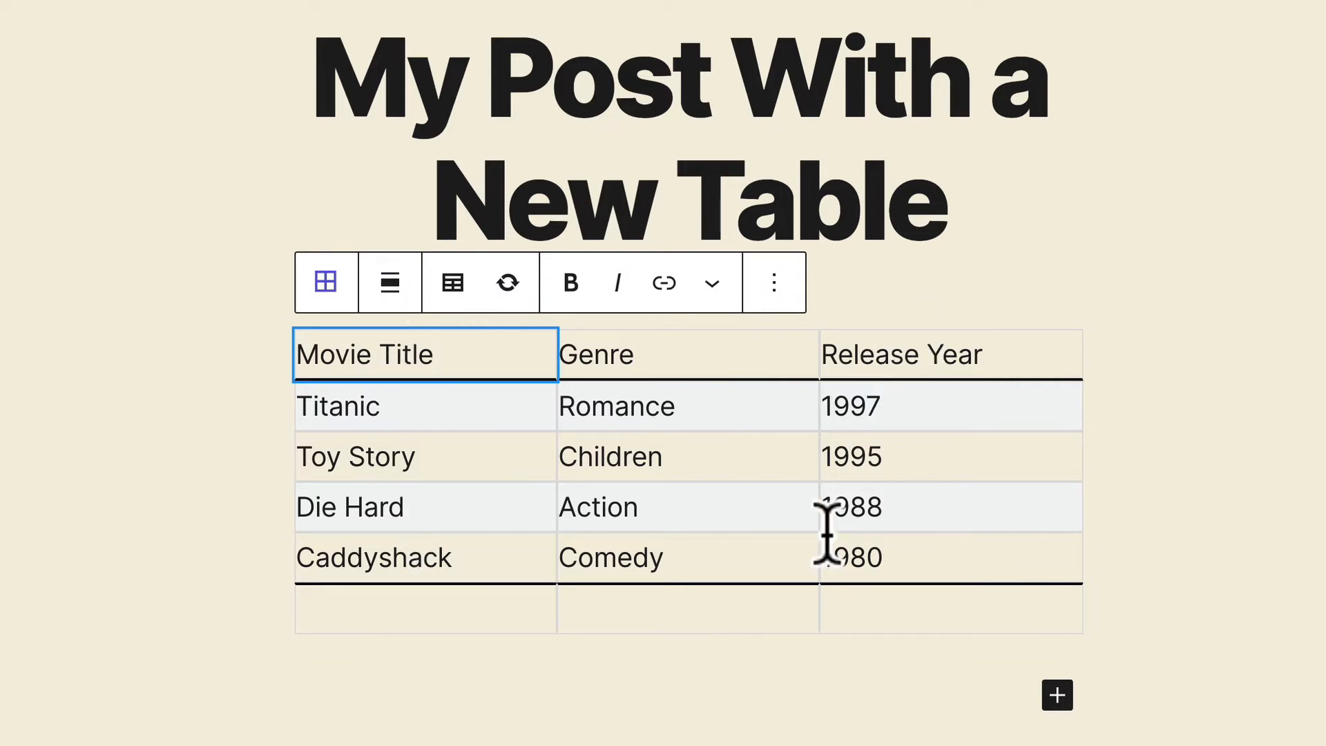
mouse_move(887, 630)
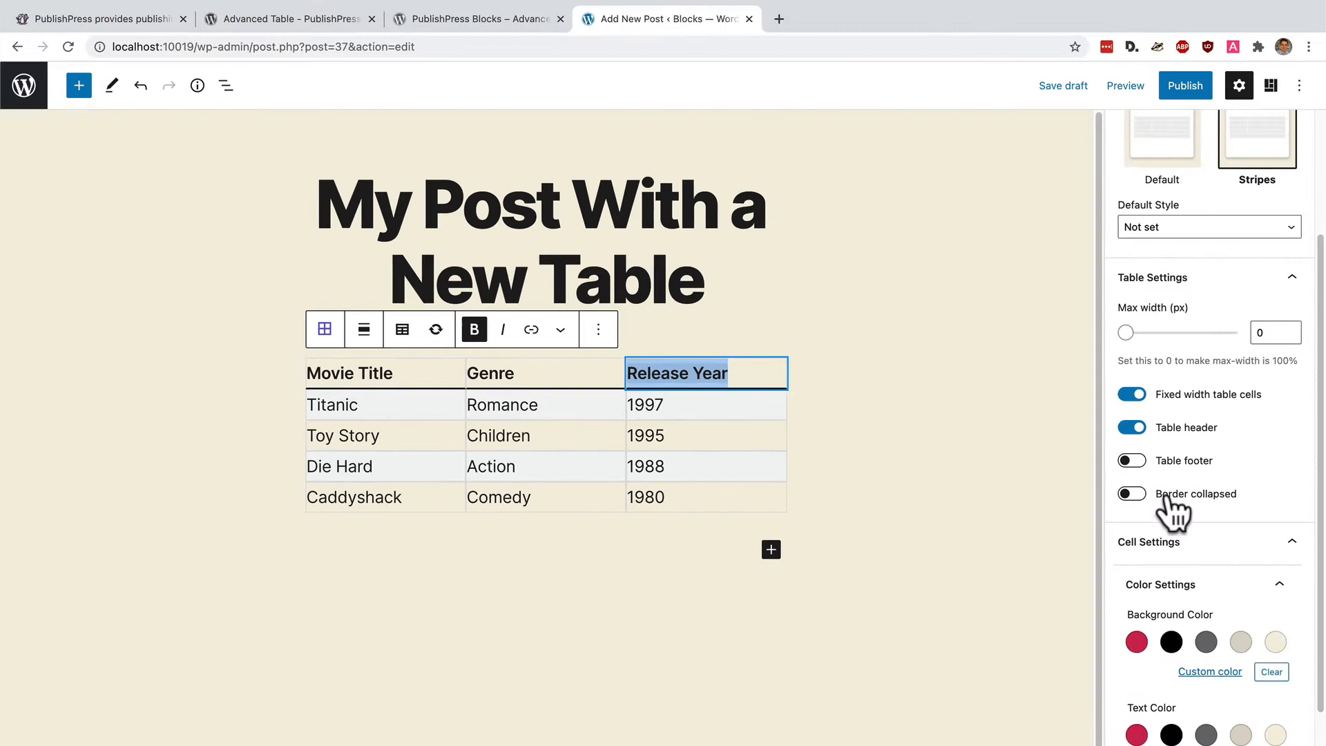
Scroll the sidebar down from Table Settings to the Cell Settings
scroll(down, 3)
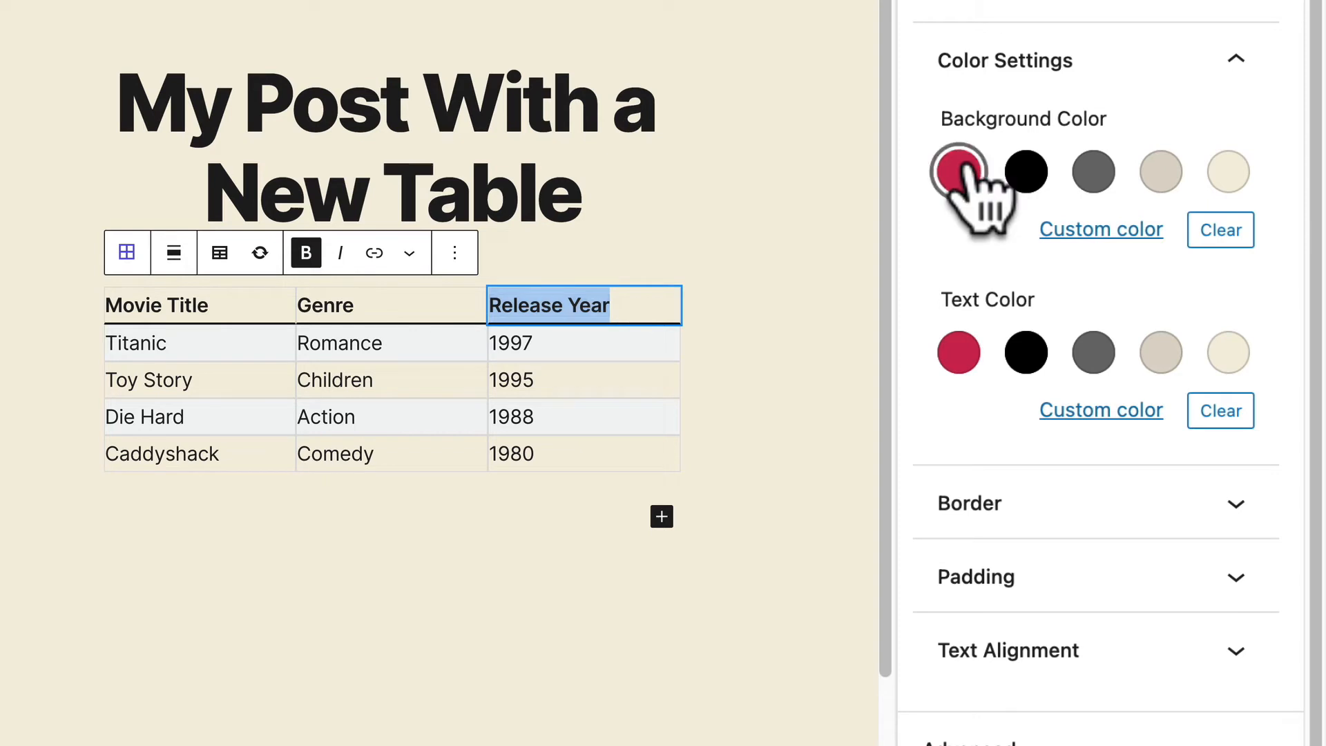
Fill the Release Year, Genre and Movie Title header cells with the red background swatch
click(958, 171)
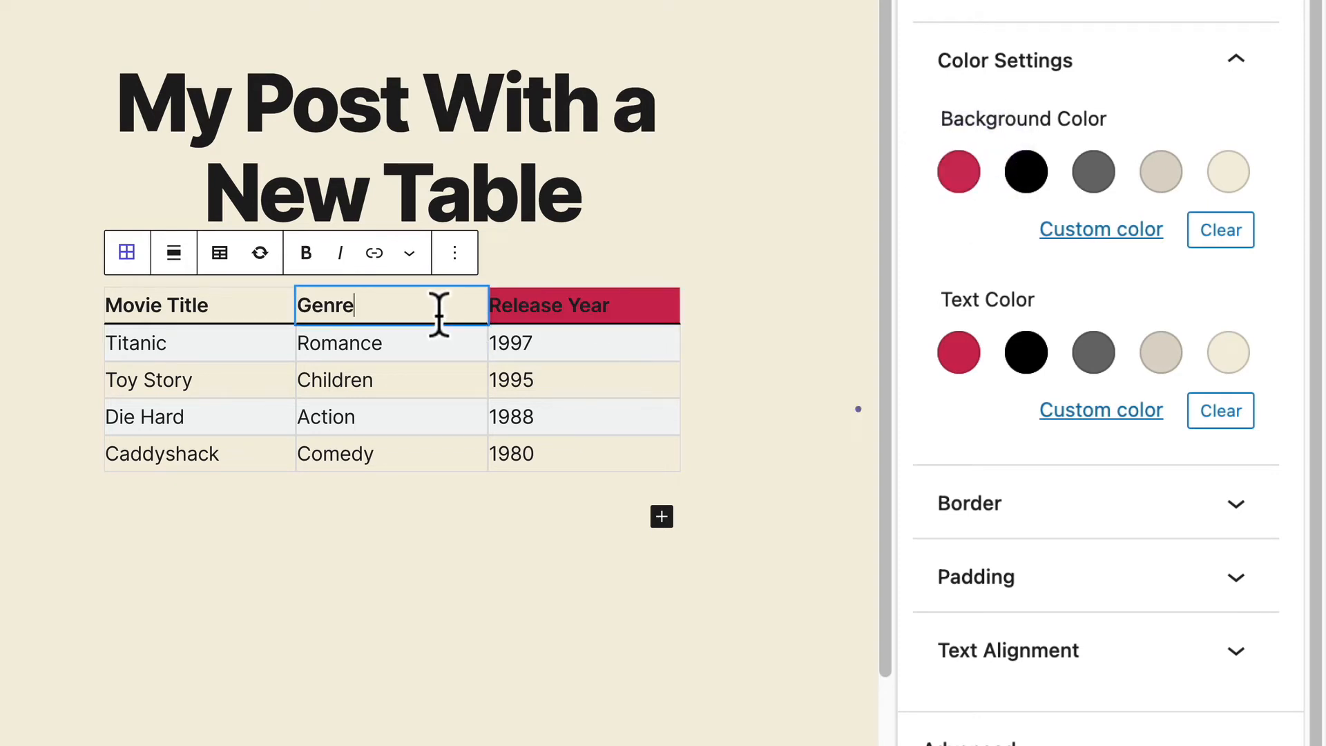
click(958, 171)
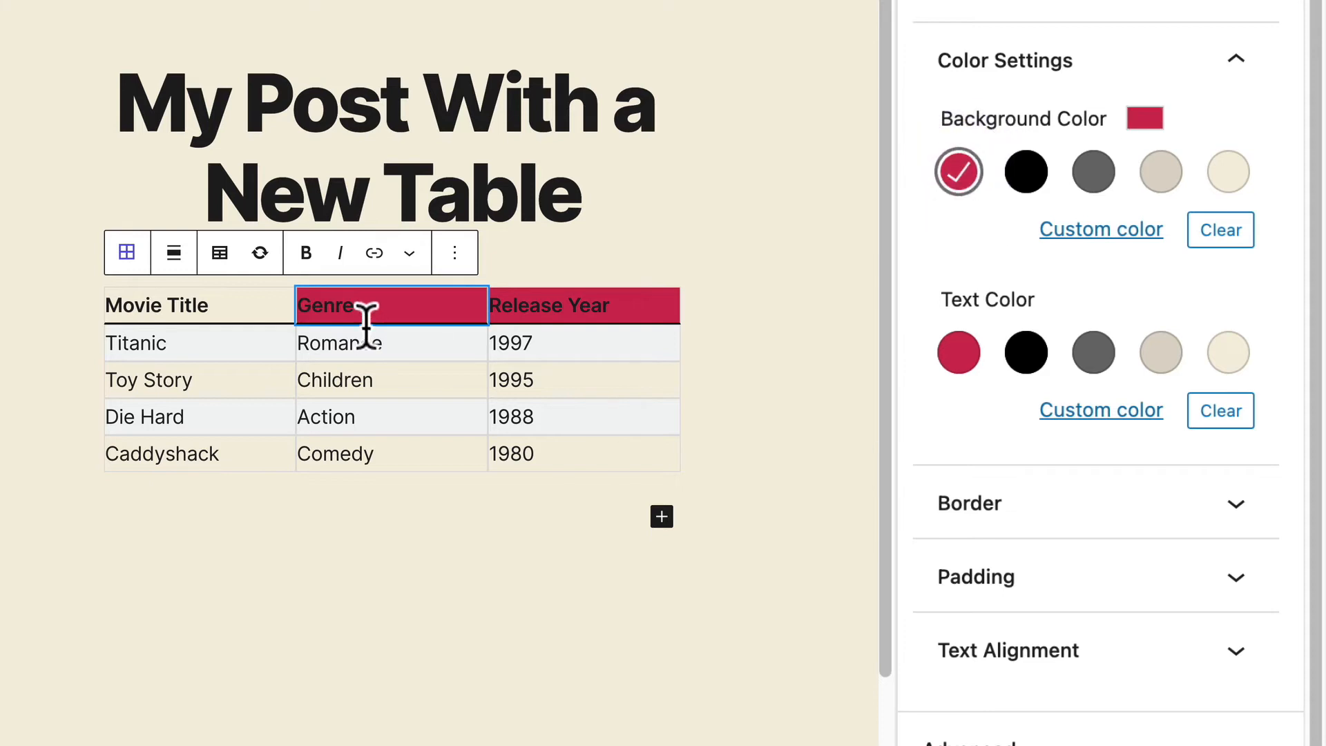
click(958, 171)
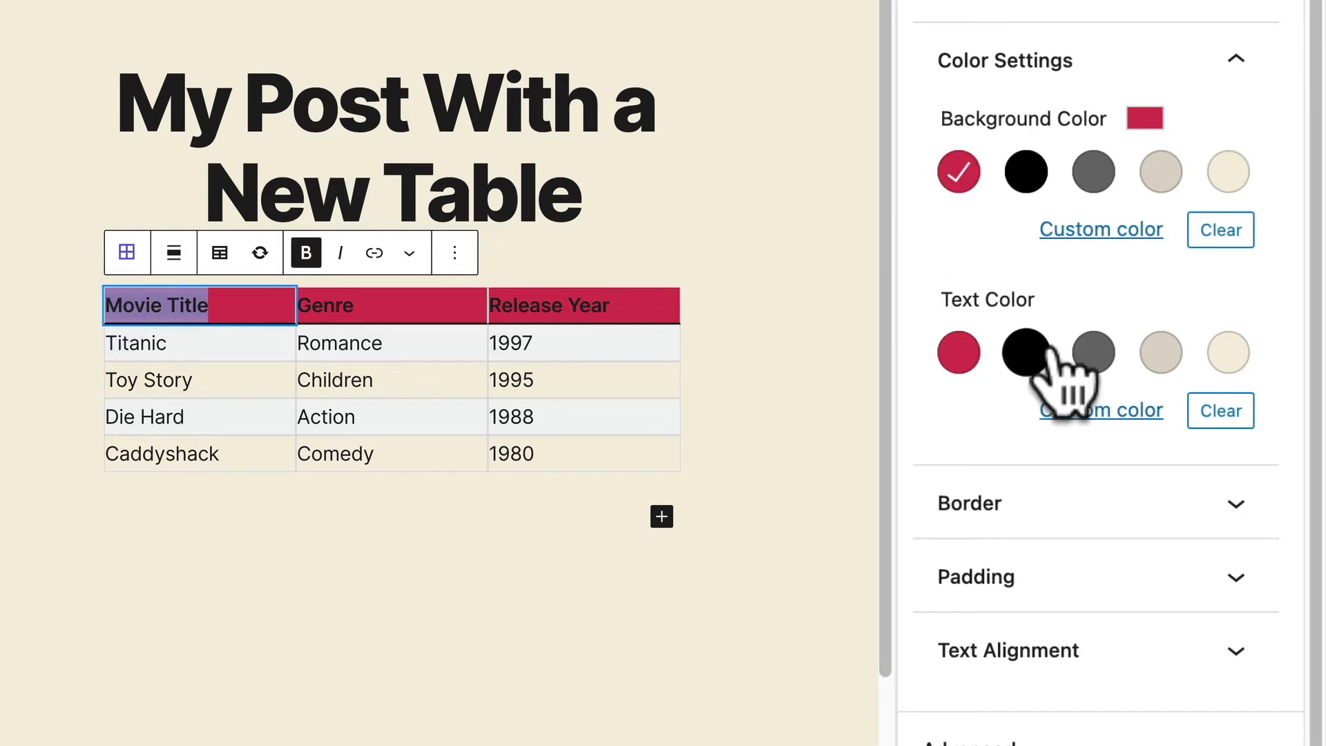
Set light cream text colour on the Movie Title, Genre and Release Year header cells
click(1226, 352)
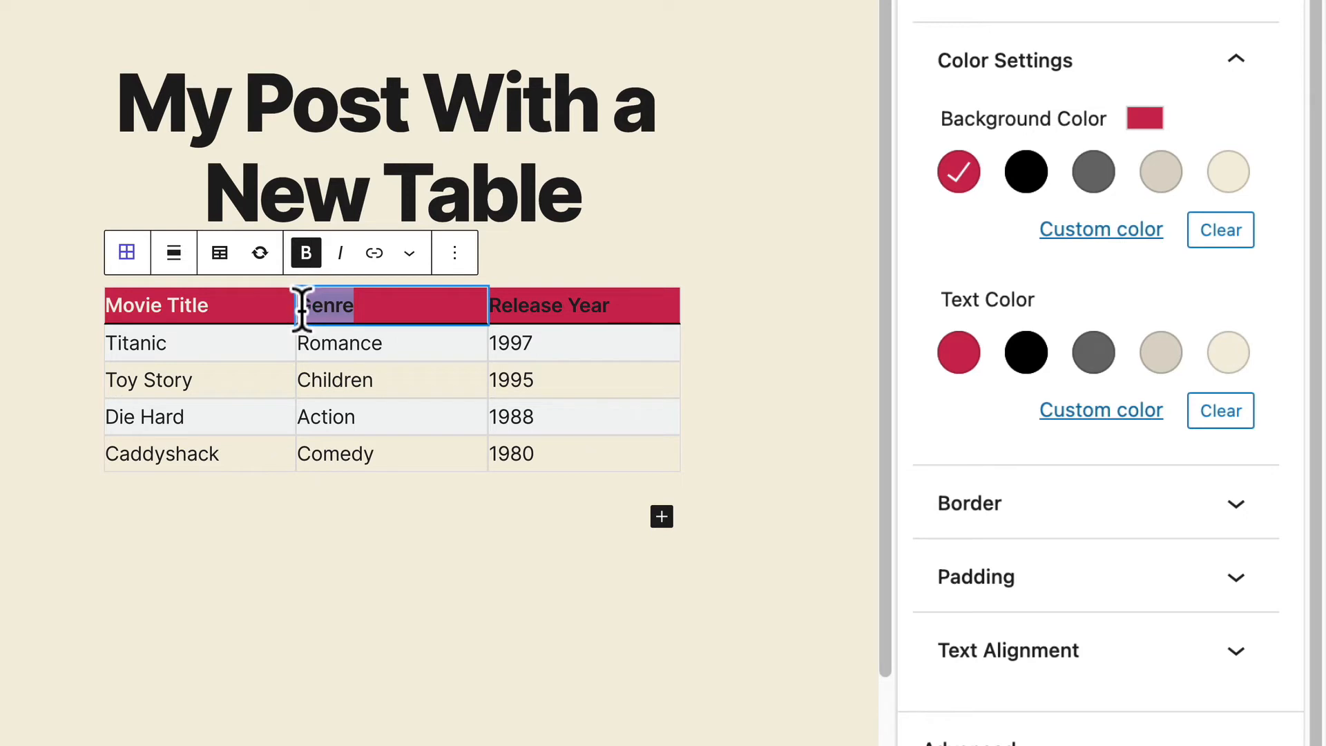
click(1227, 352)
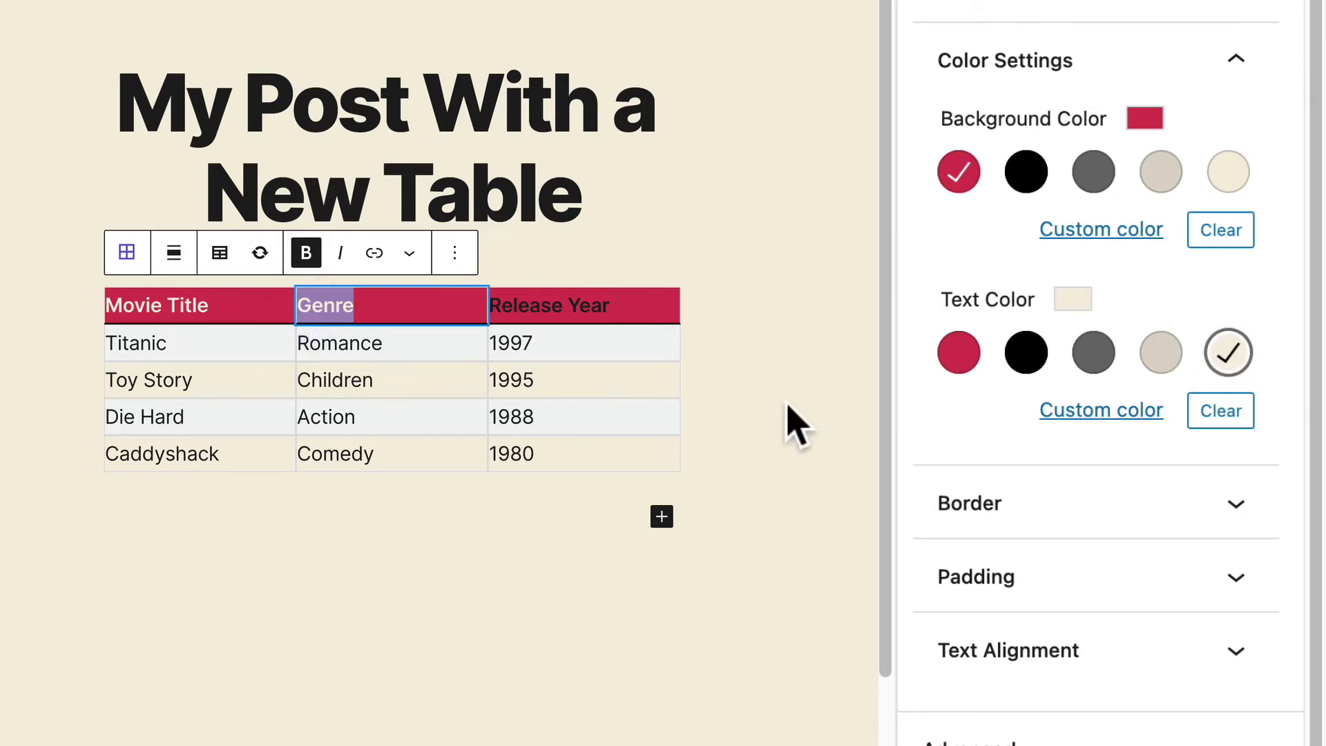
click(583, 305)
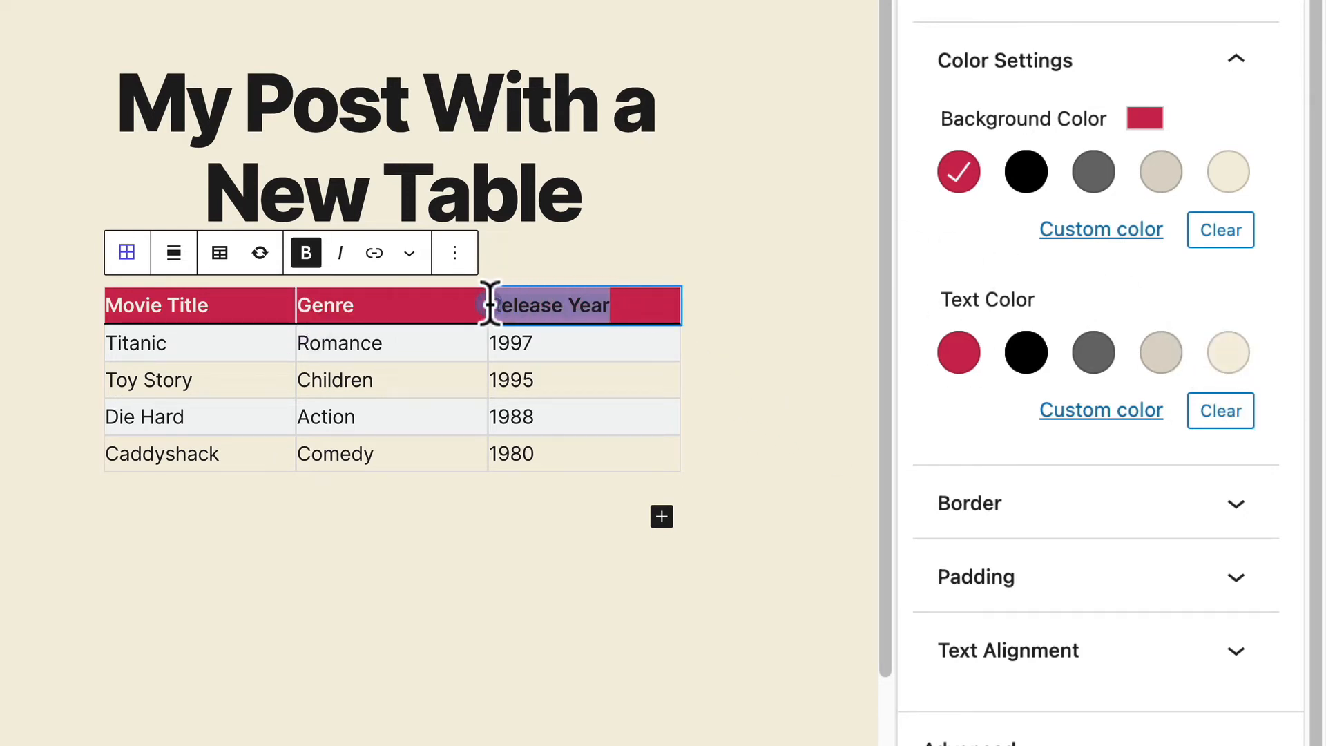
click(1226, 352)
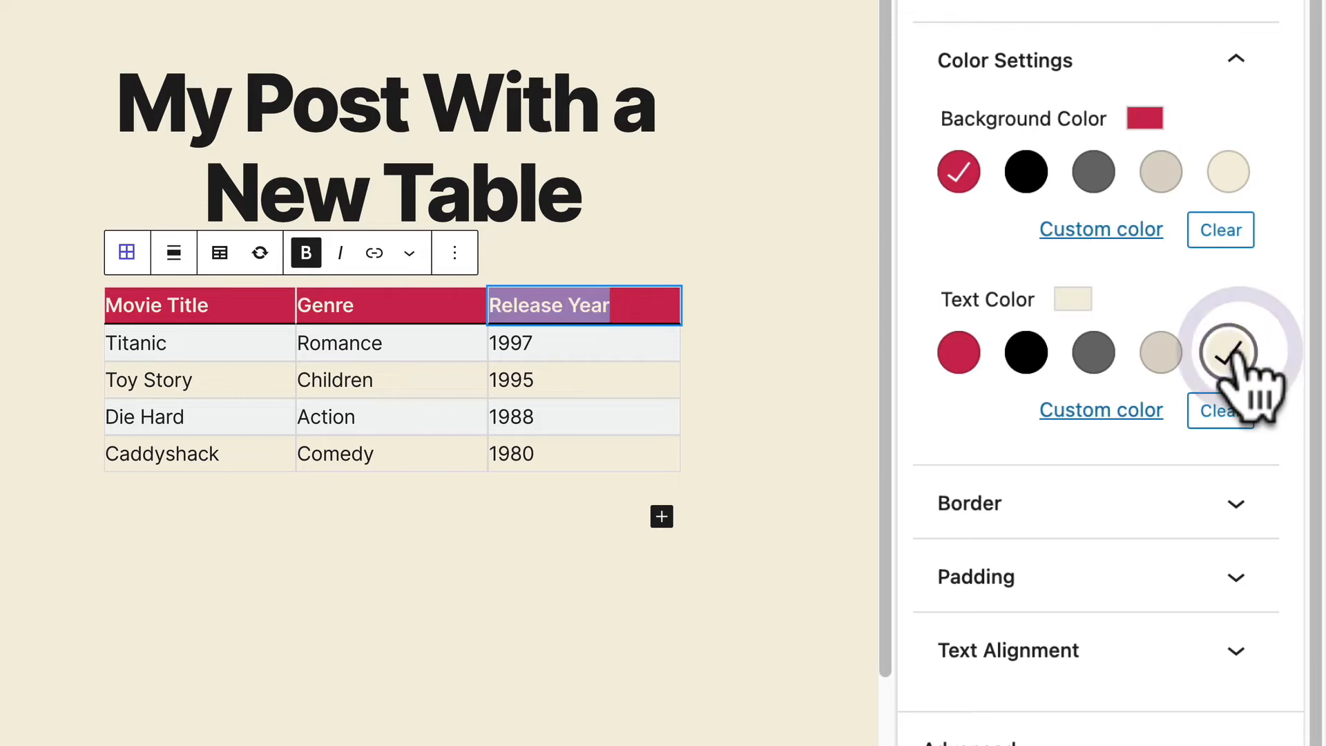
click(1226, 352)
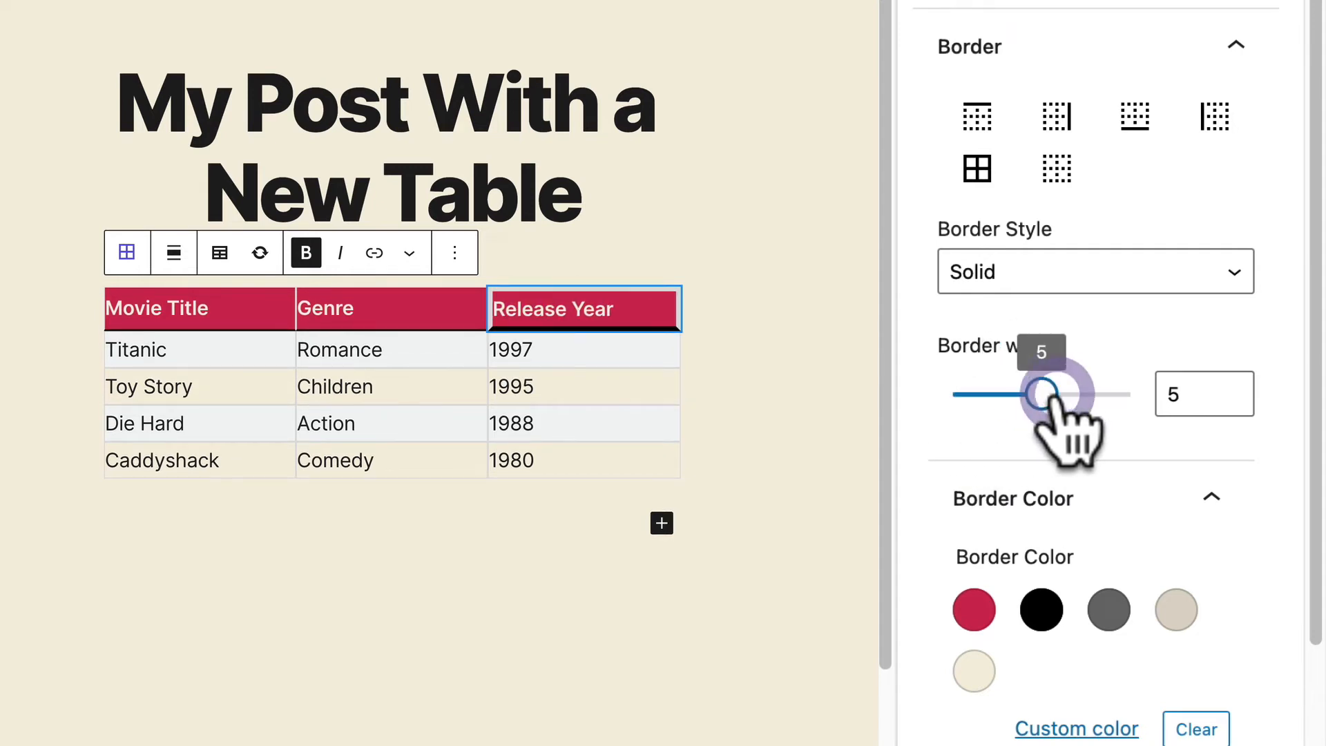
mouse_move(554, 308)
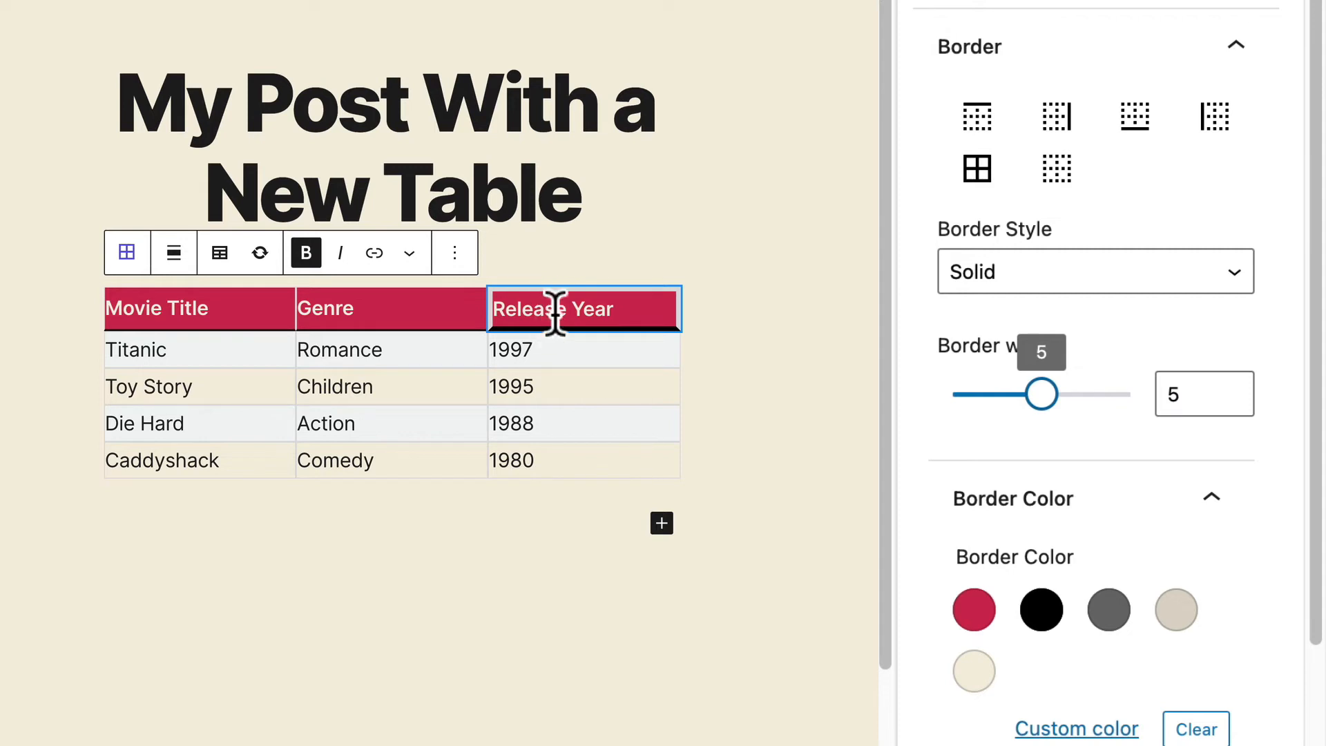
mouse_move(1004, 411)
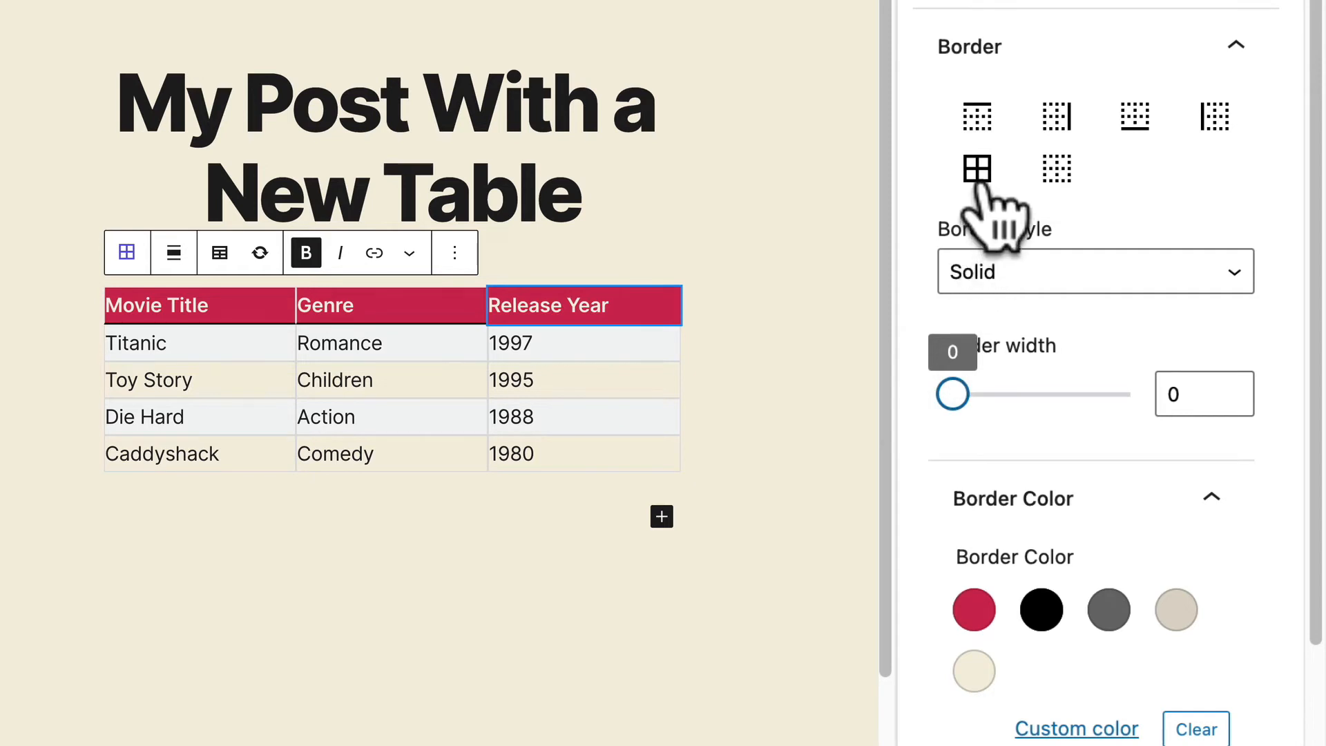
Apply solid borders on all sides of the header cells, width 2
click(975, 167)
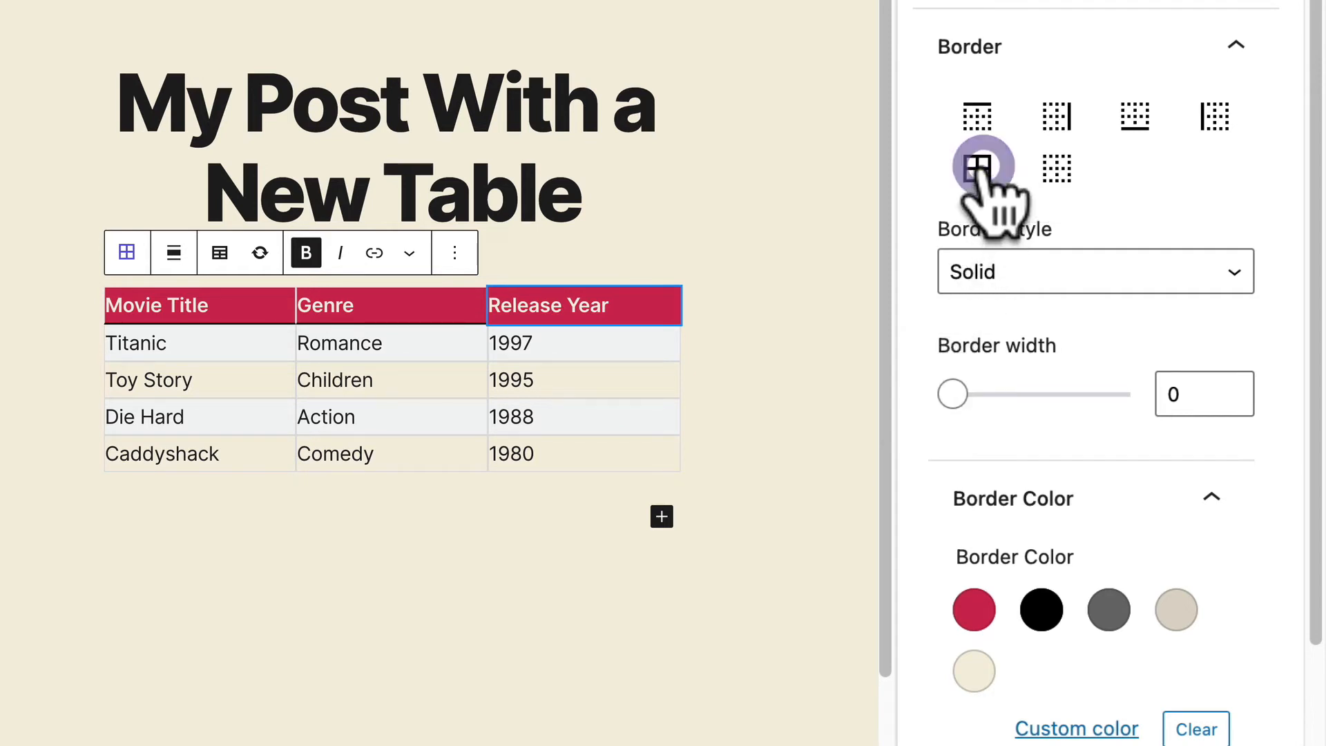
mouse_move(1055, 116)
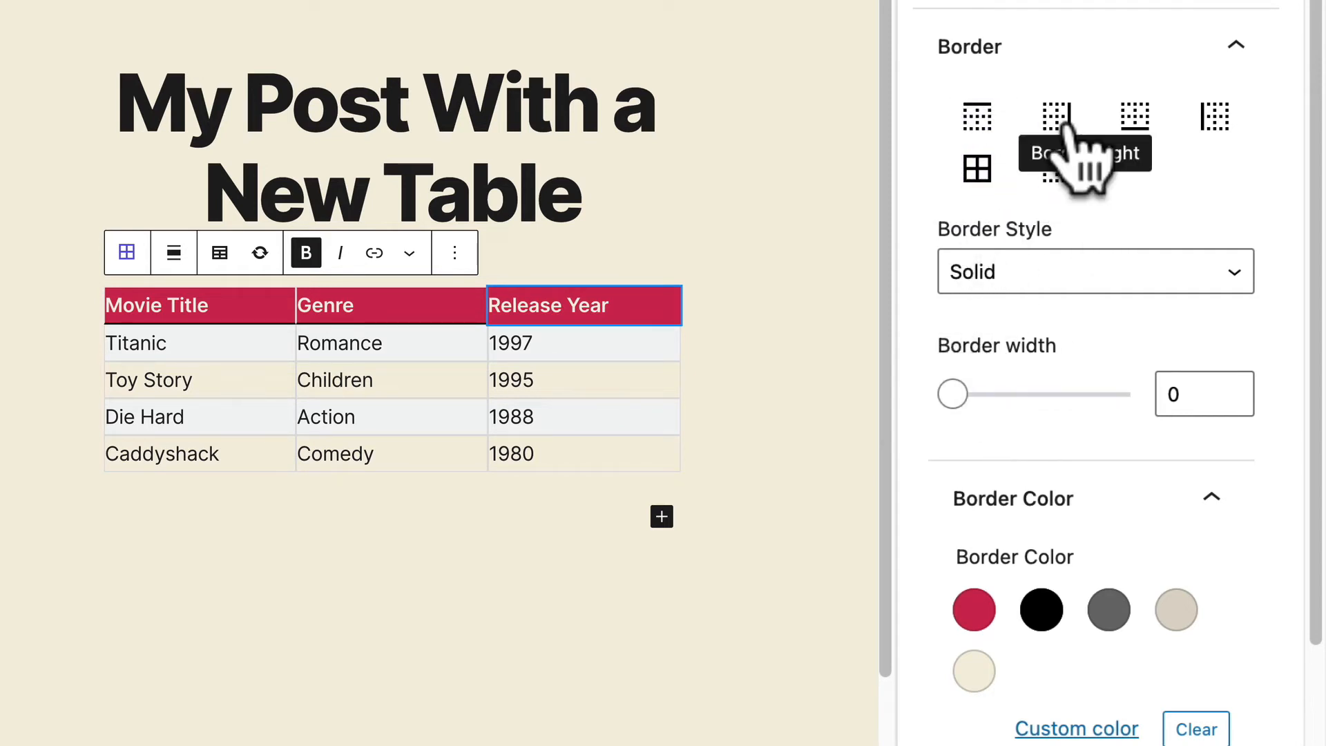
mouse_move(1215, 160)
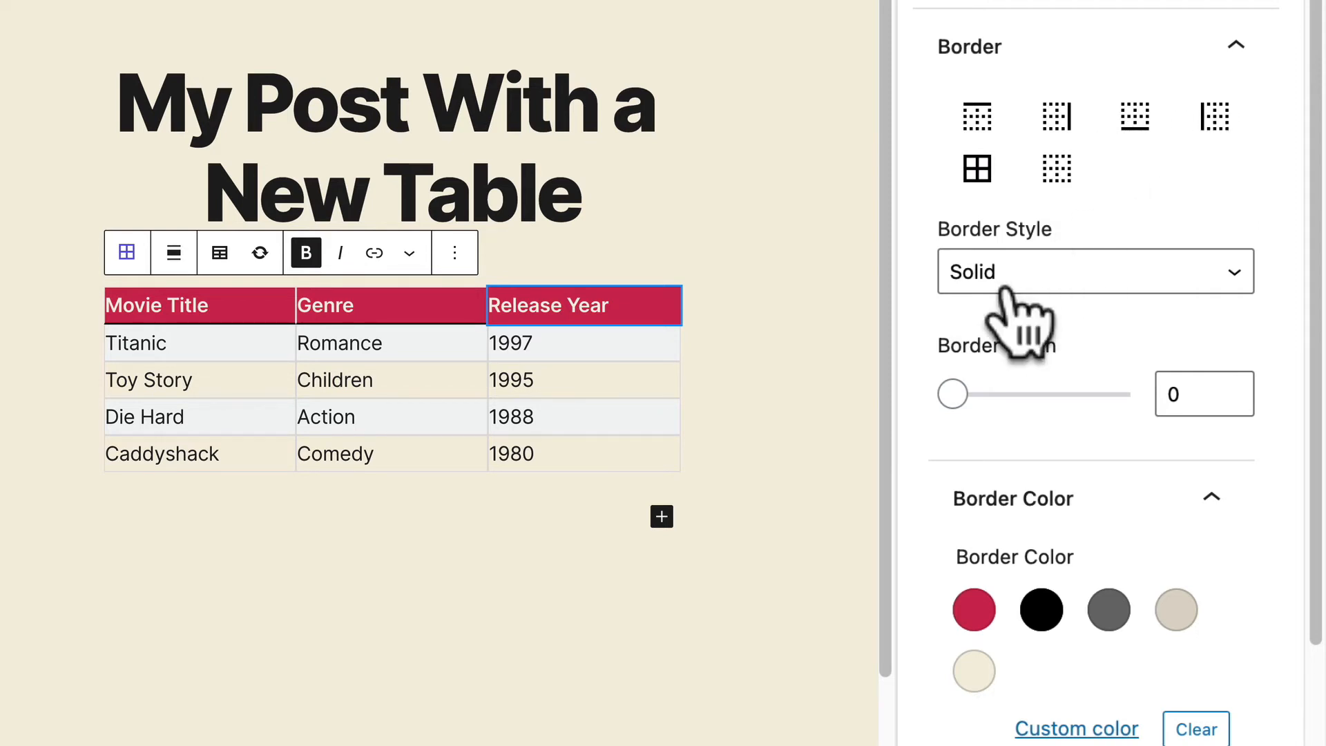
click(1094, 272)
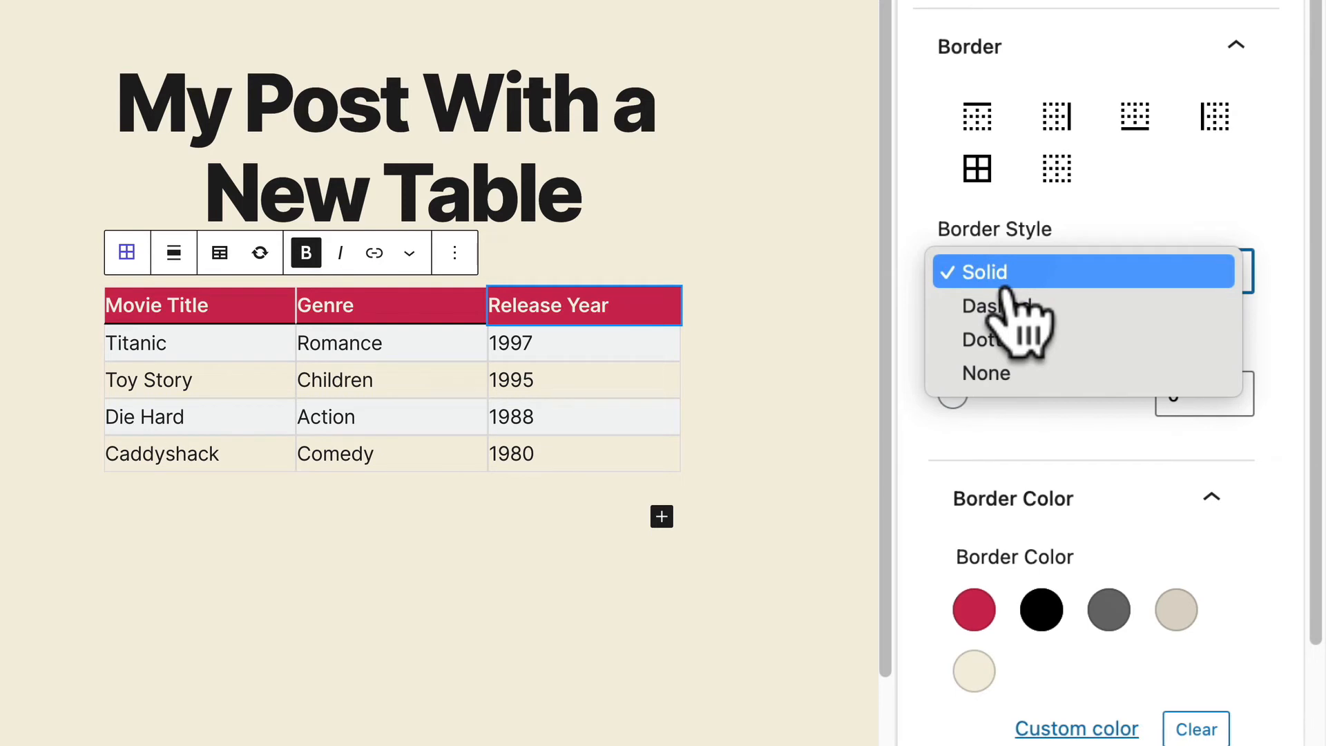
click(984, 272)
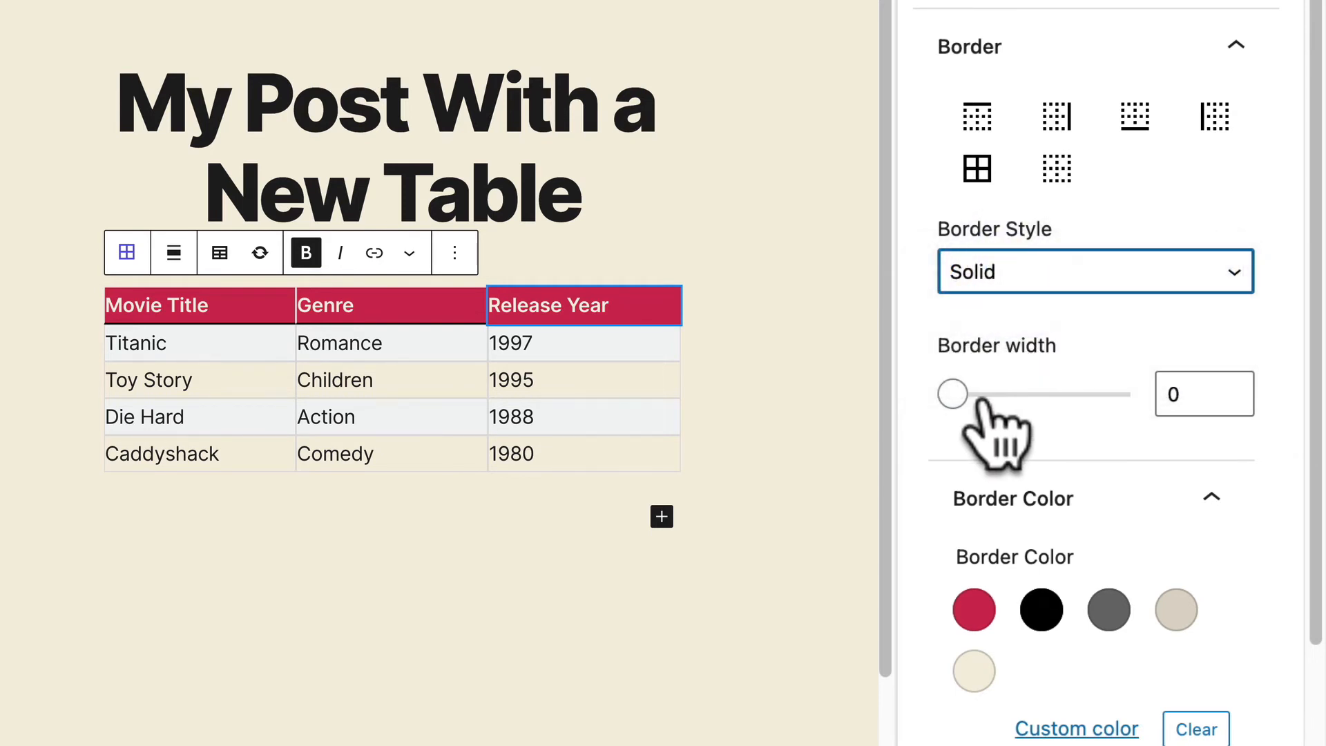
mouse_move(985, 287)
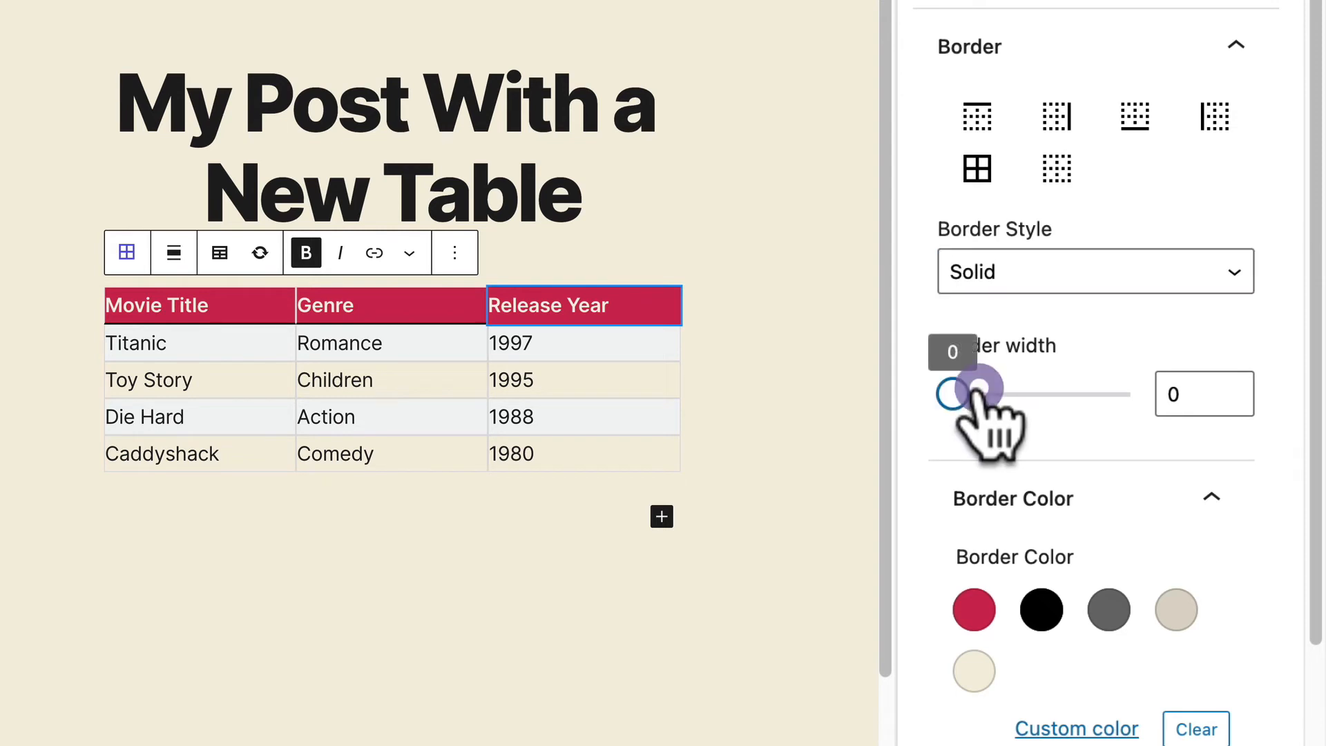
mouse_move(1259, 431)
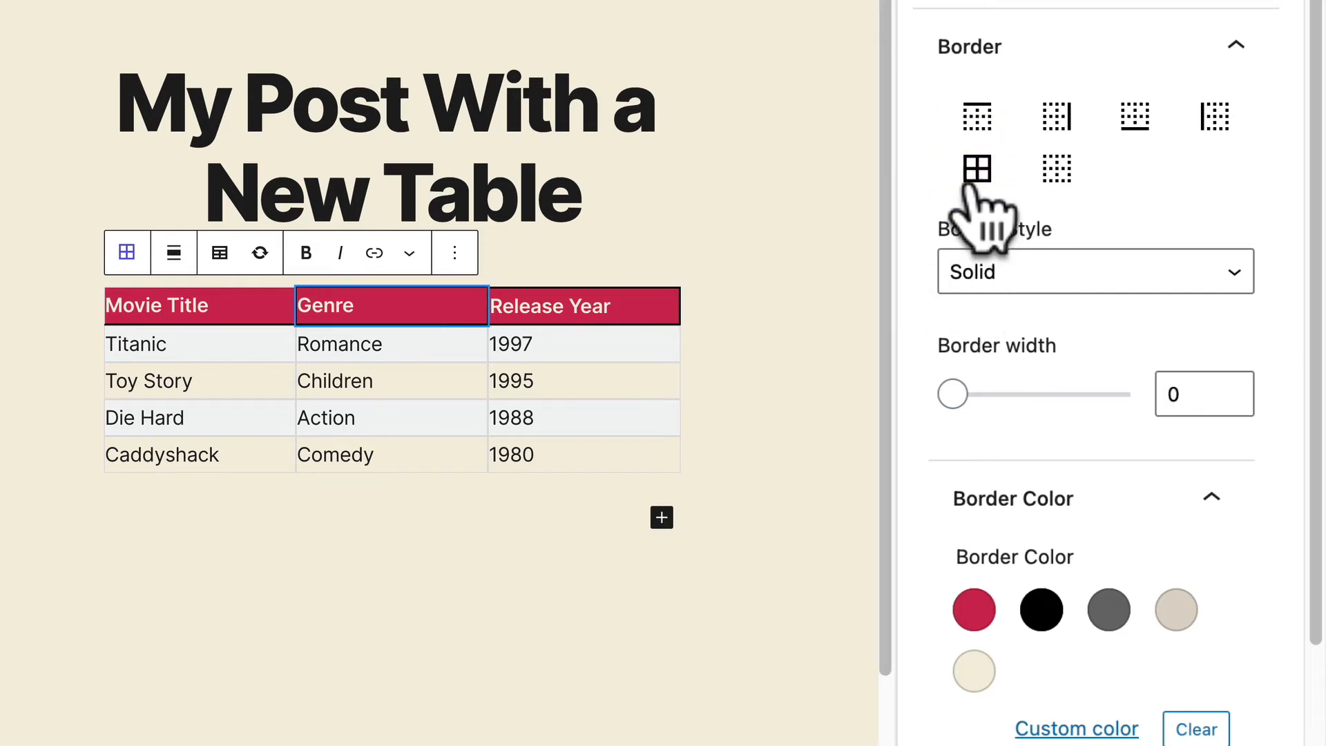
mouse_move(984, 304)
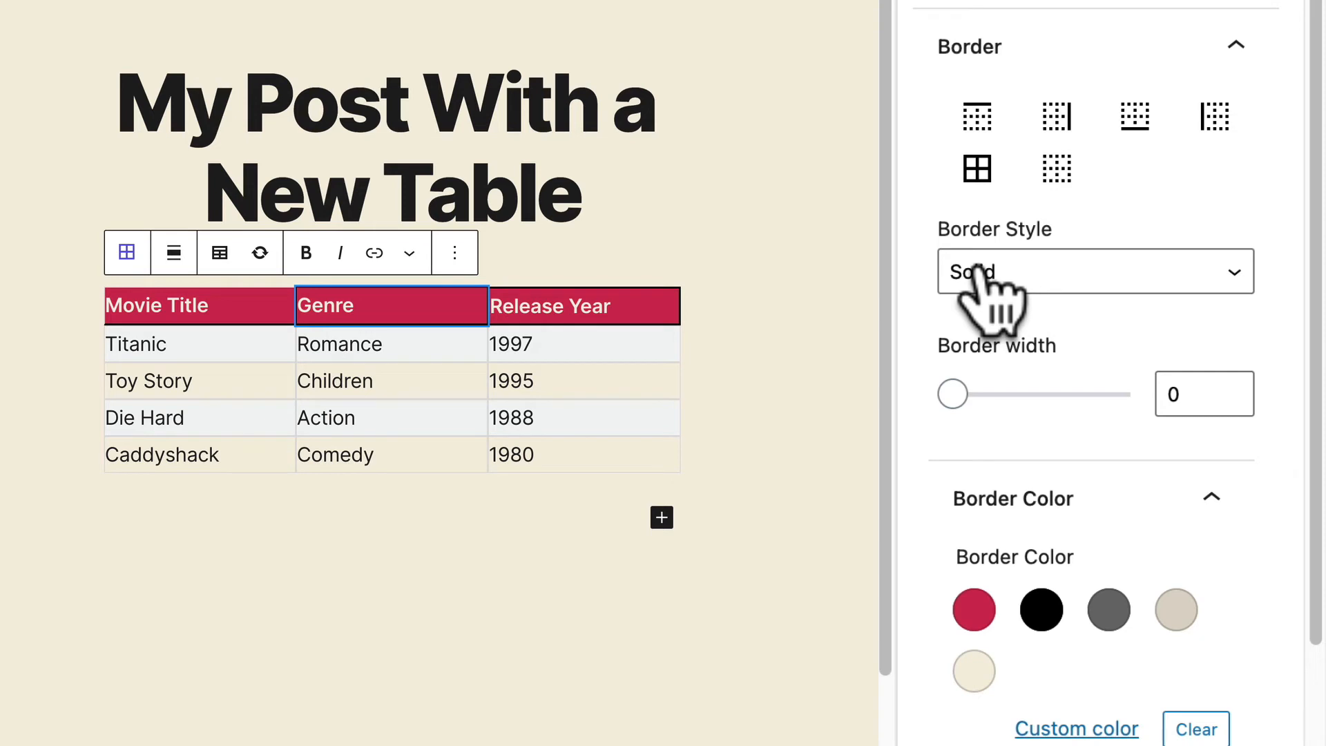
mouse_move(1200, 393)
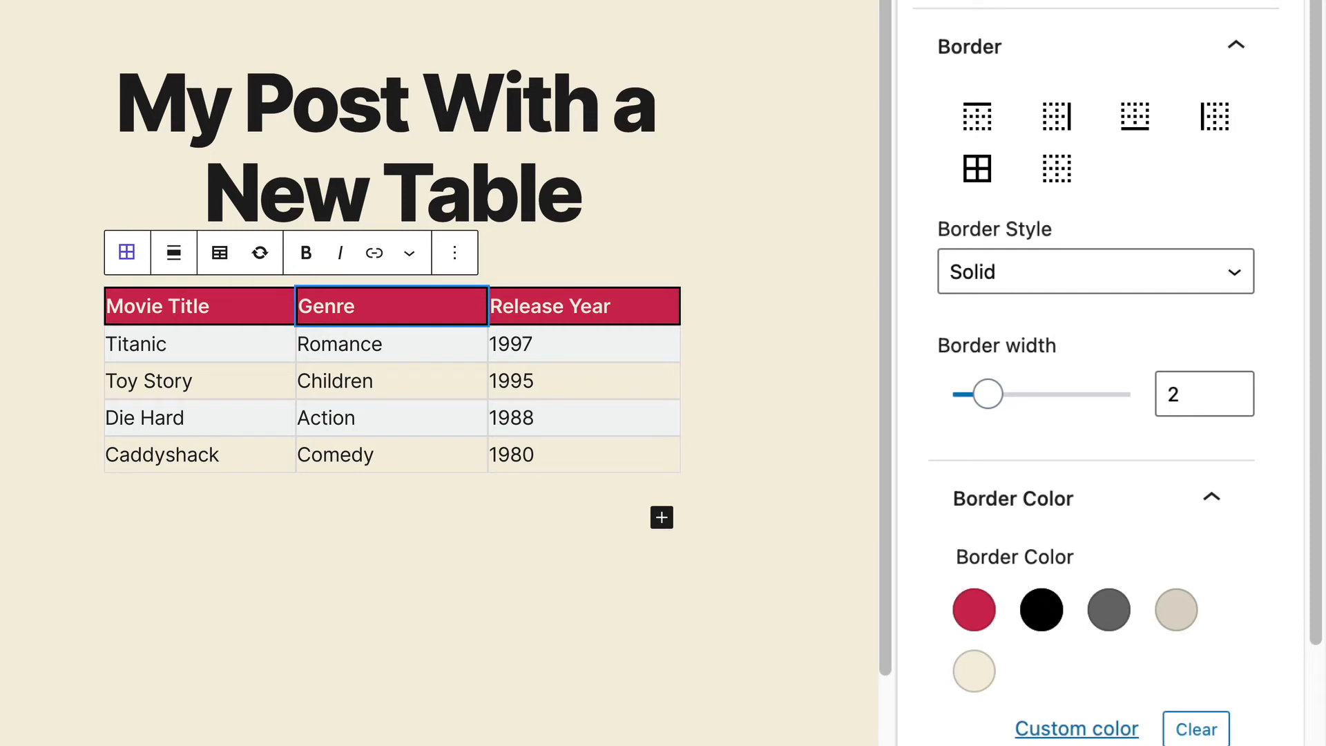
scroll(down, 3)
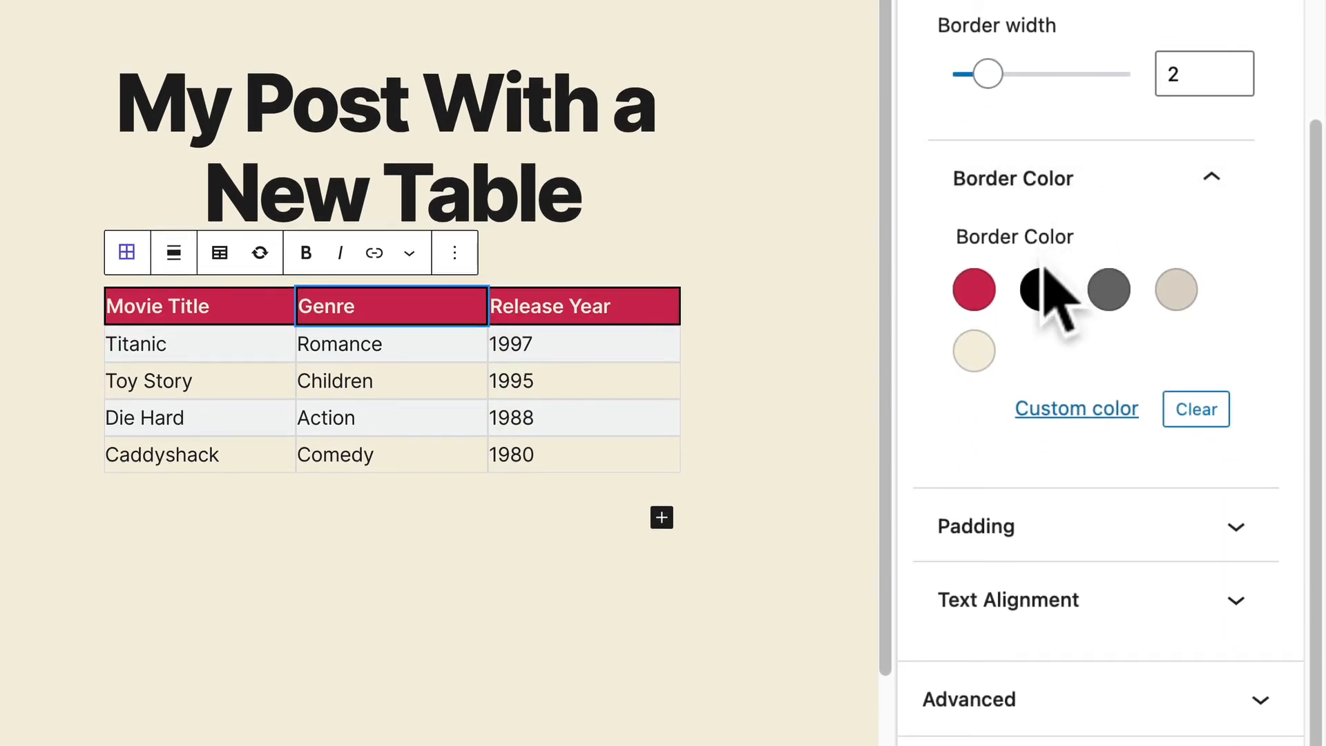
Choose black as the header cell border colour, keeping padding at 0
click(1042, 290)
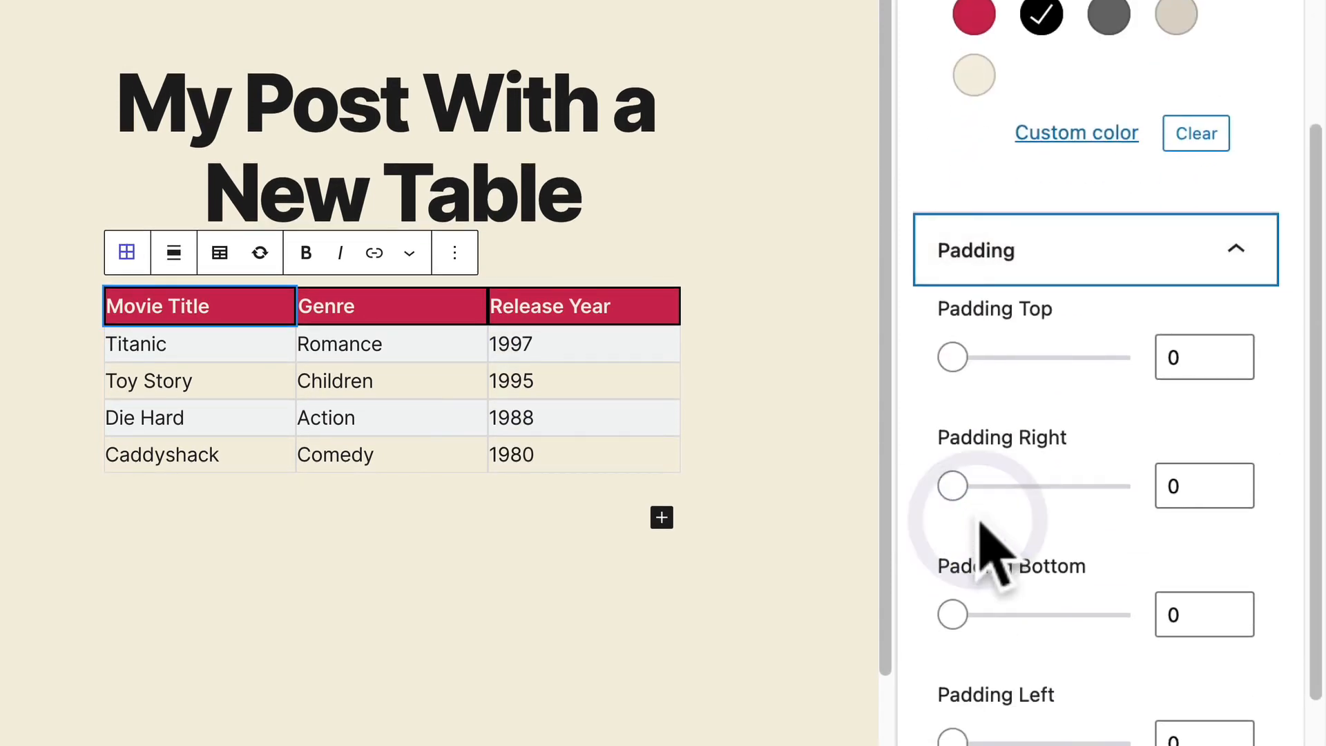
scroll(down, 3)
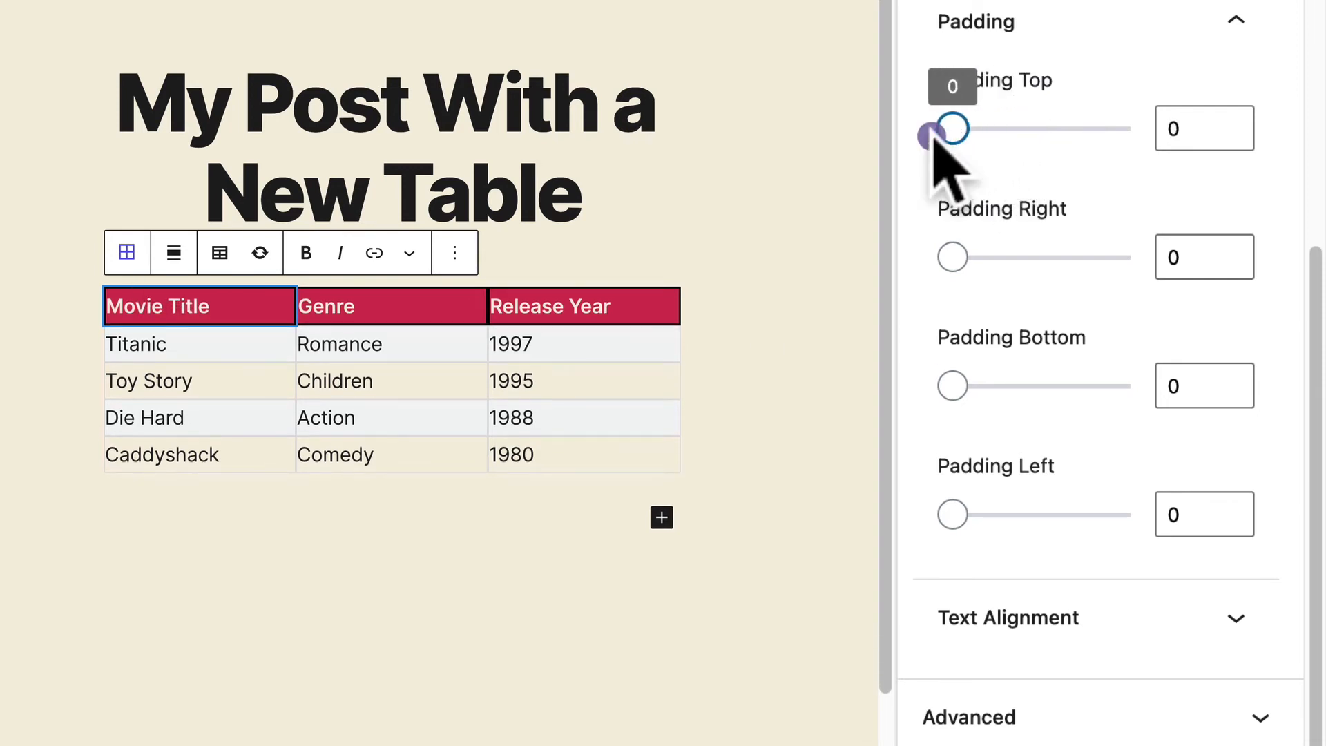
mouse_move(997, 542)
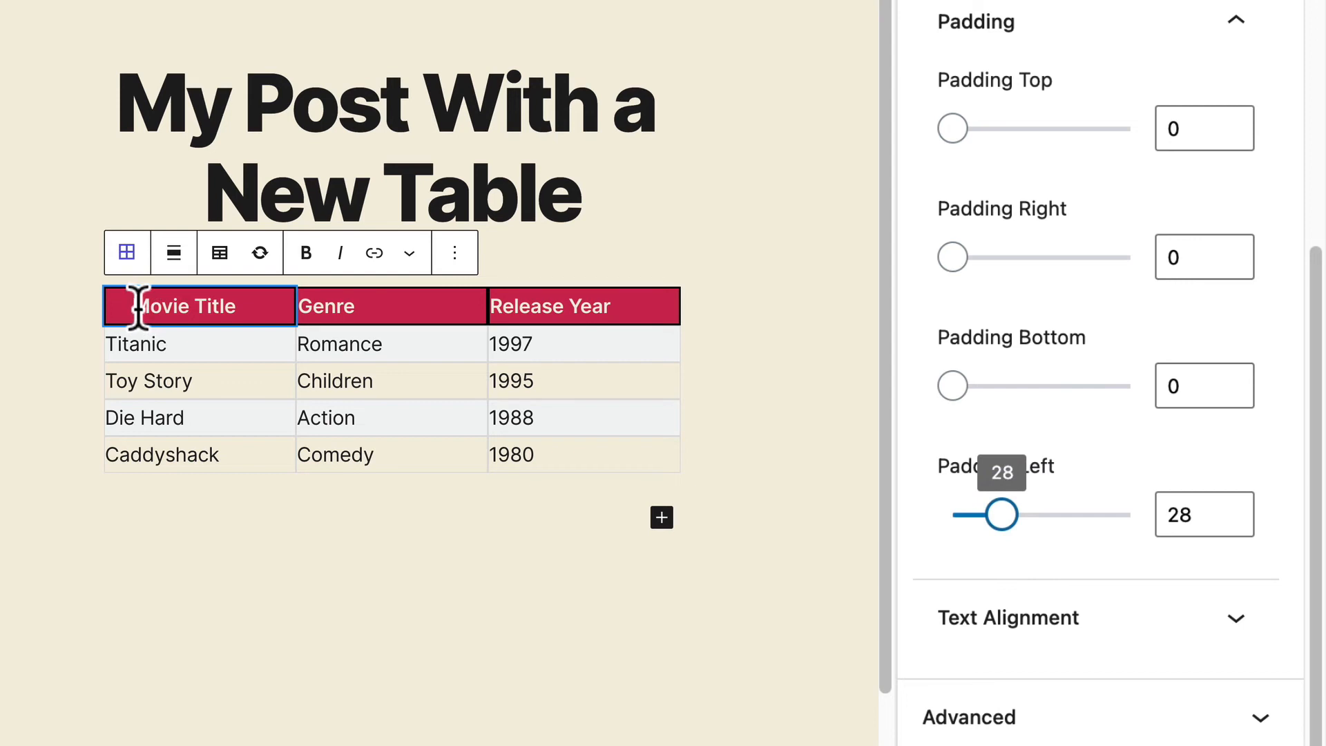
mouse_move(119, 338)
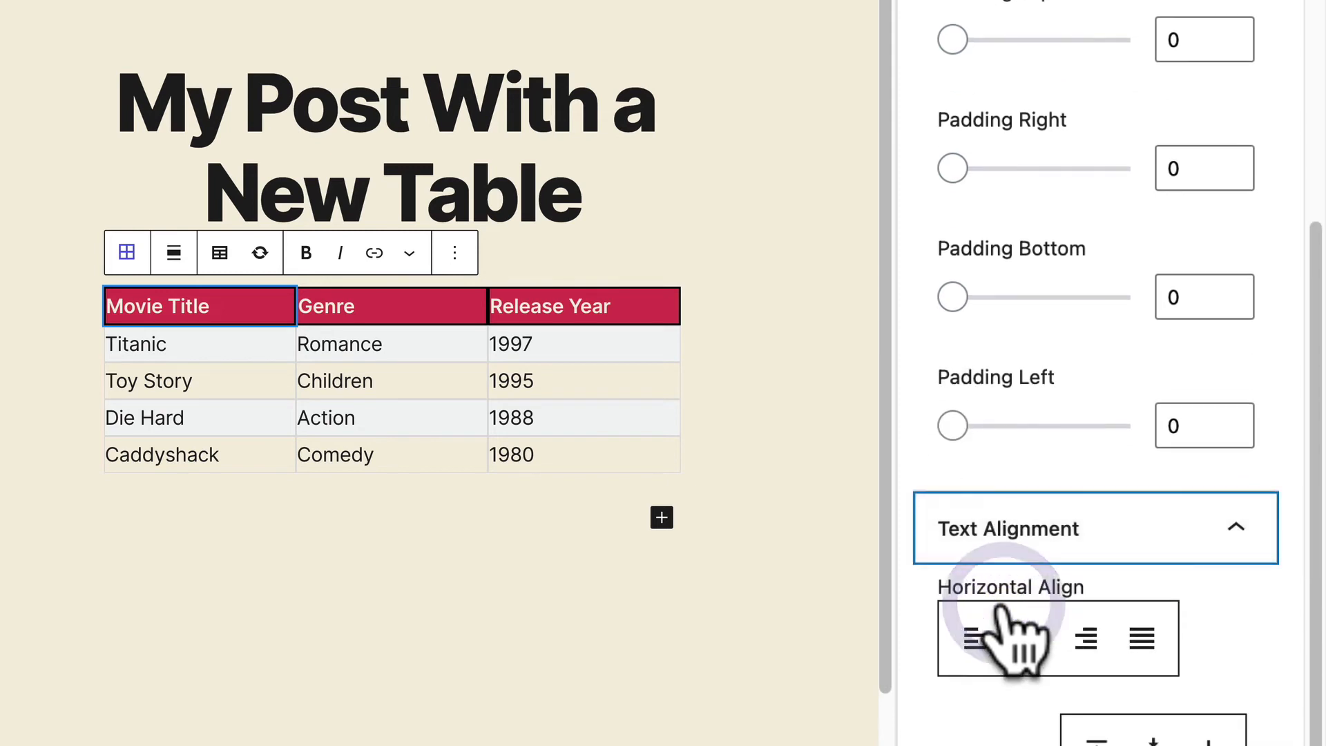
Centre-align the Movie Title, Genre and Release Year header text
scroll(down, 3)
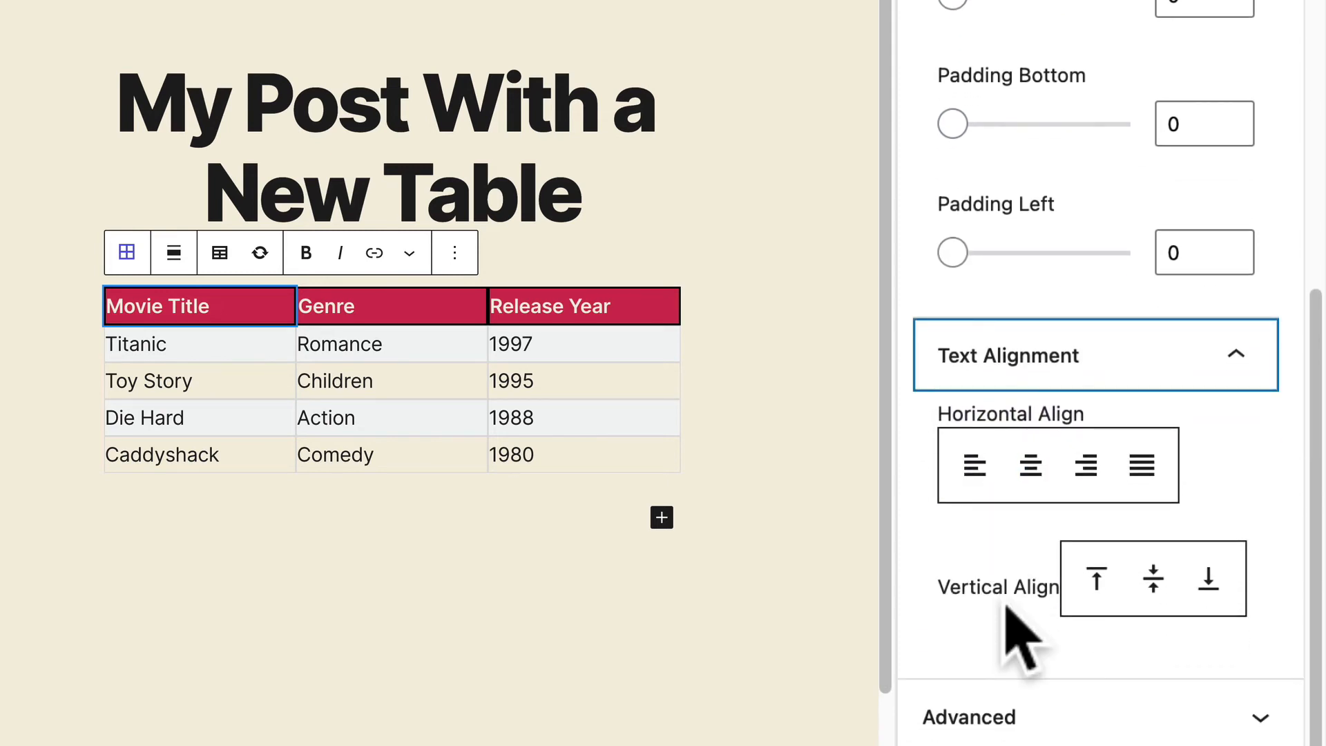
click(1029, 465)
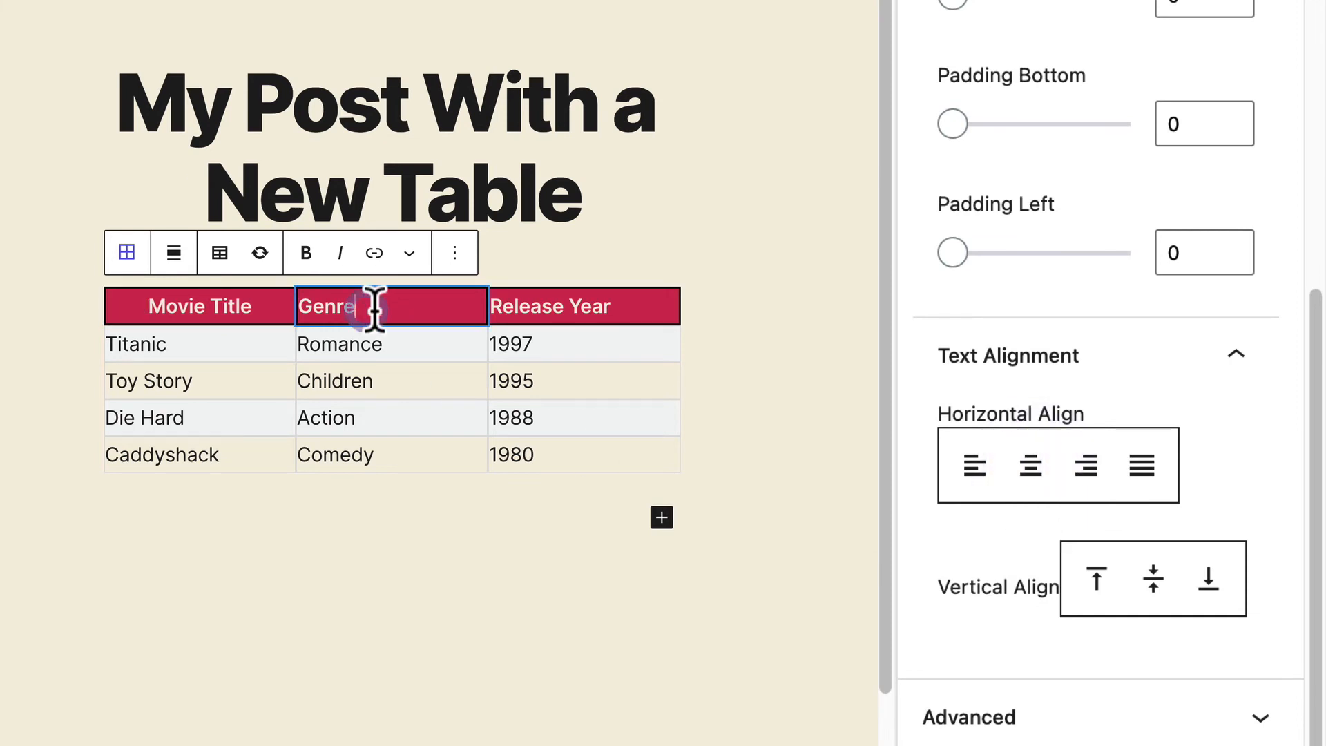
click(582, 306)
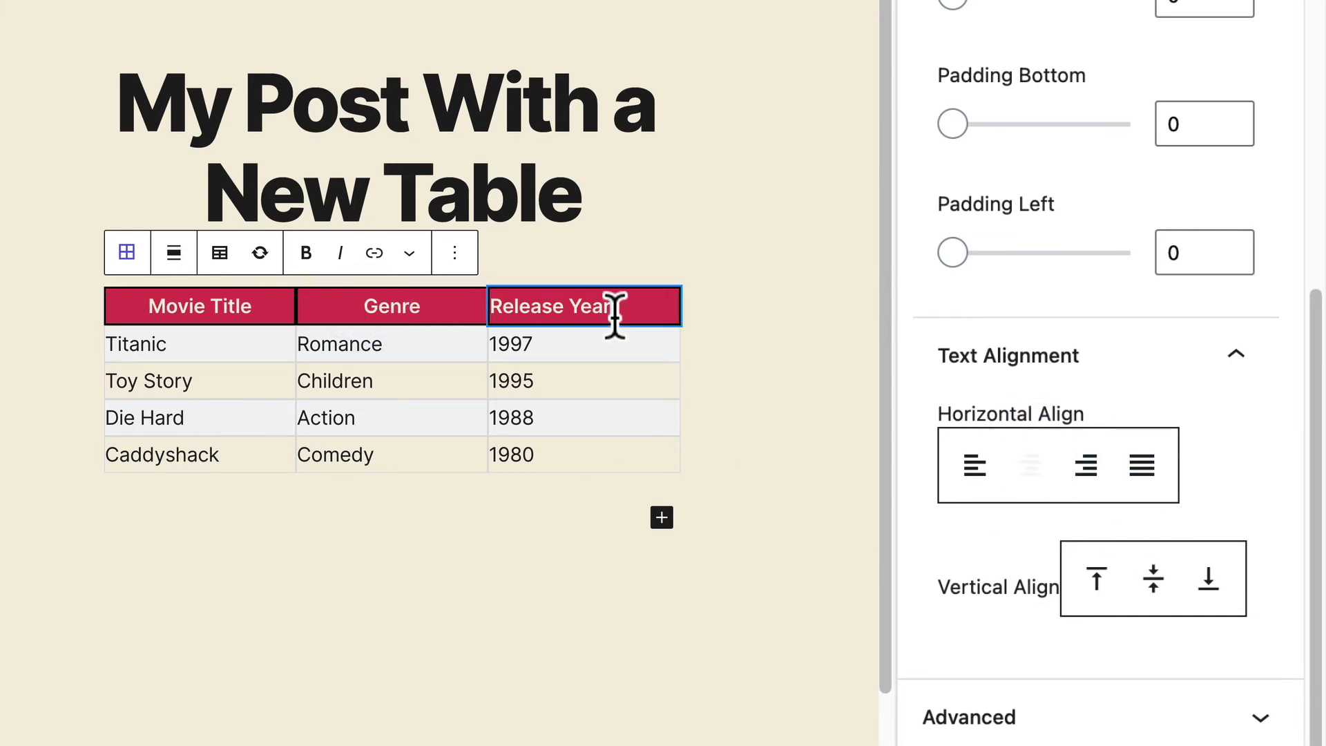
click(1029, 465)
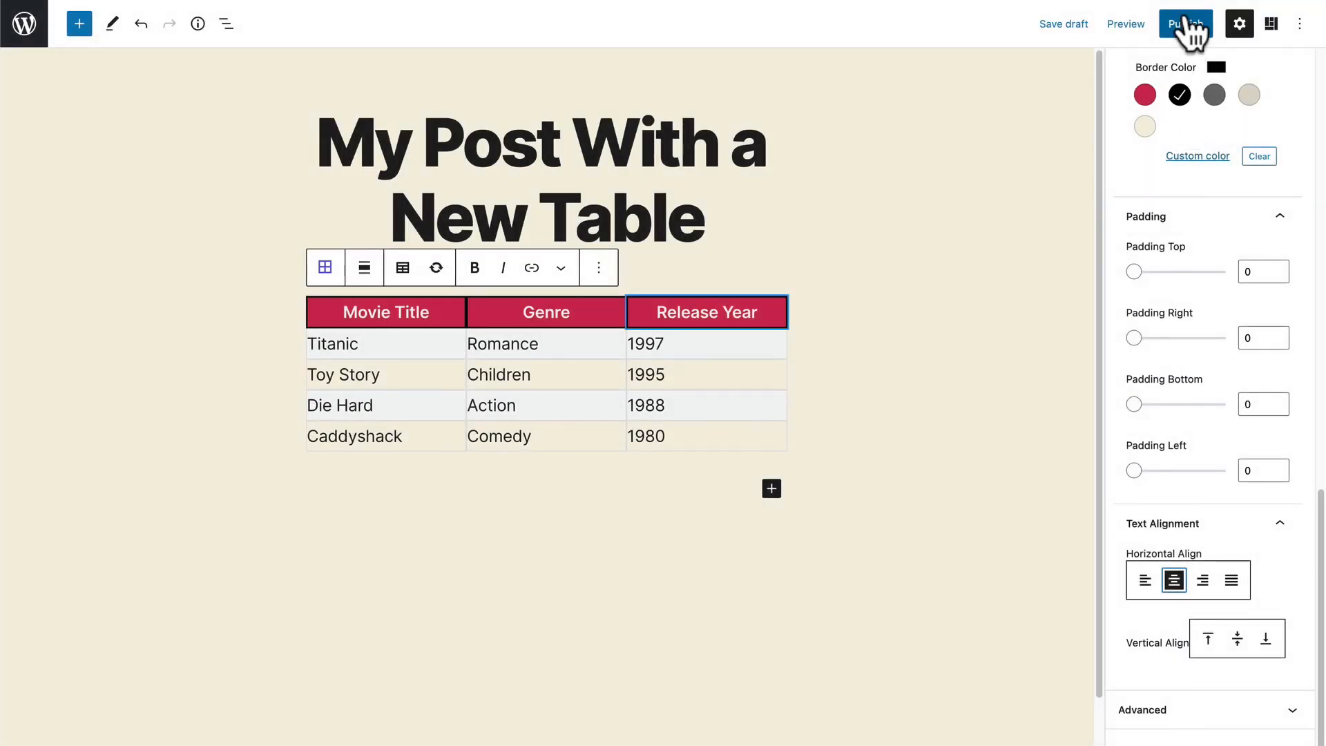
Publish 'My Post With a New Table' and view it live
click(1185, 23)
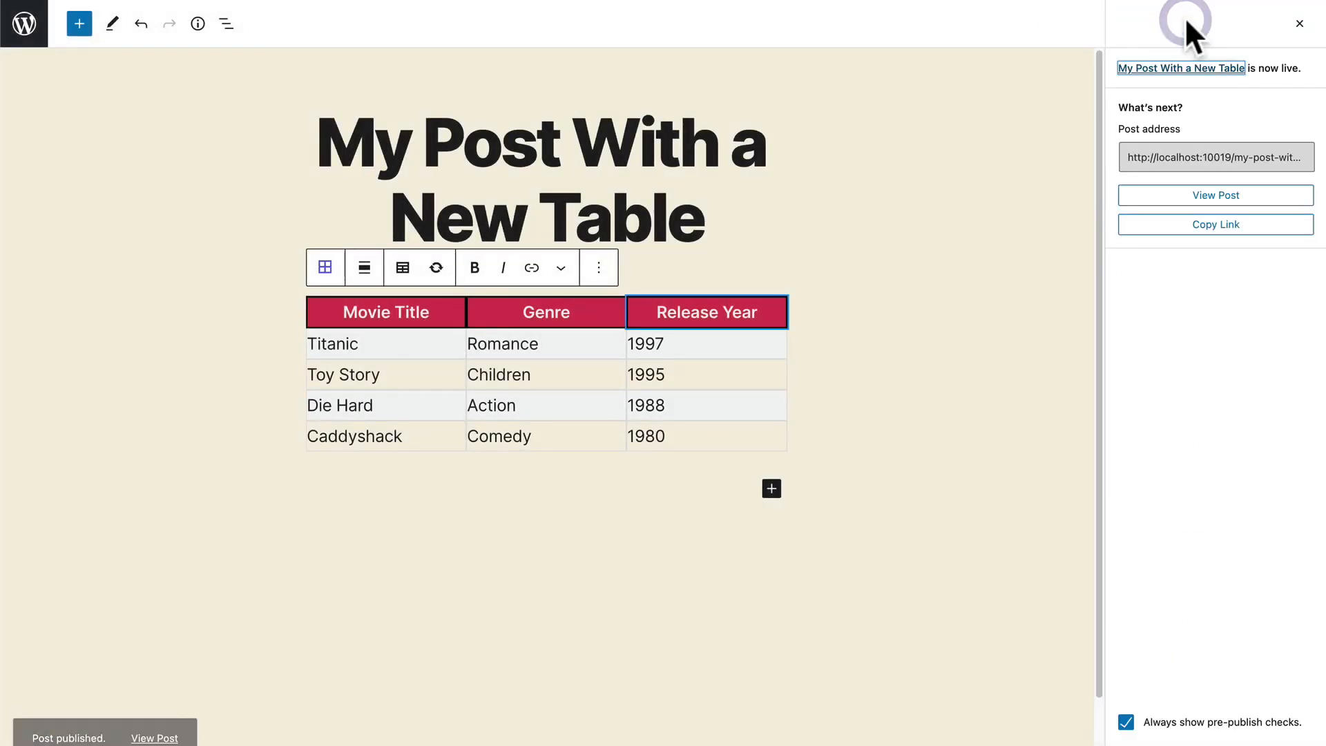
mouse_move(155, 716)
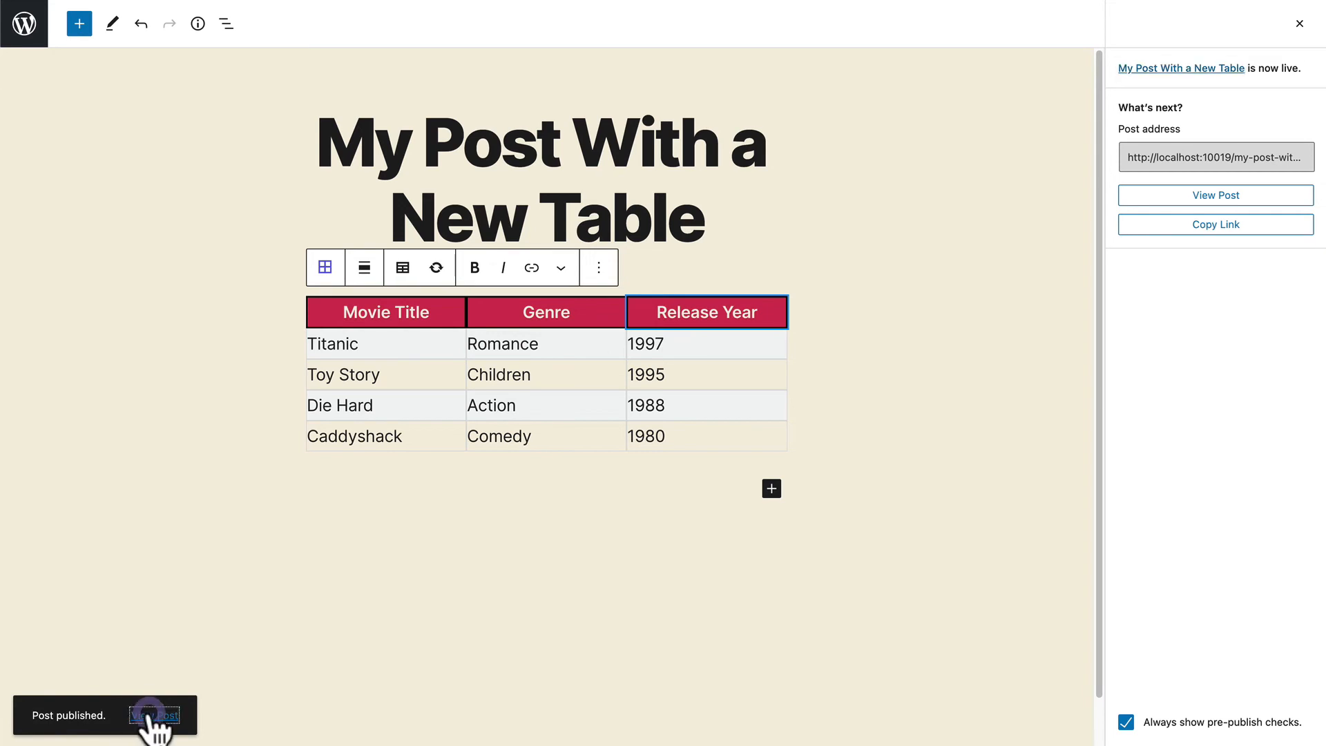
click(155, 715)
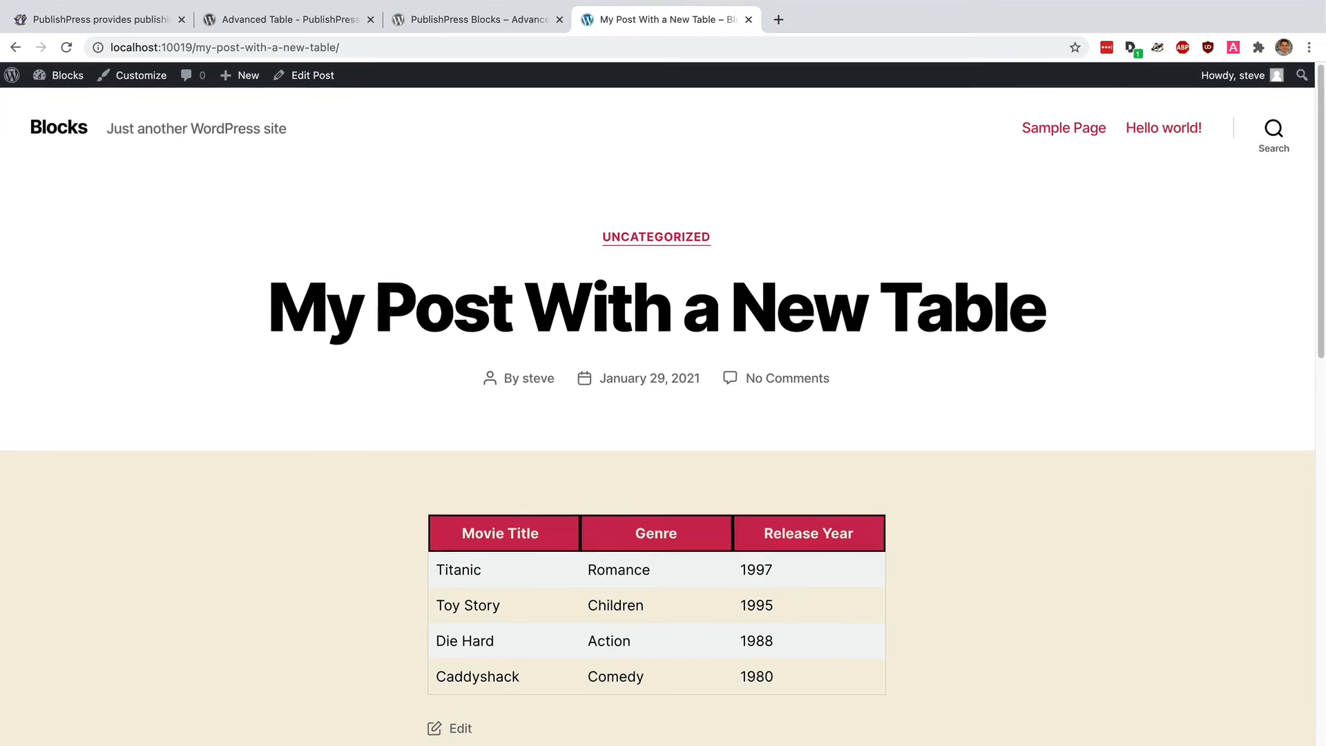
Review the live movie table, then switch to the Advanced Table – PublishPress tab
scroll(down, 3)
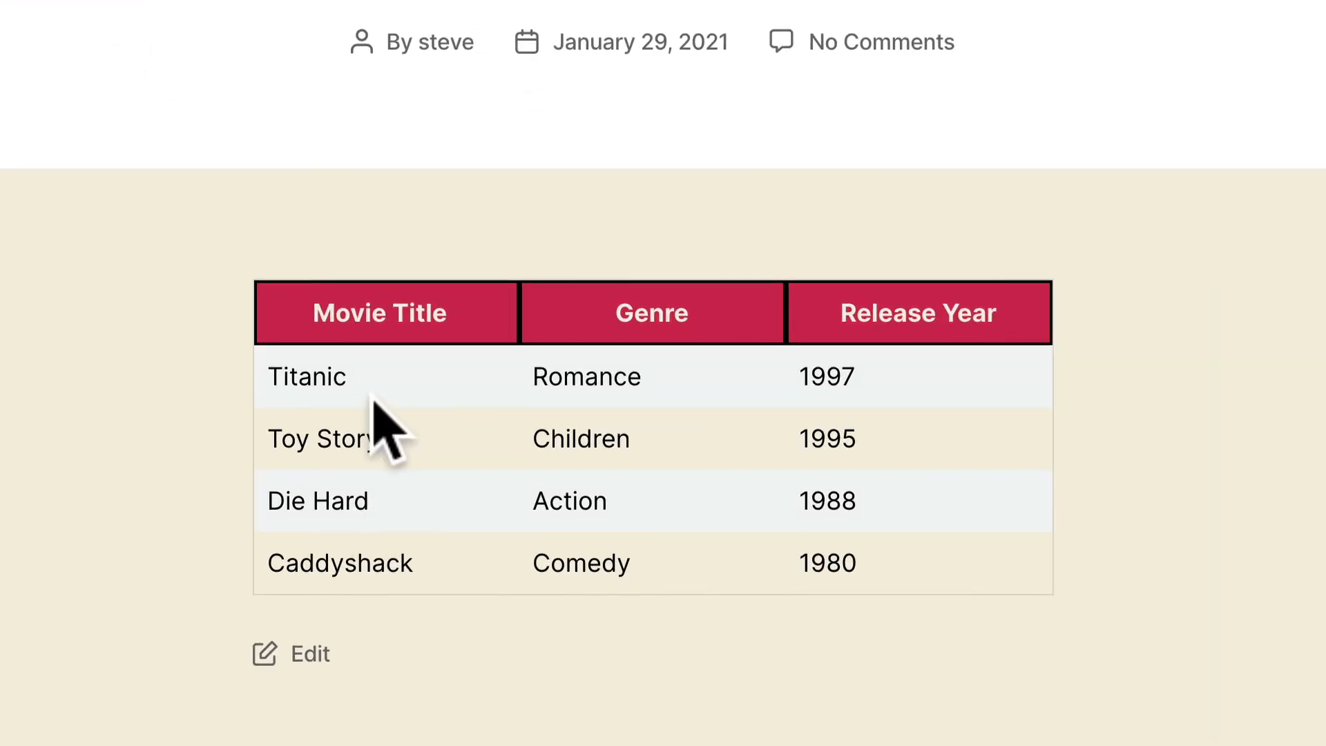
mouse_move(935, 402)
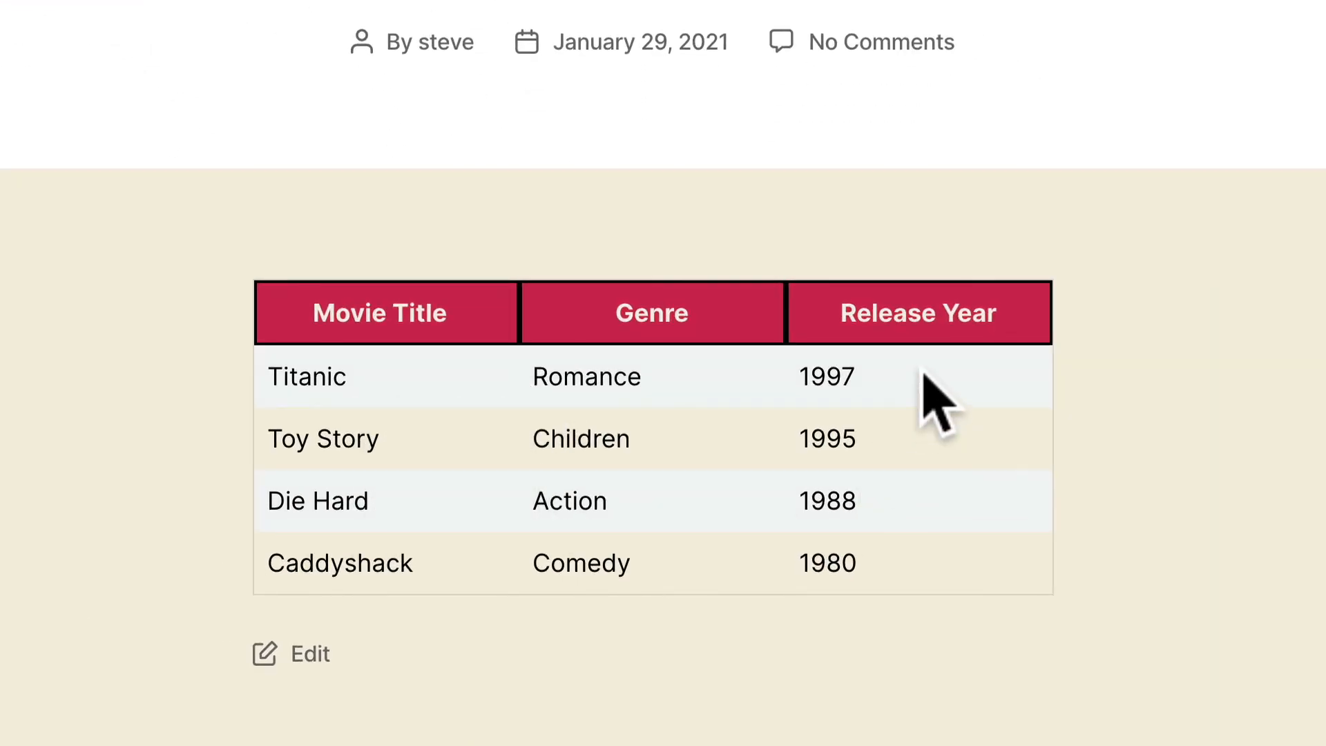
mouse_move(502, 414)
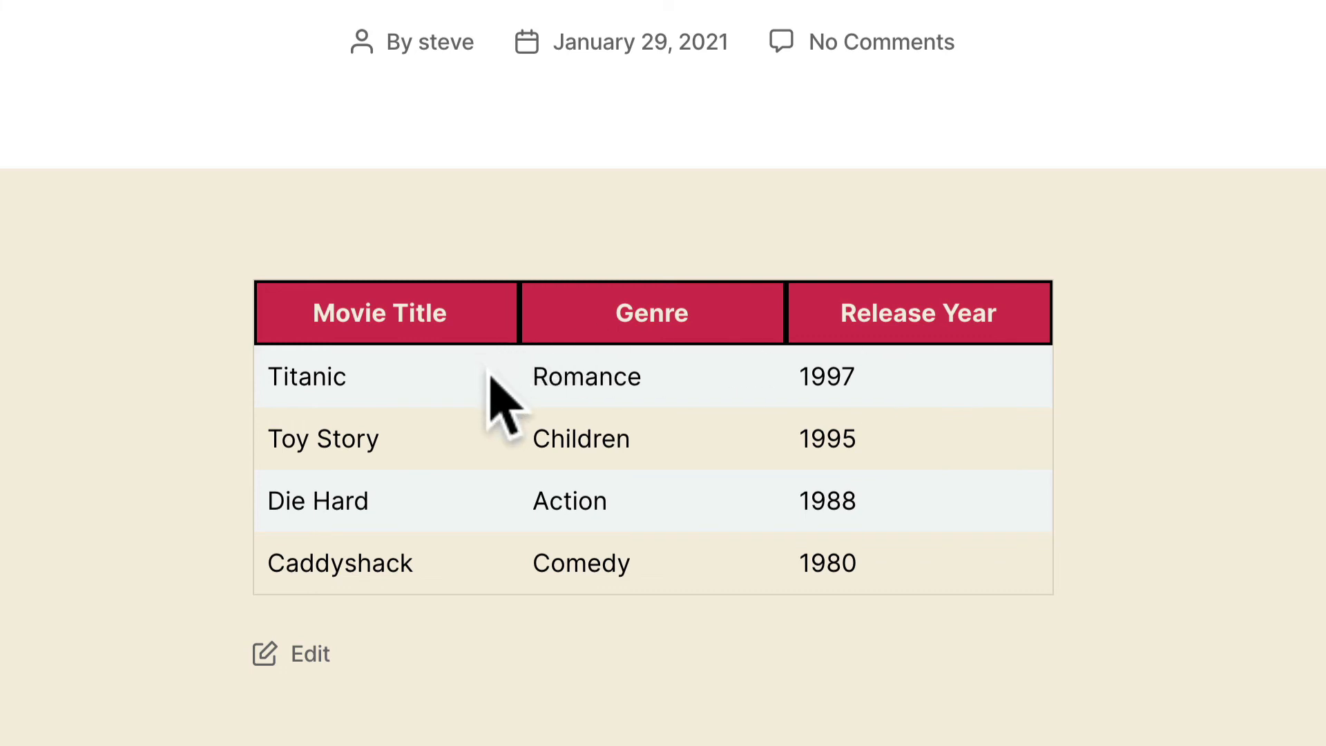
mouse_move(443, 457)
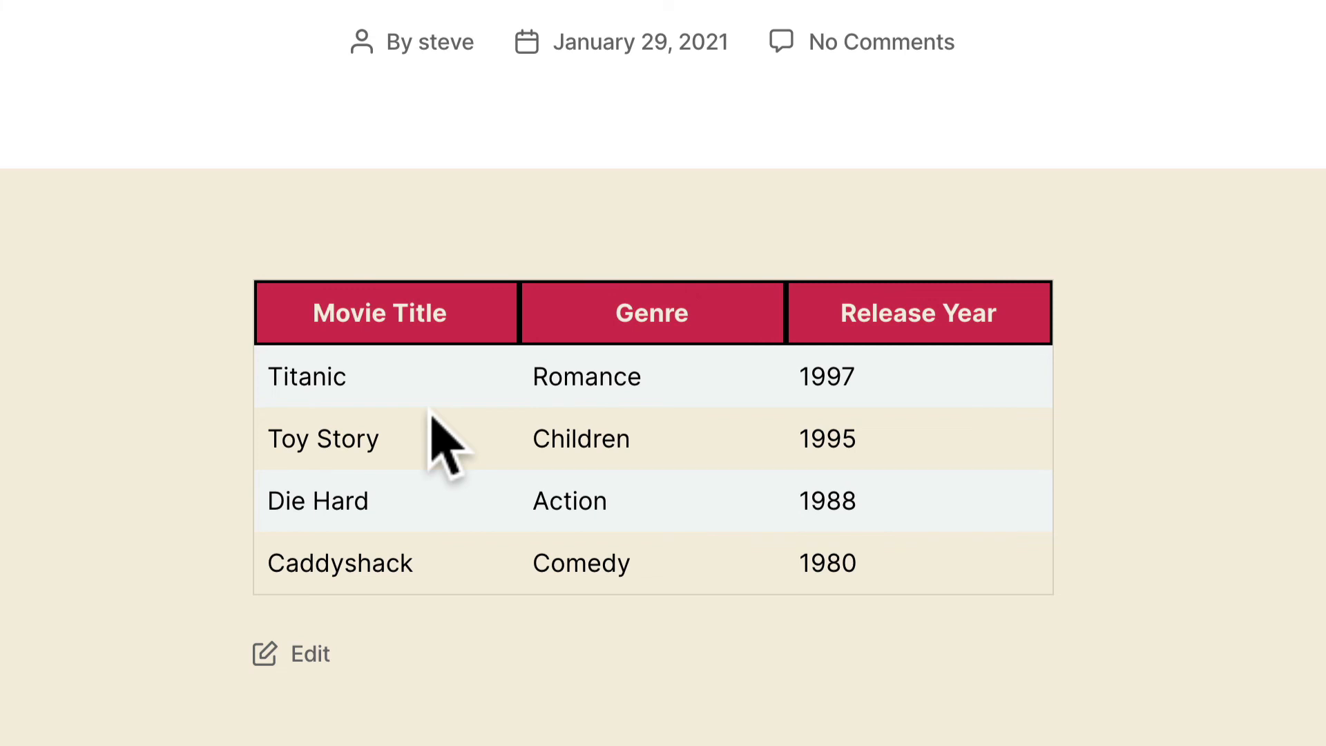
scroll(up, 3)
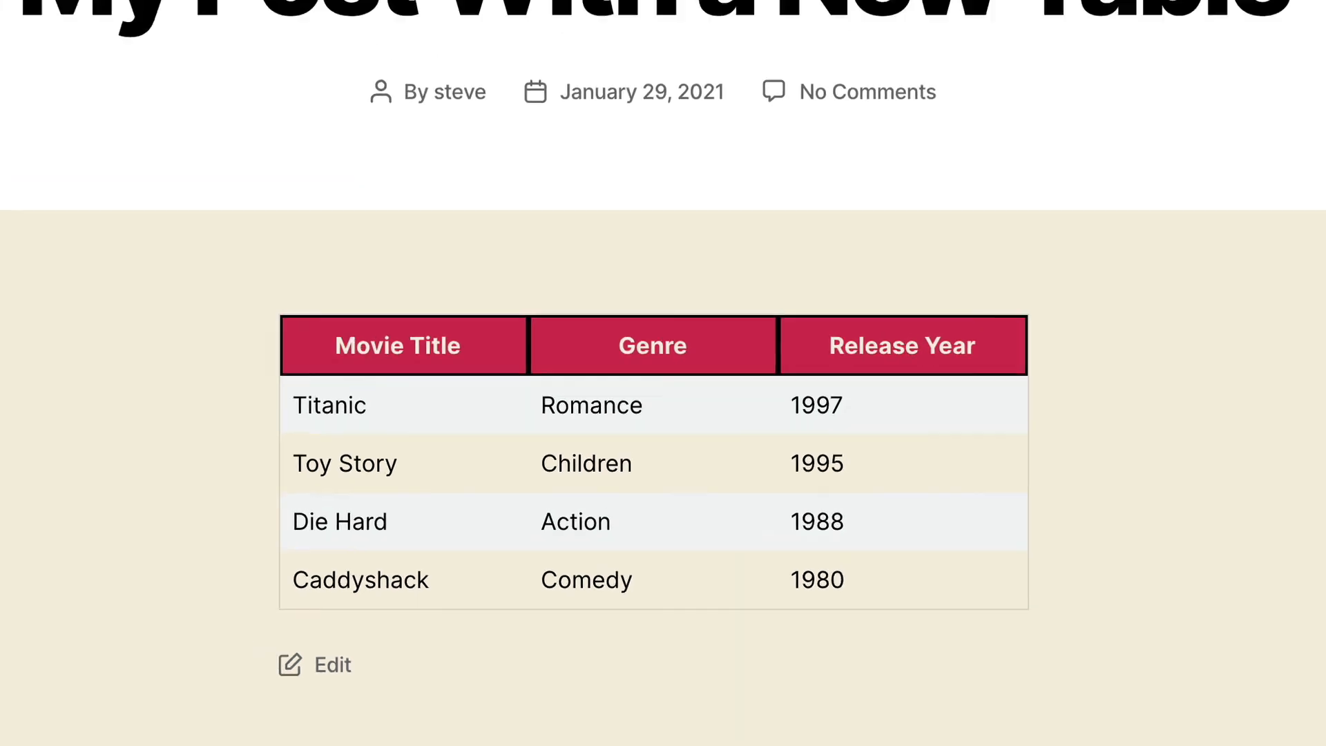
click(287, 18)
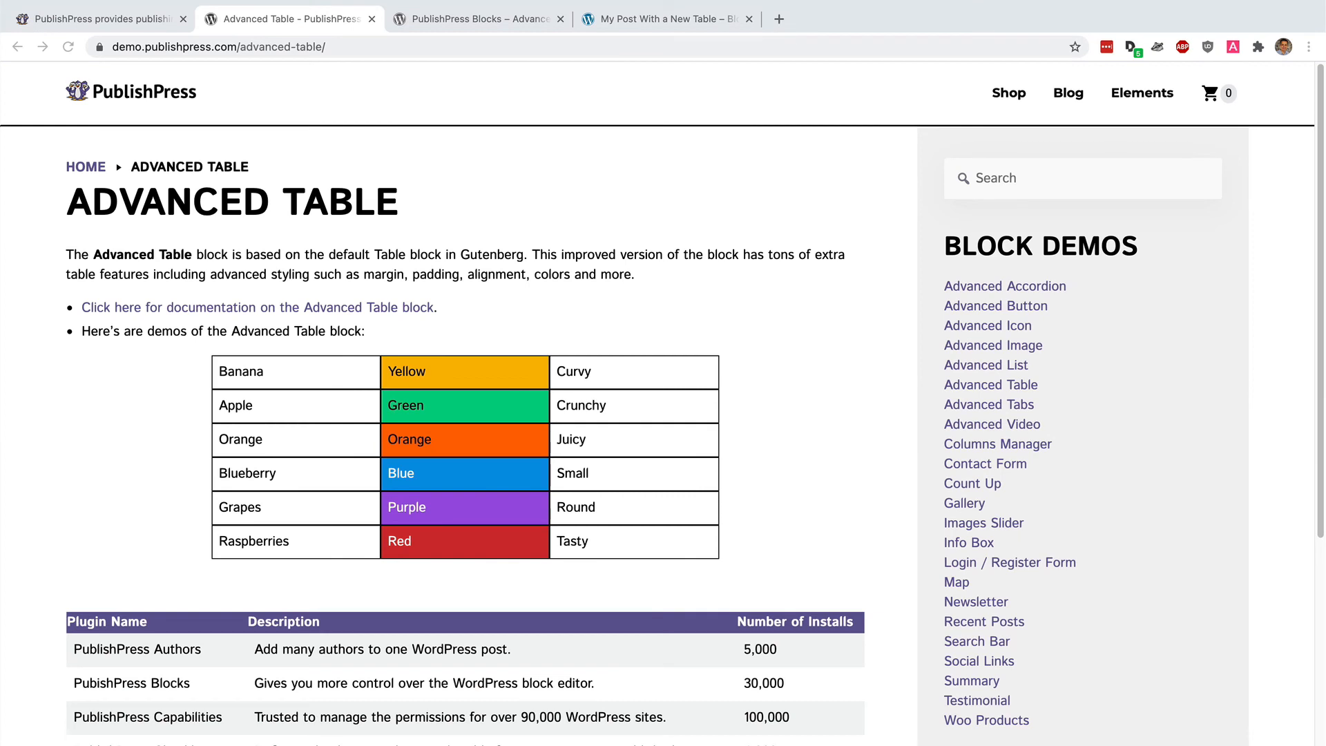
mouse_move(632, 155)
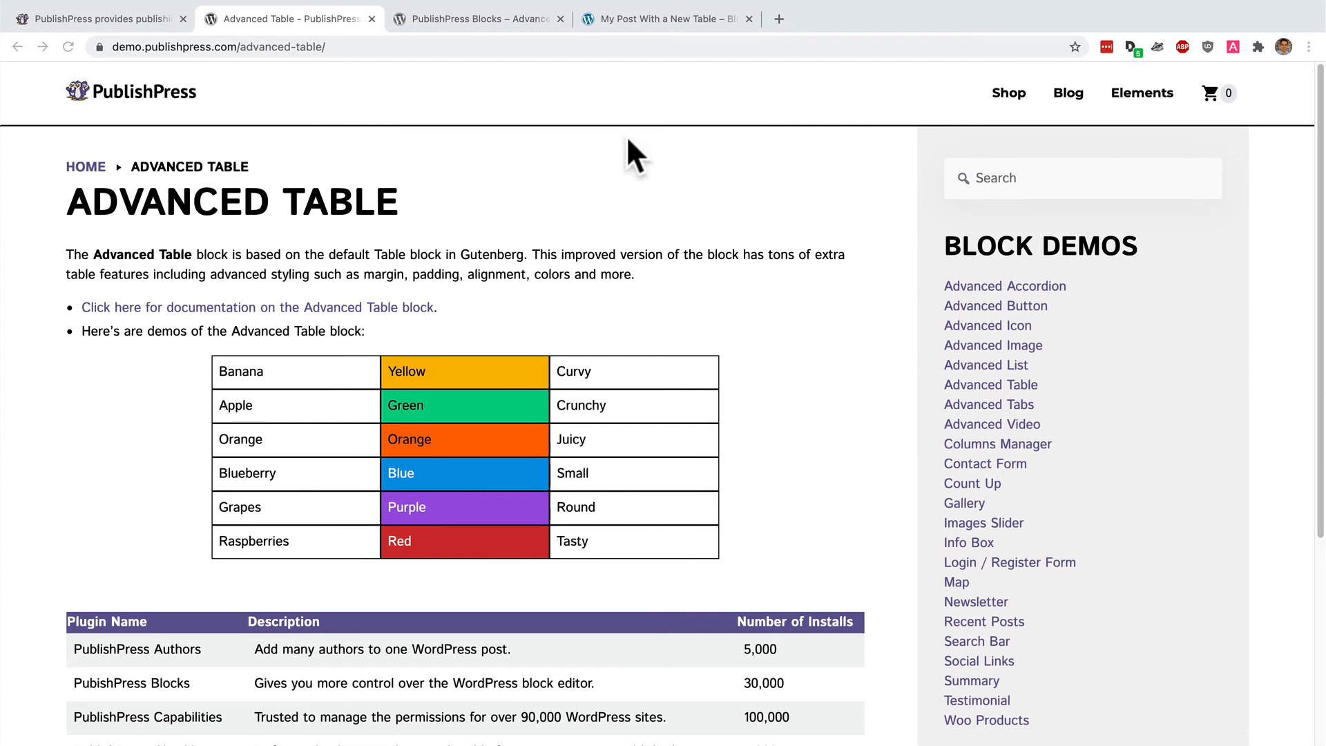
mouse_move(607, 187)
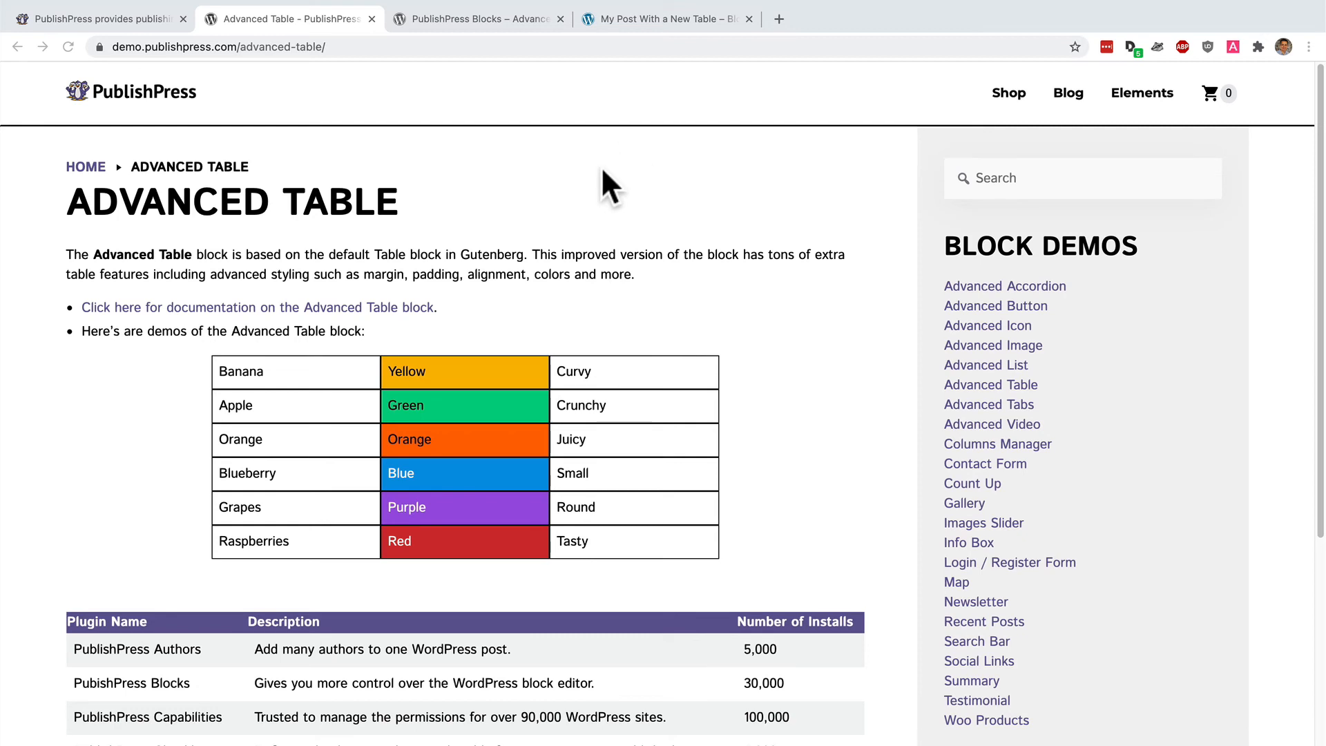
Inspect the demo page so DevTools opens with Moto G4 device emulation
right_click(588, 194)
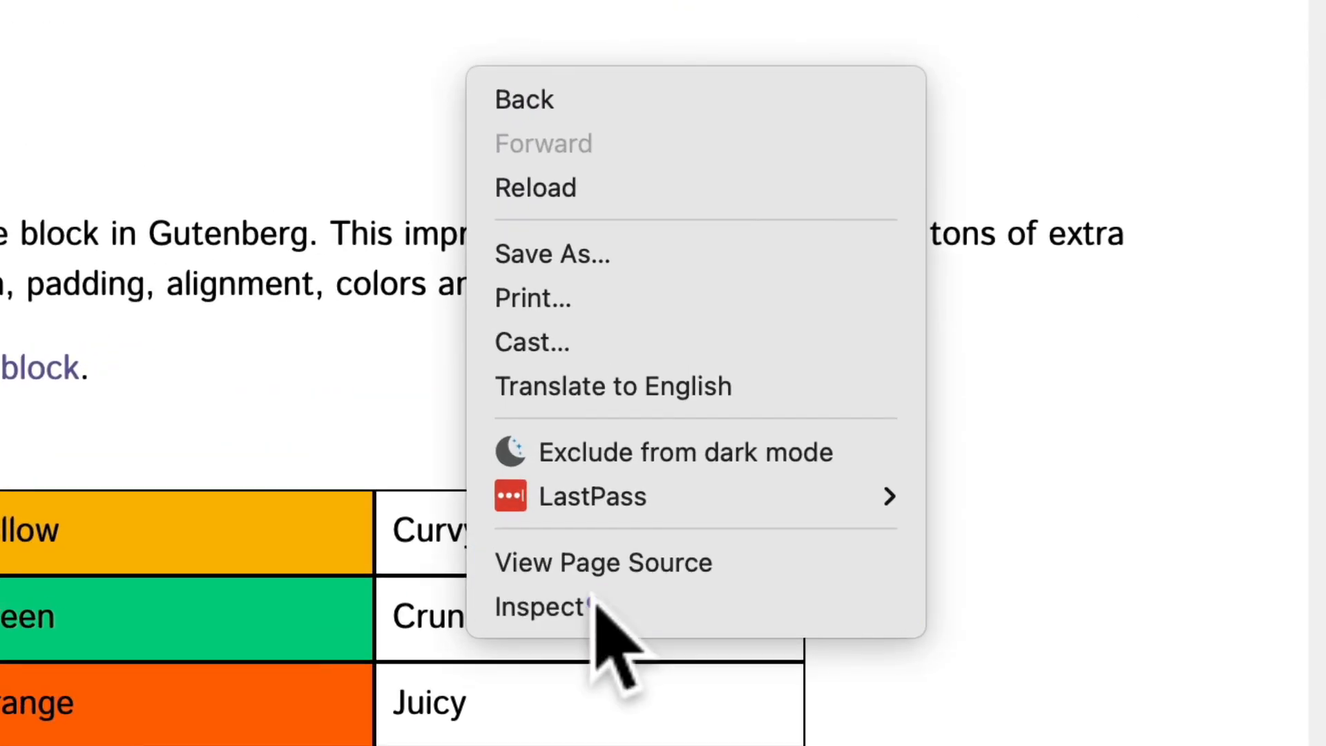
click(540, 607)
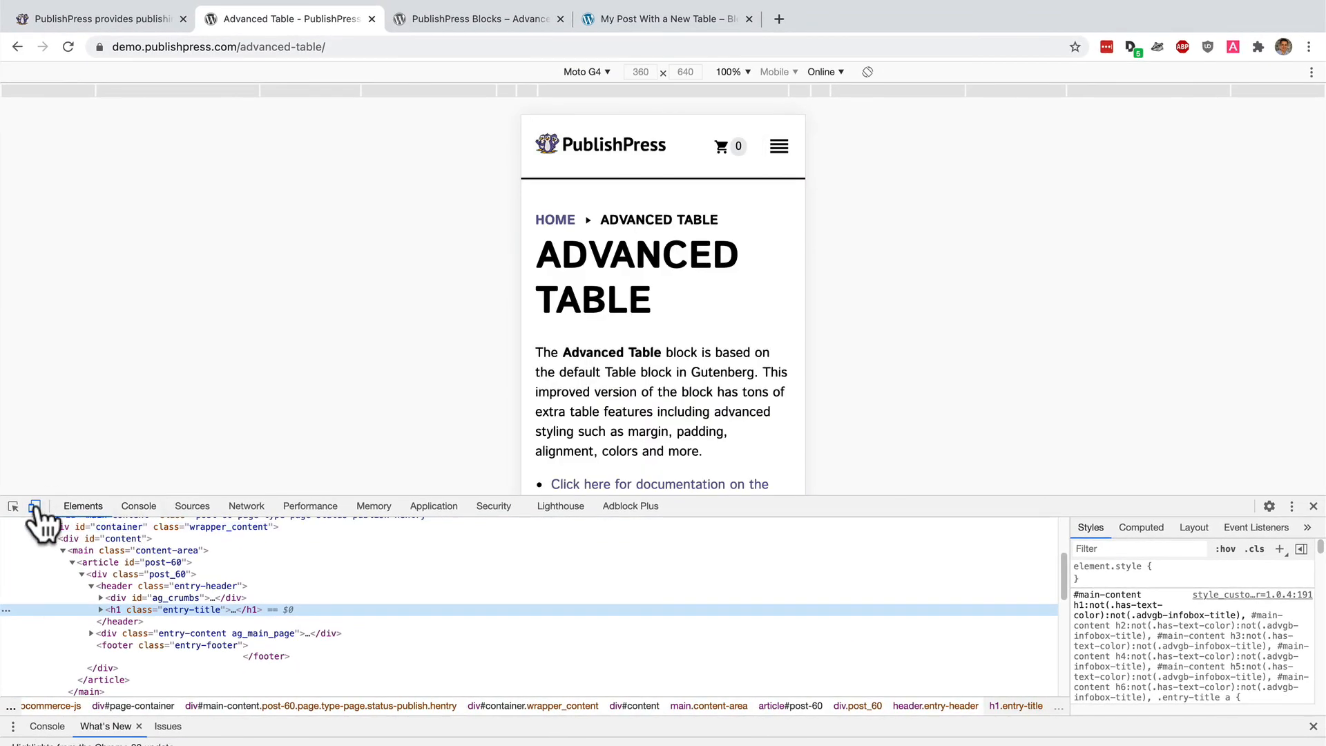
mouse_move(186, 426)
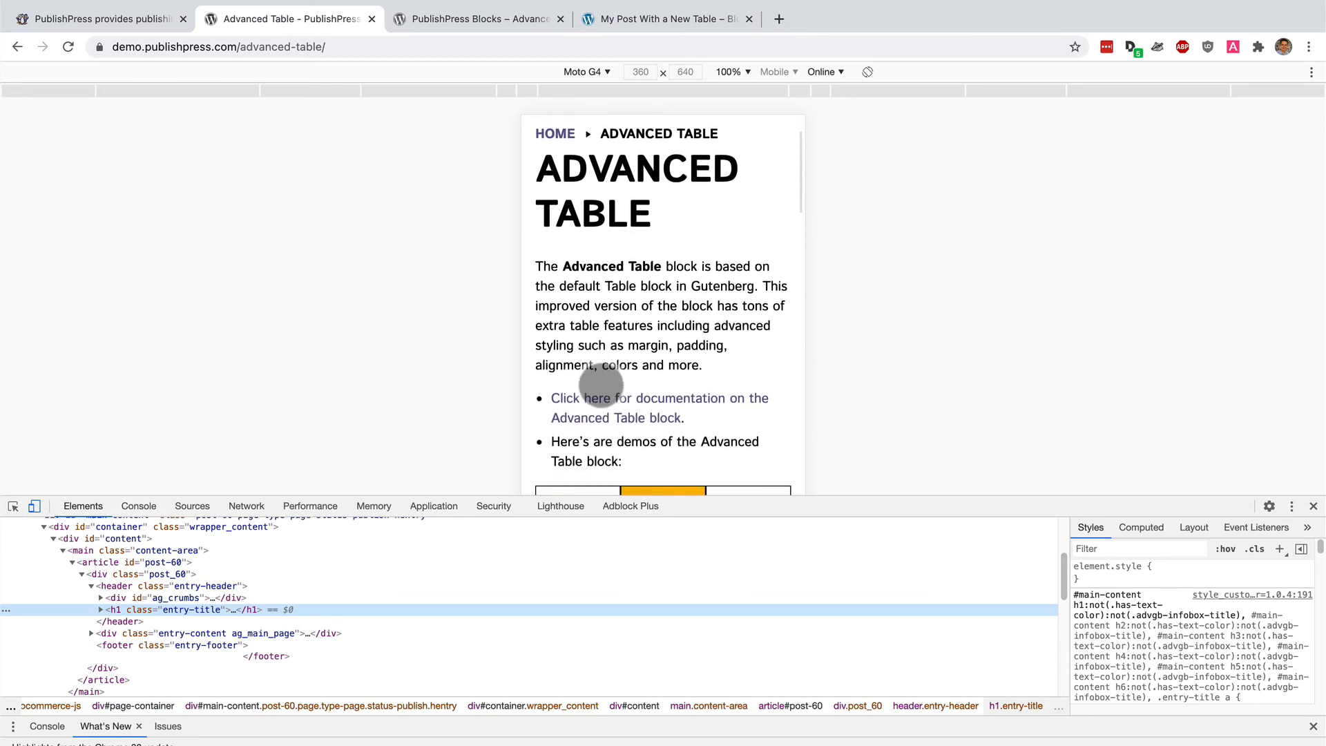
Scroll through the demo tables in the mobile preview, then close DevTools
scroll(down, 3)
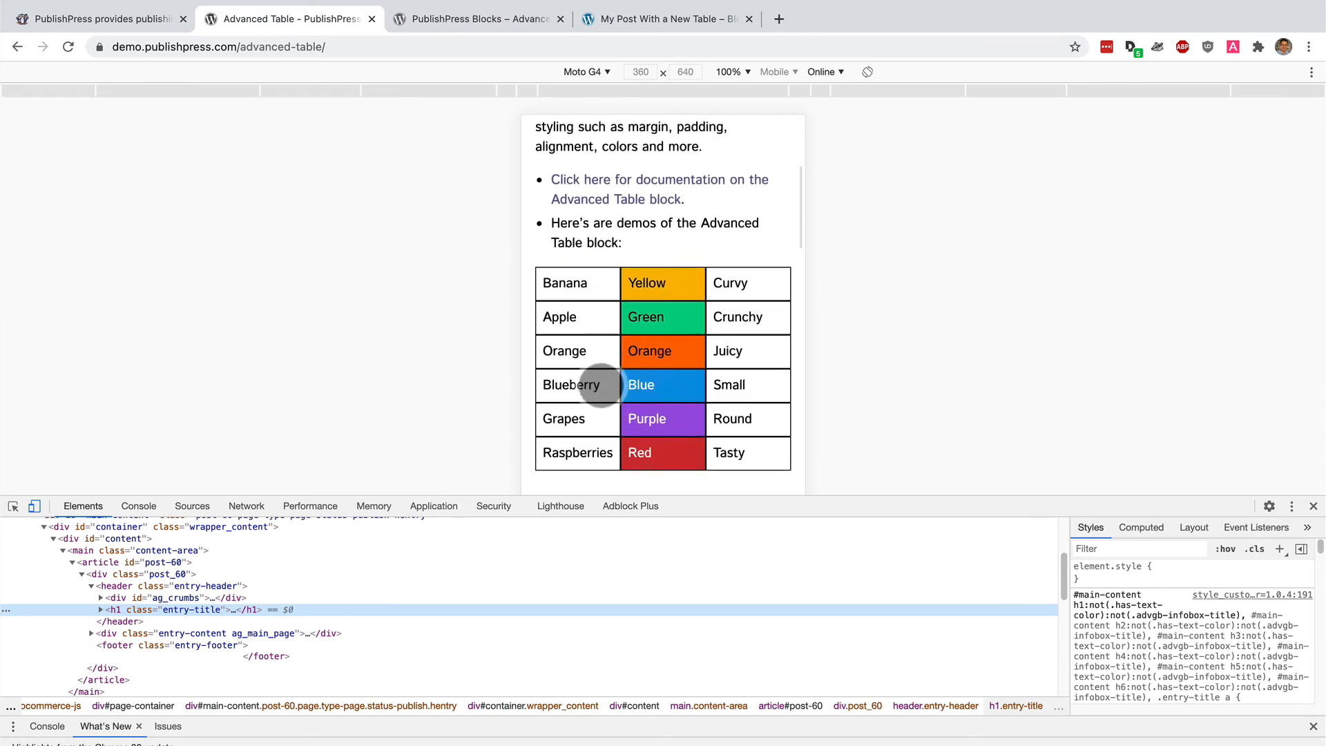
scroll(down, 3)
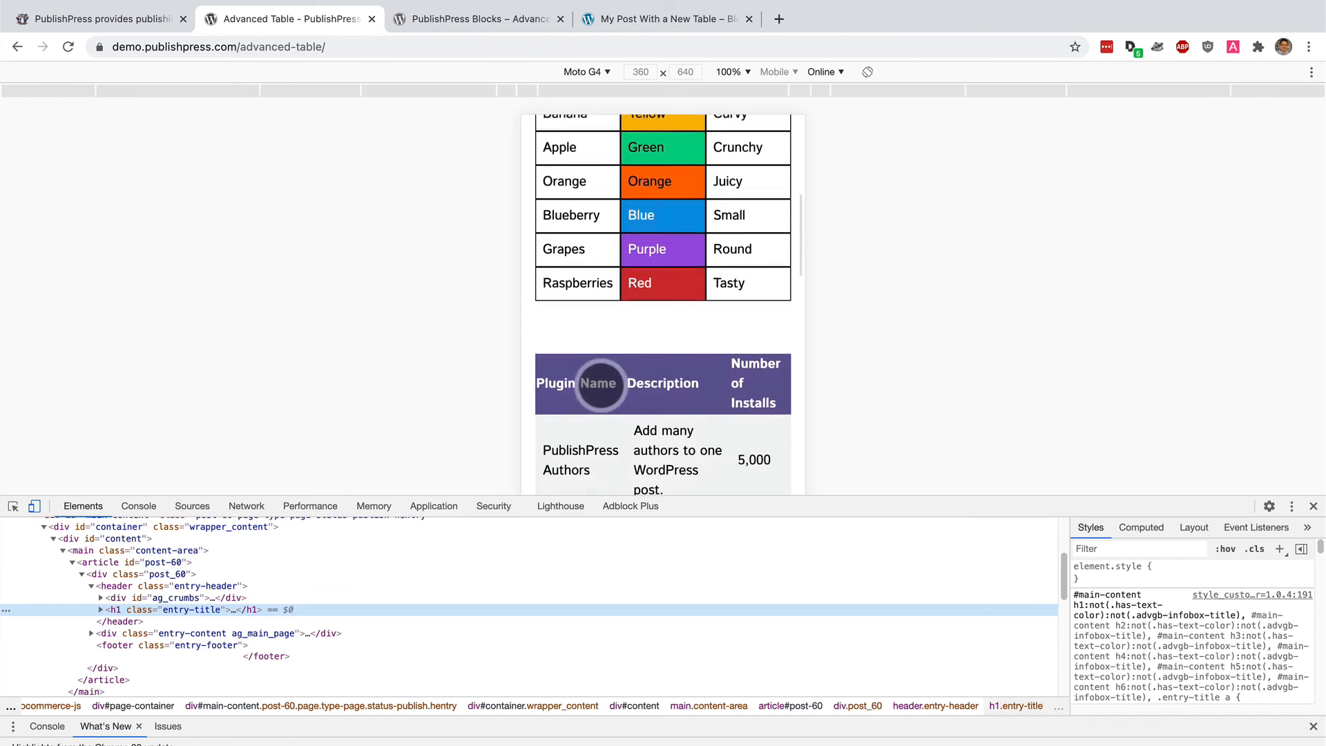
scroll(down, 3)
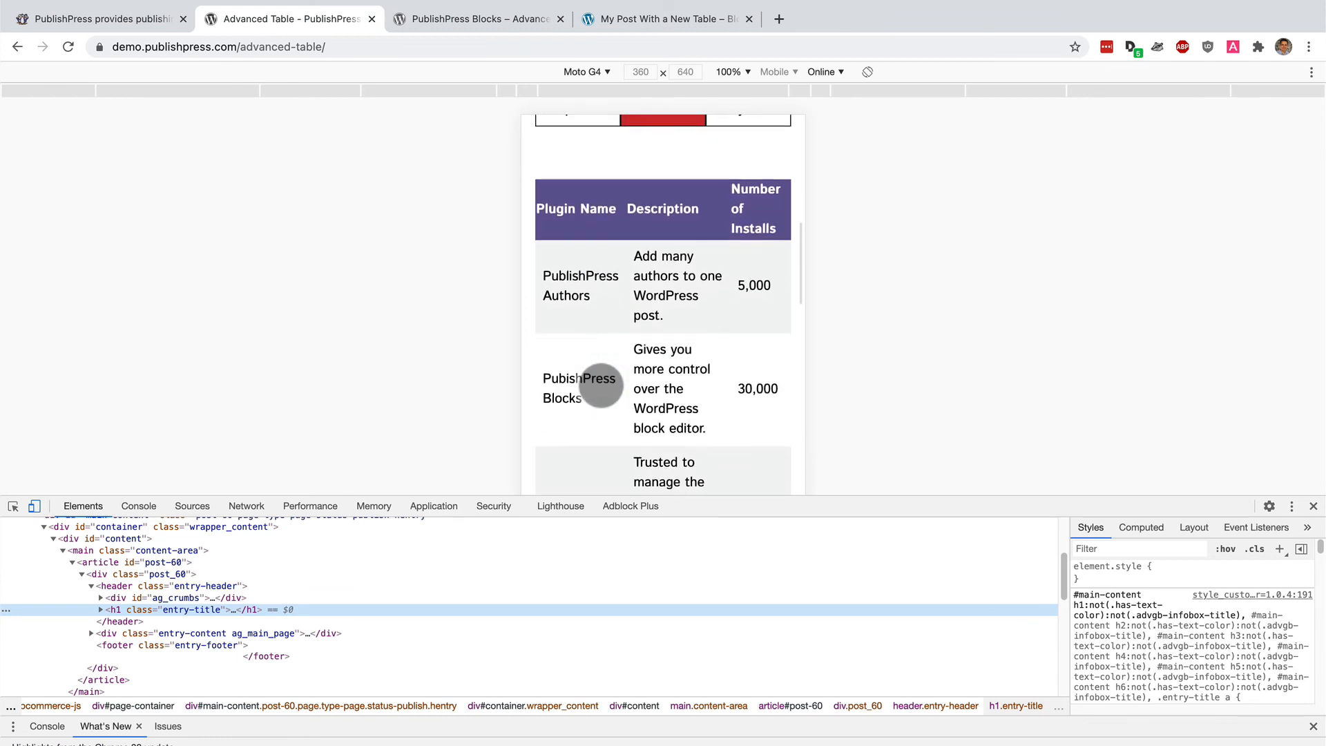
scroll(down, 3)
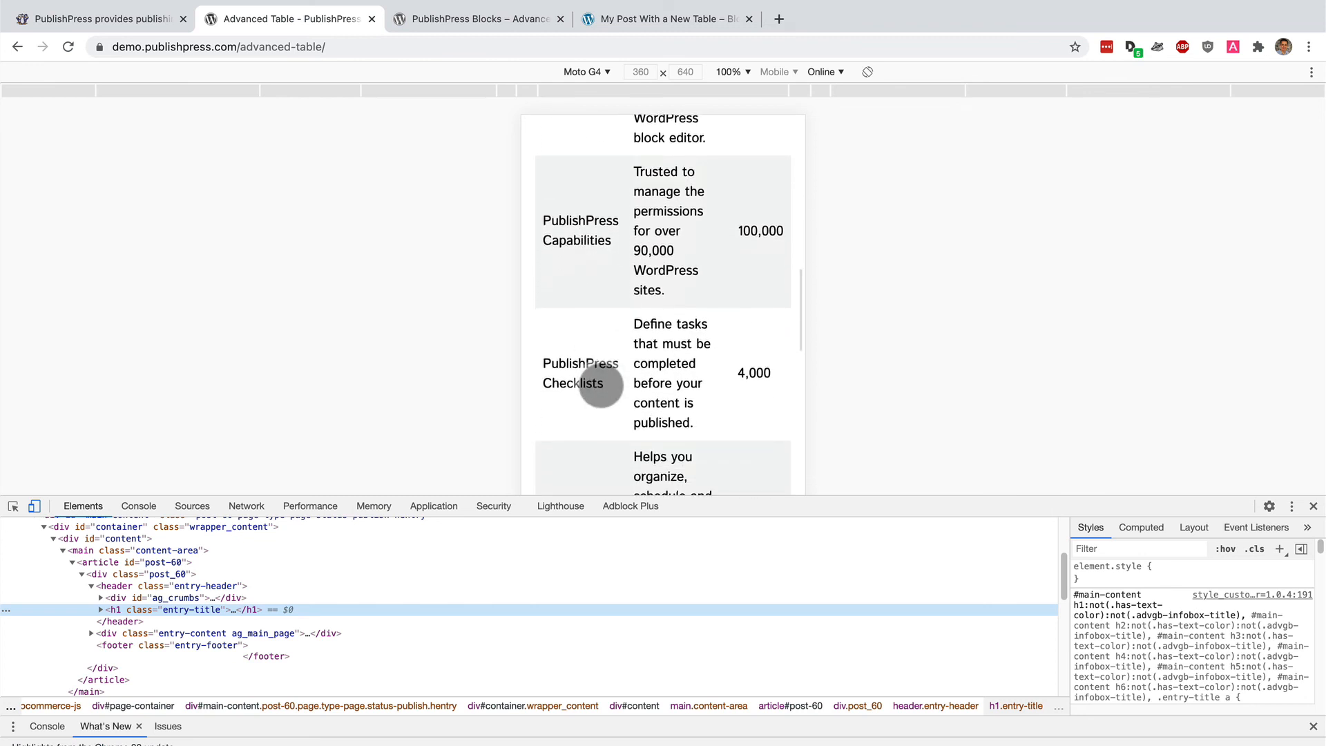
scroll(down, 3)
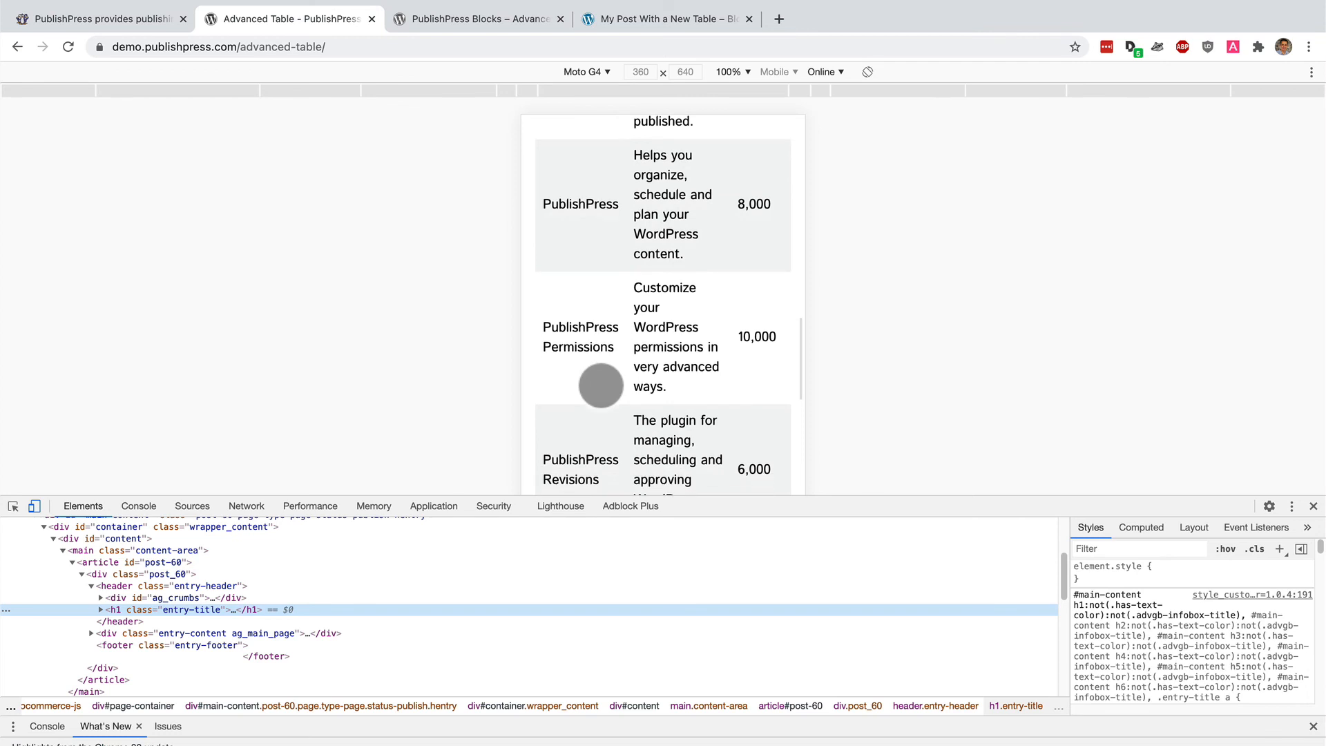
scroll(down, 3)
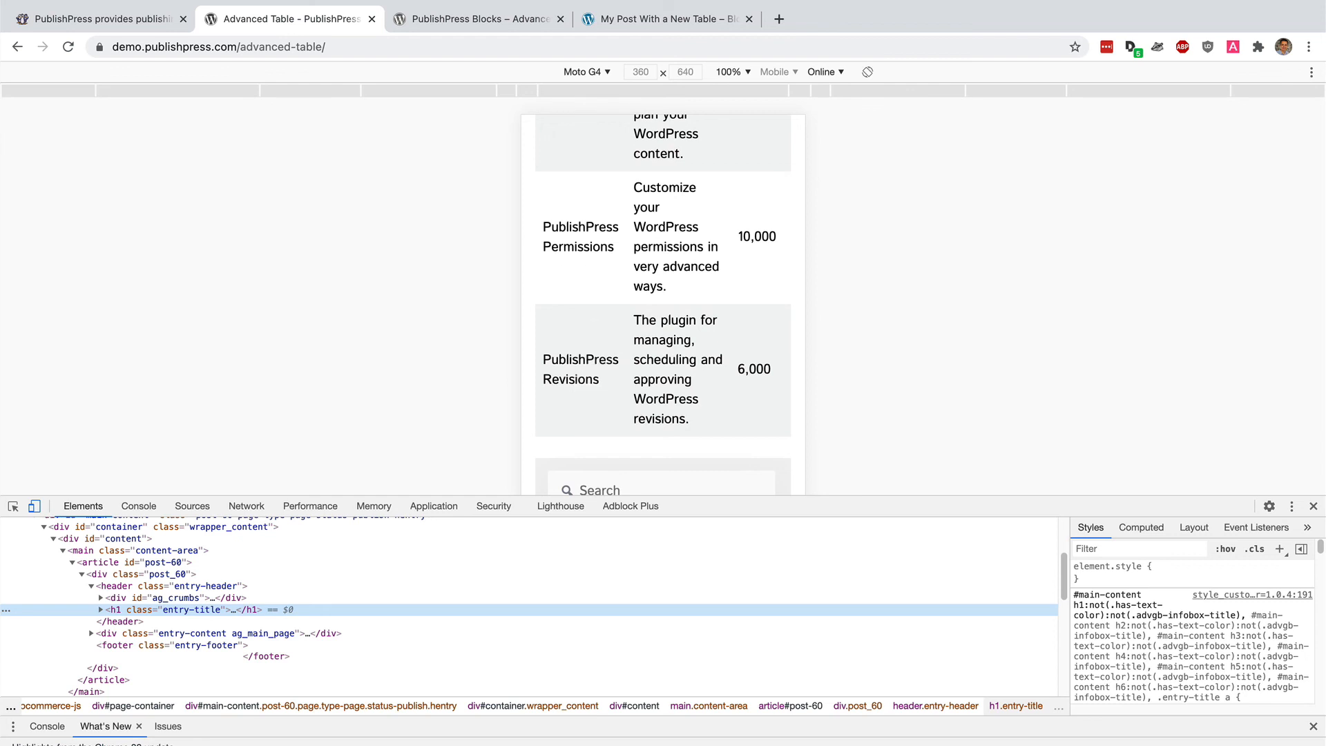
mouse_move(354, 370)
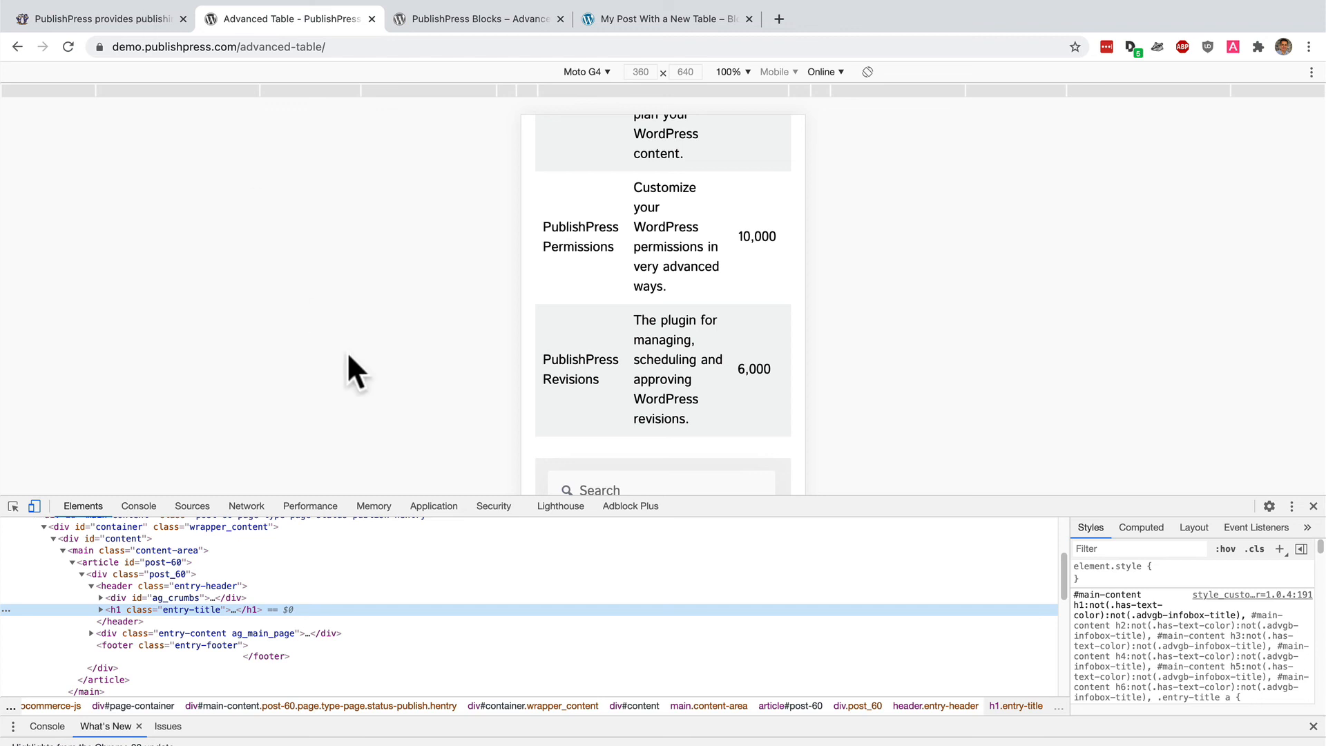
mouse_move(1007, 546)
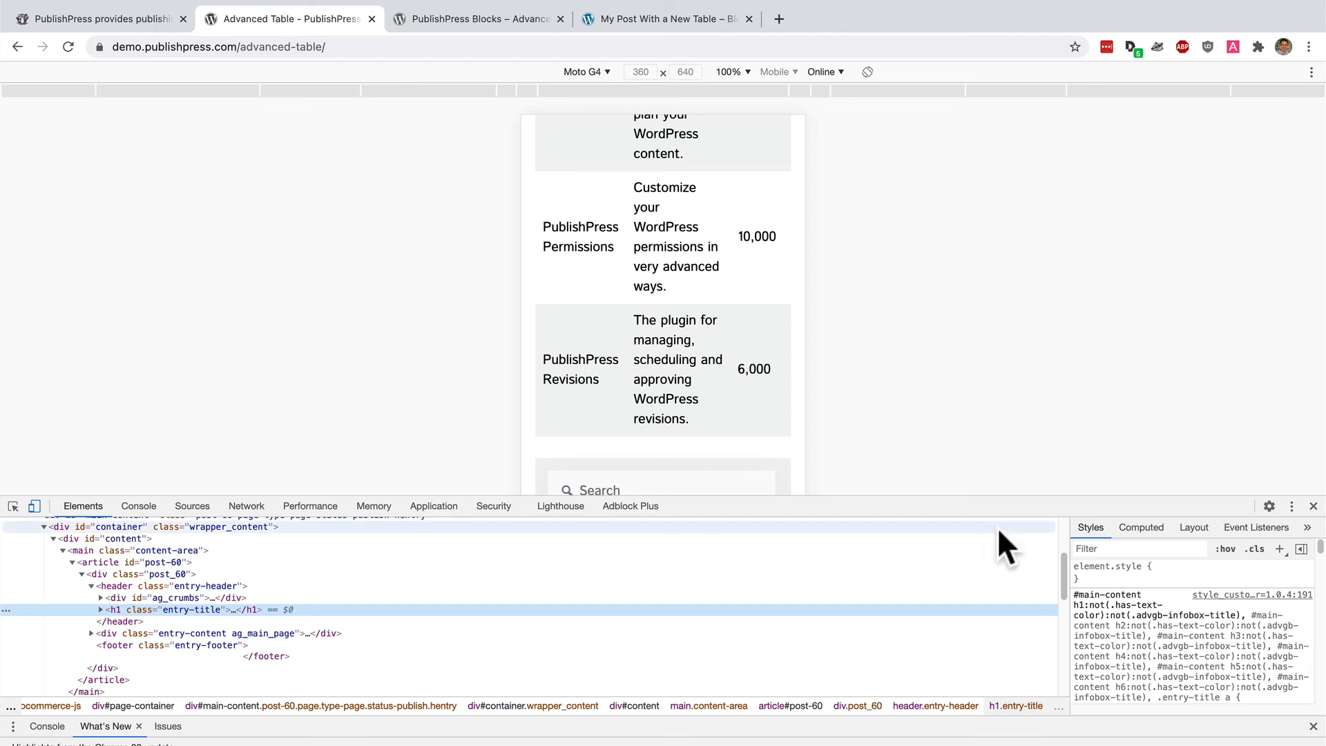
click(1312, 506)
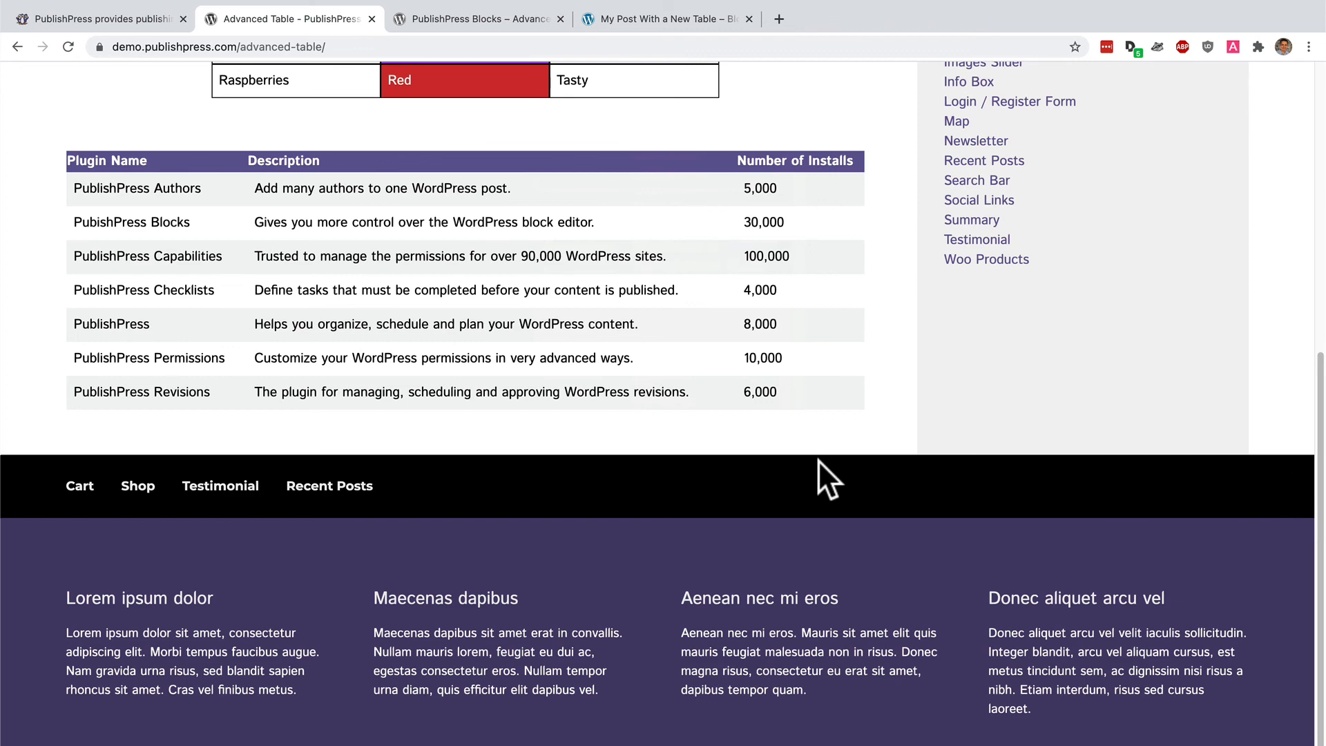
Scroll up the demo page and switch to the PublishPress Blocks – Advanced Gutenberg tab
scroll(up, 3)
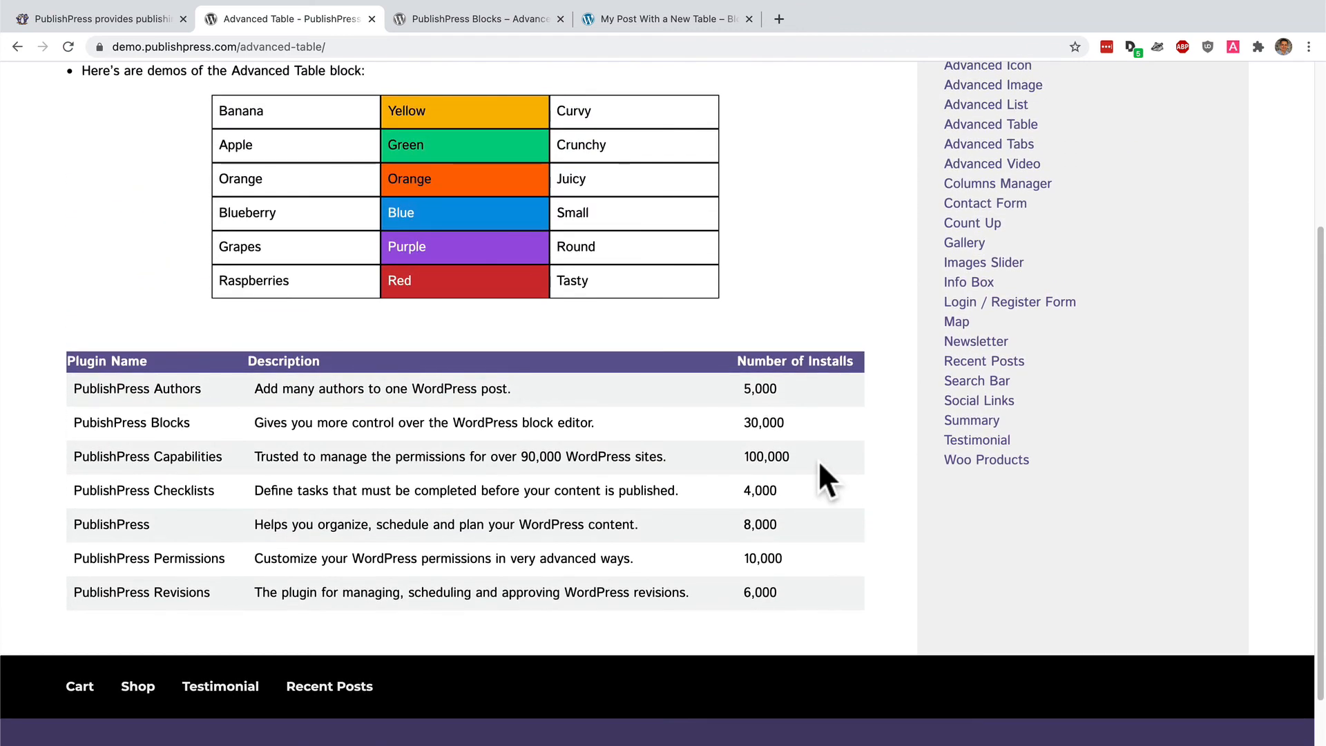
scroll(up, 3)
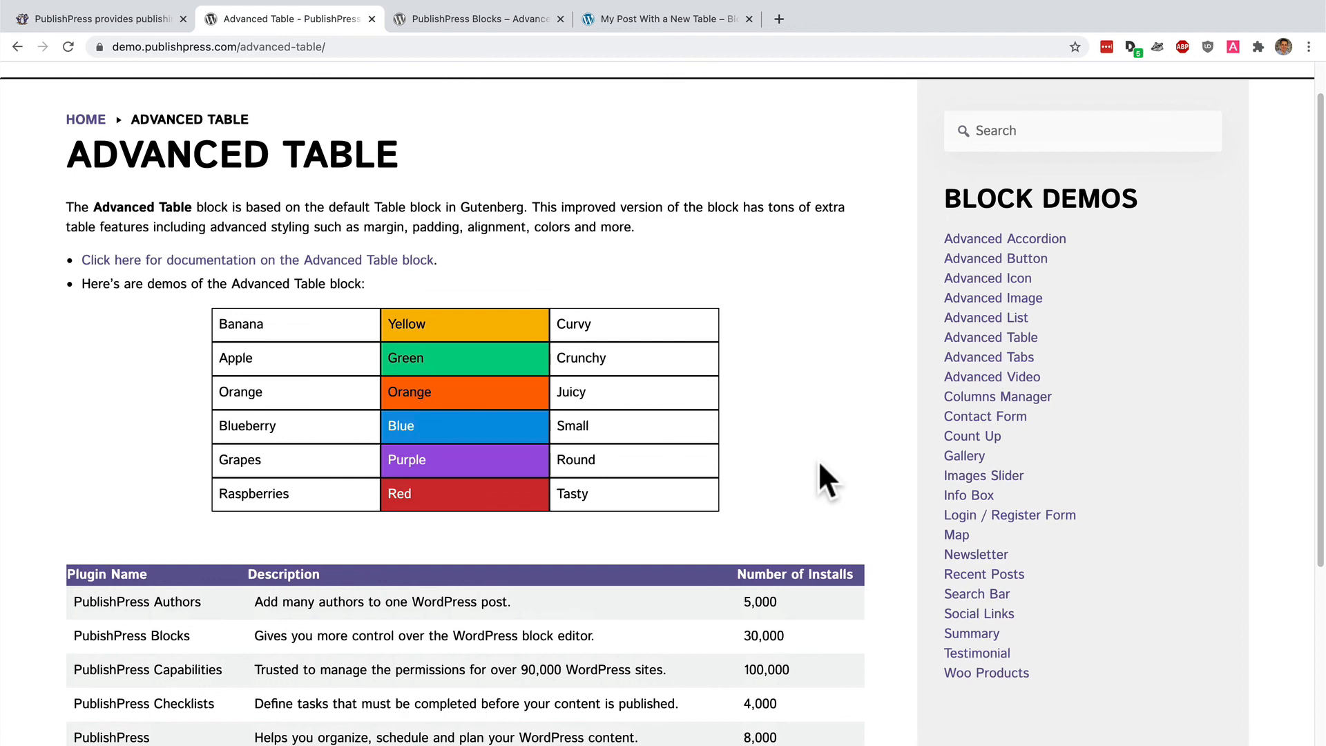
click(474, 17)
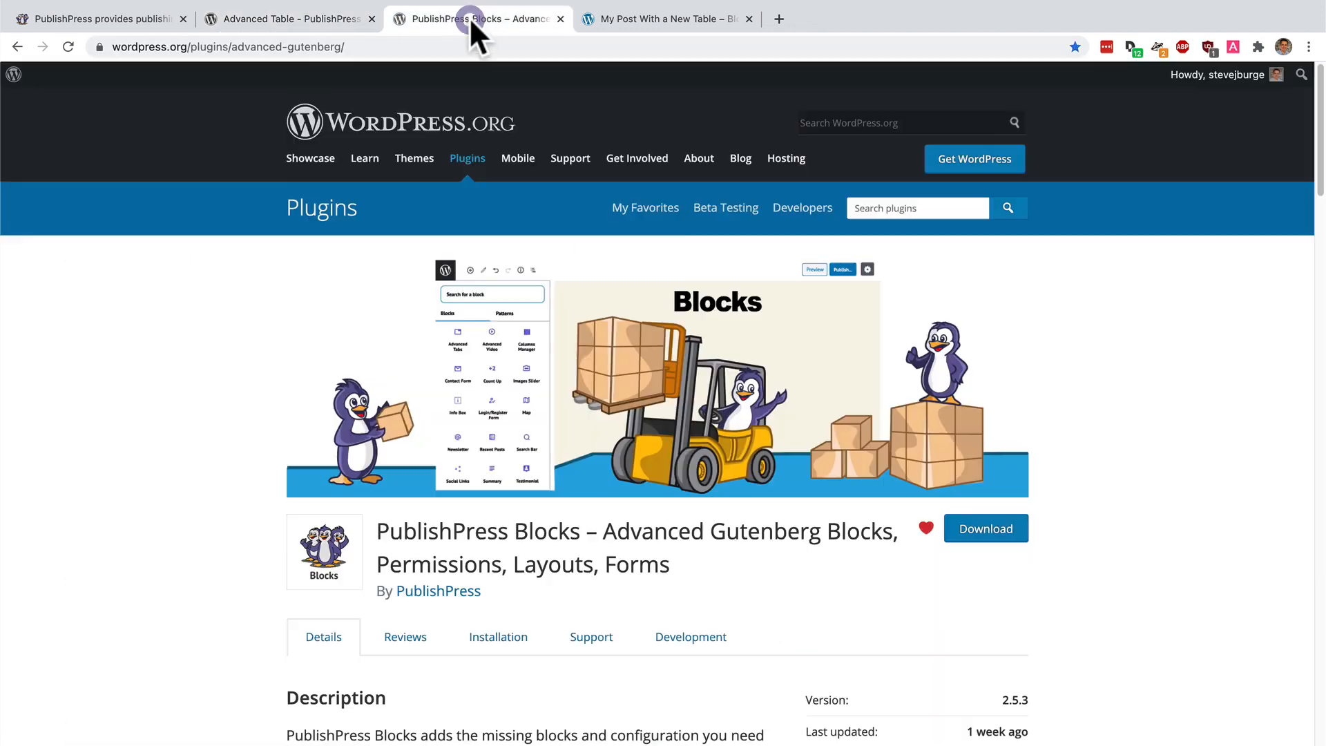